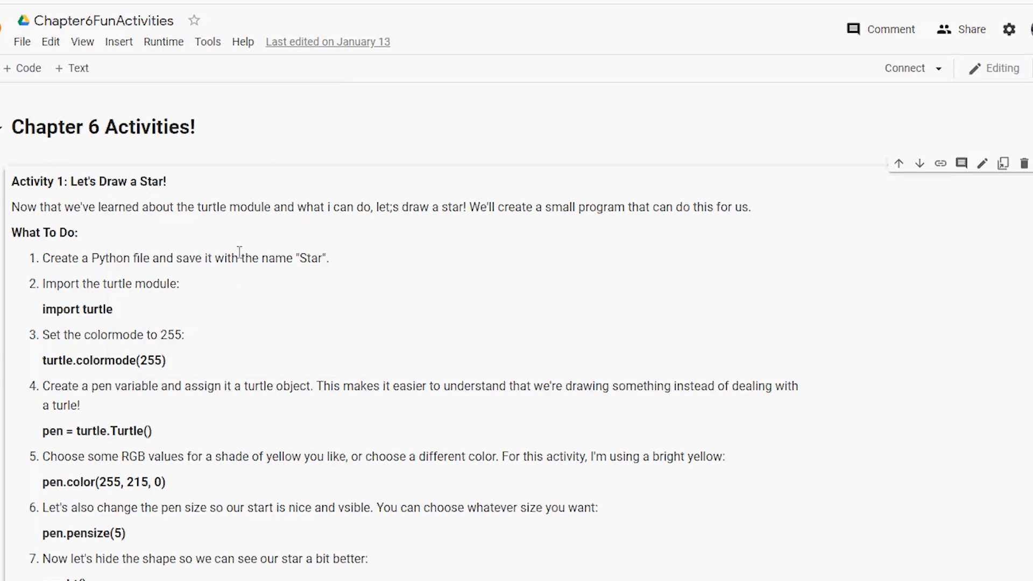
{"action": "mouse_move", "coordinate": [345, 298]}
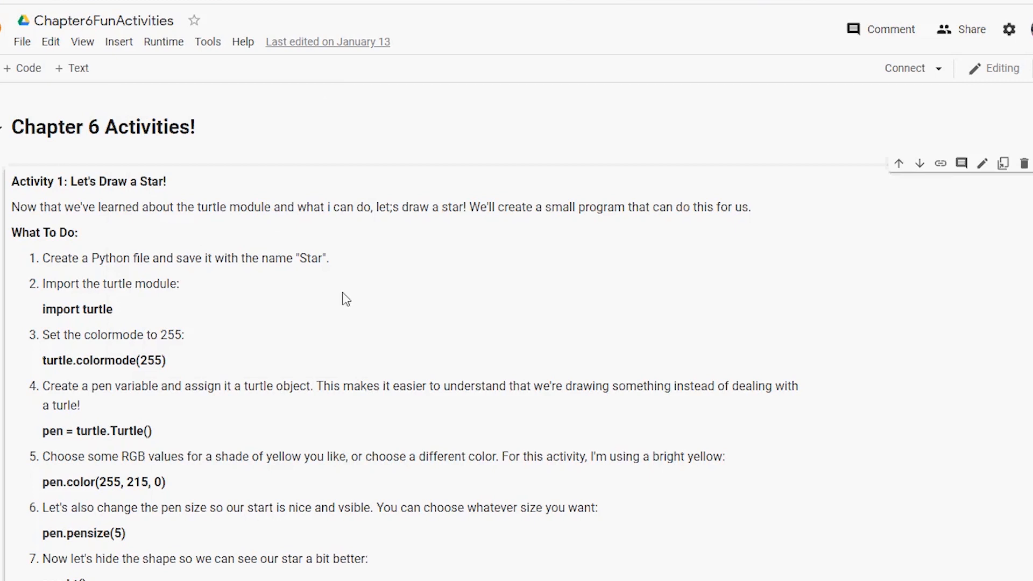
{"action": "mouse_move", "coordinate": [237, 230]}
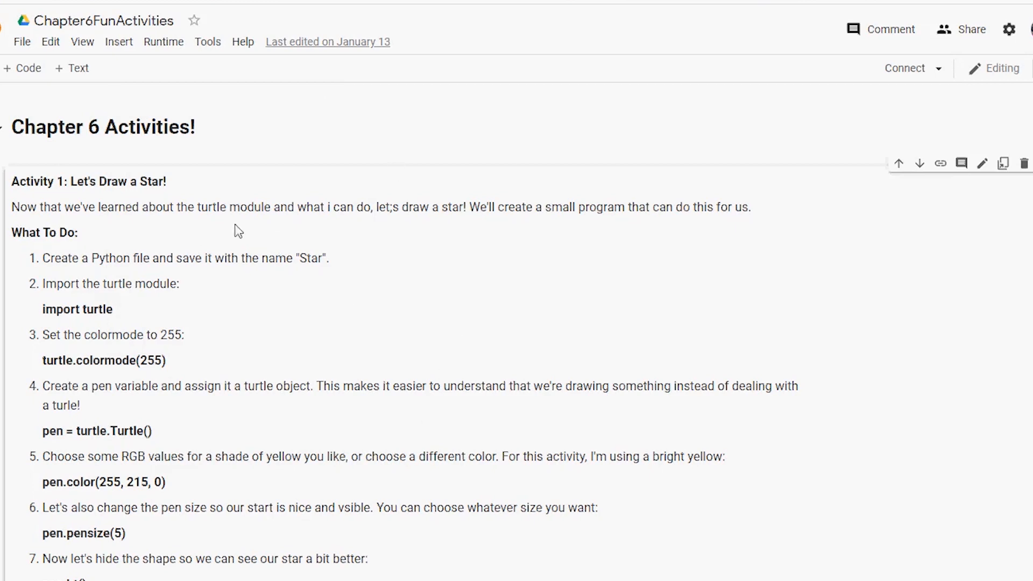
{"action": "mouse_move", "coordinate": [354, 221]}
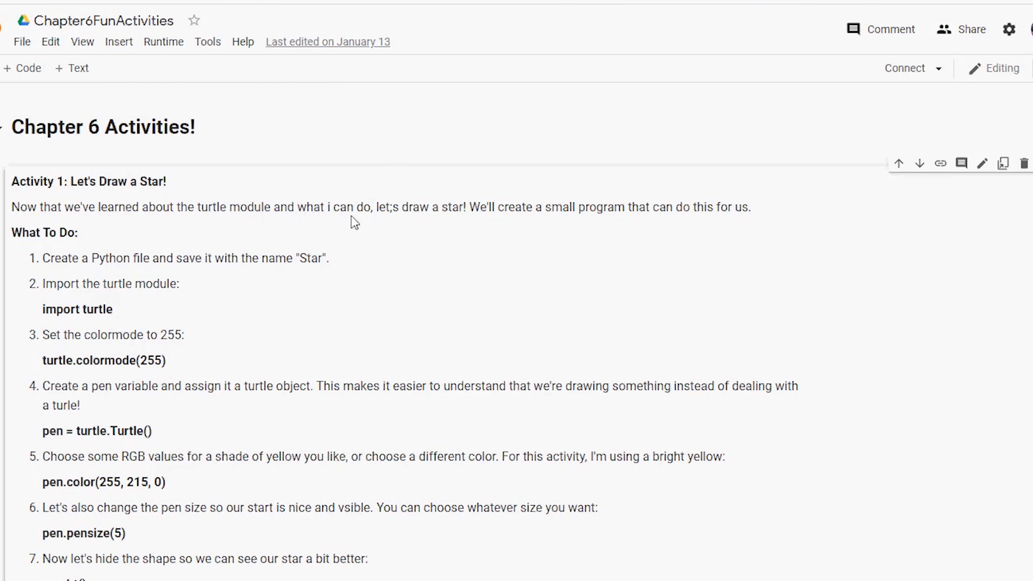
{"action": "mouse_move", "coordinate": [338, 235]}
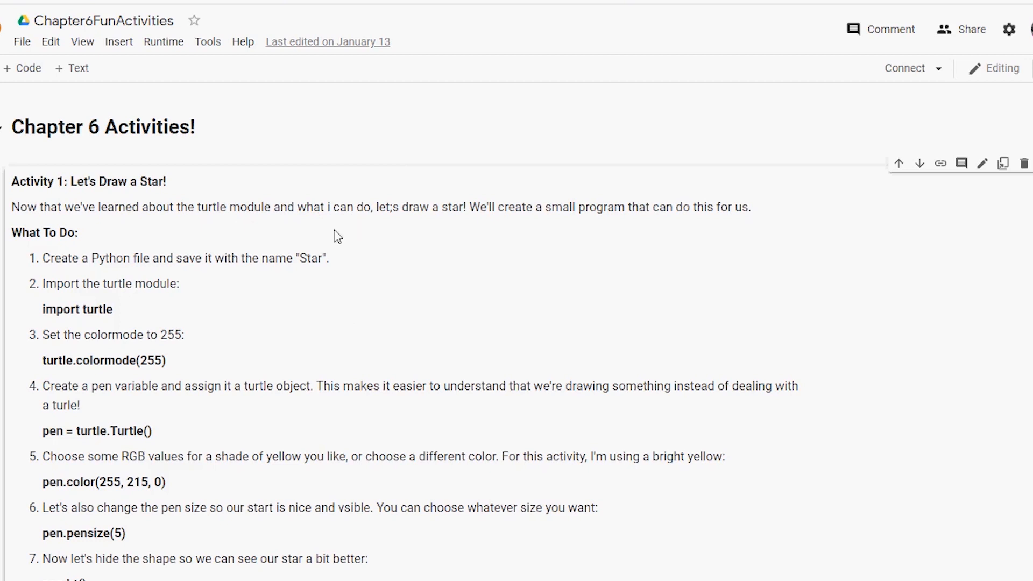
{"action": "mouse_move", "coordinate": [143, 239]}
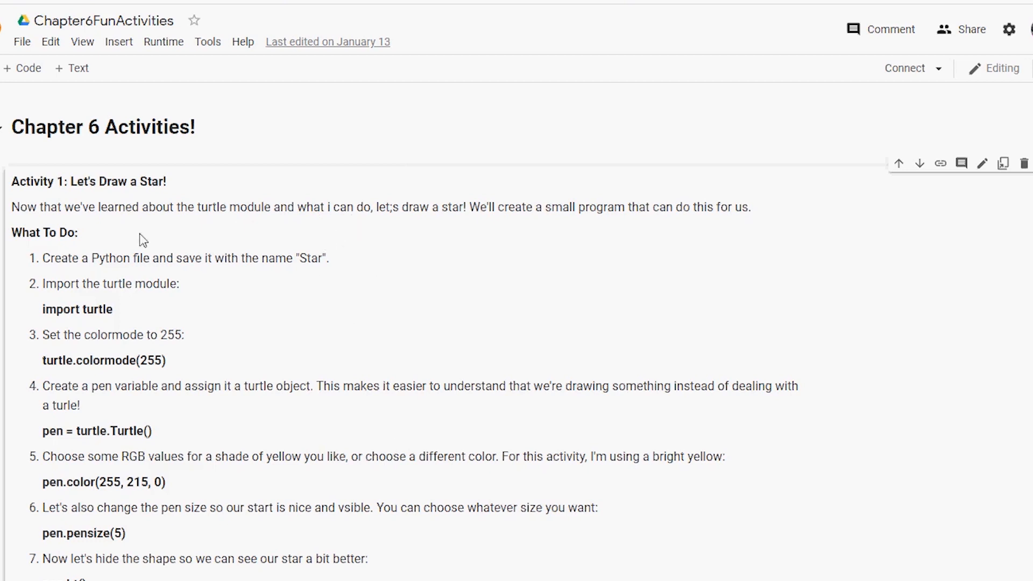
Step: Review the notes, then begin star.py with an import turtle line
{"action": "scroll", "scroll_direction": "down", "scroll_amount": 3}
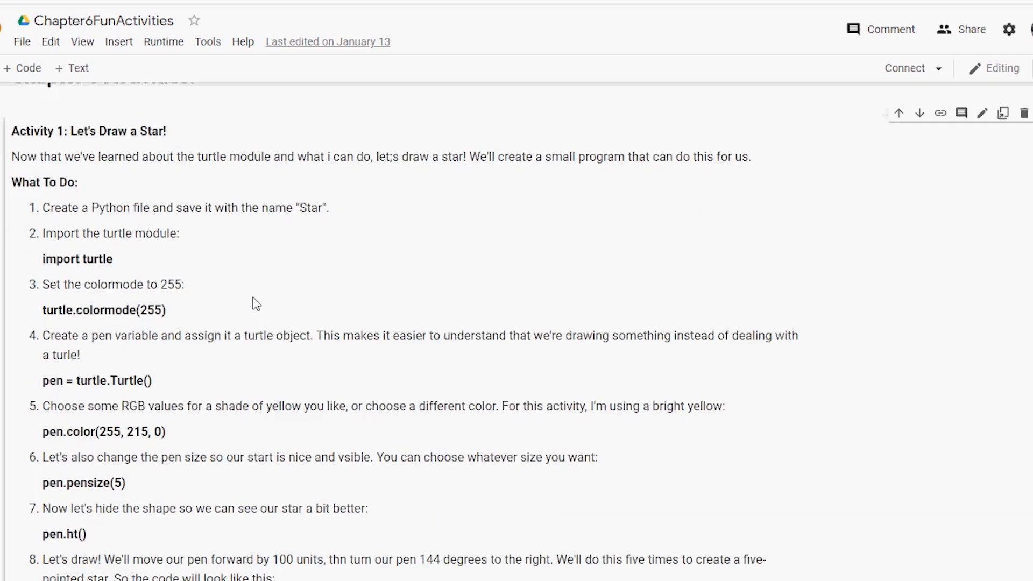
{"action": "scroll", "scroll_direction": "up", "scroll_amount": 3}
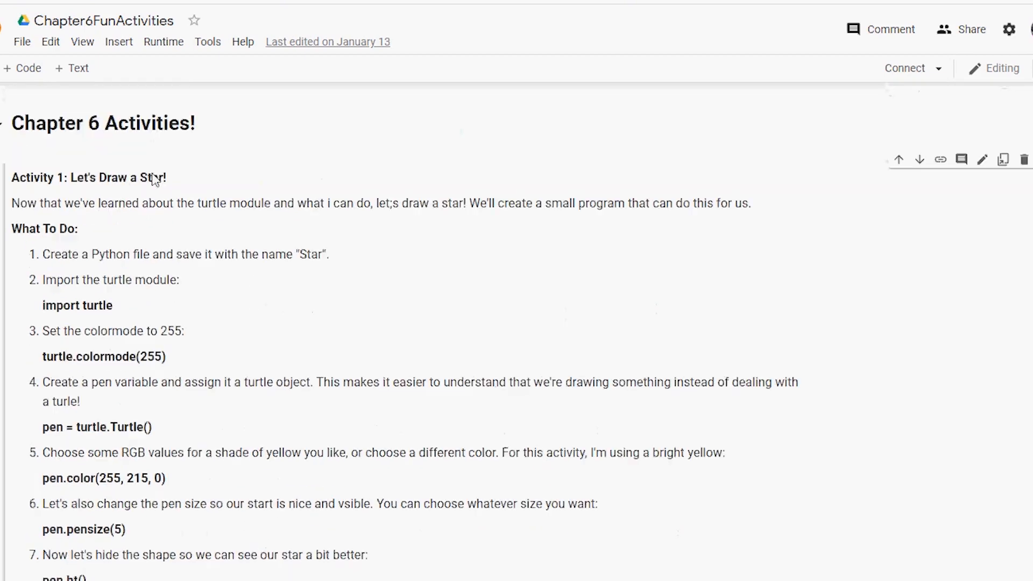
{"action": "scroll", "scroll_direction": "down", "scroll_amount": 3}
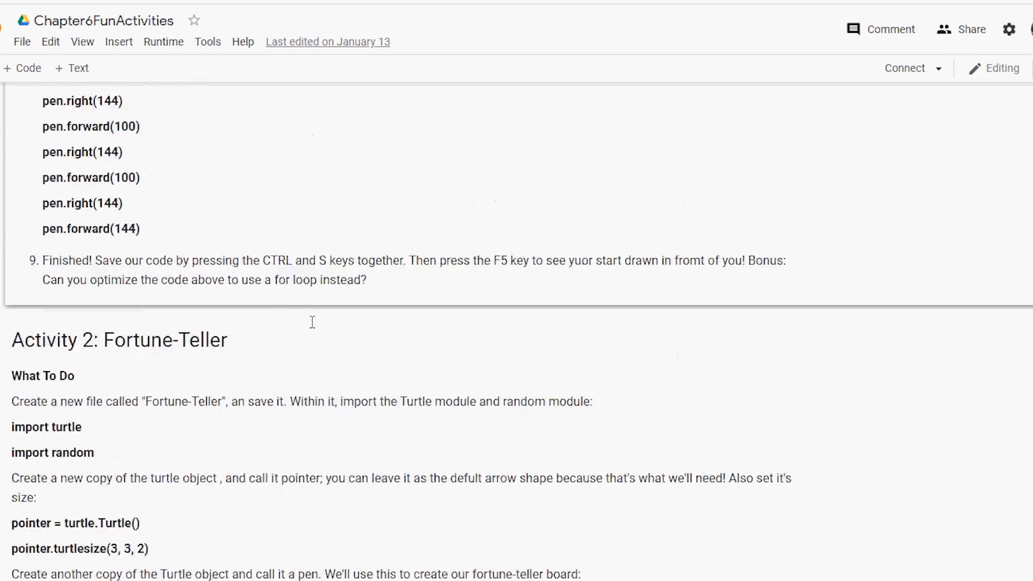
{"action": "scroll", "scroll_direction": "down", "scroll_amount": 3}
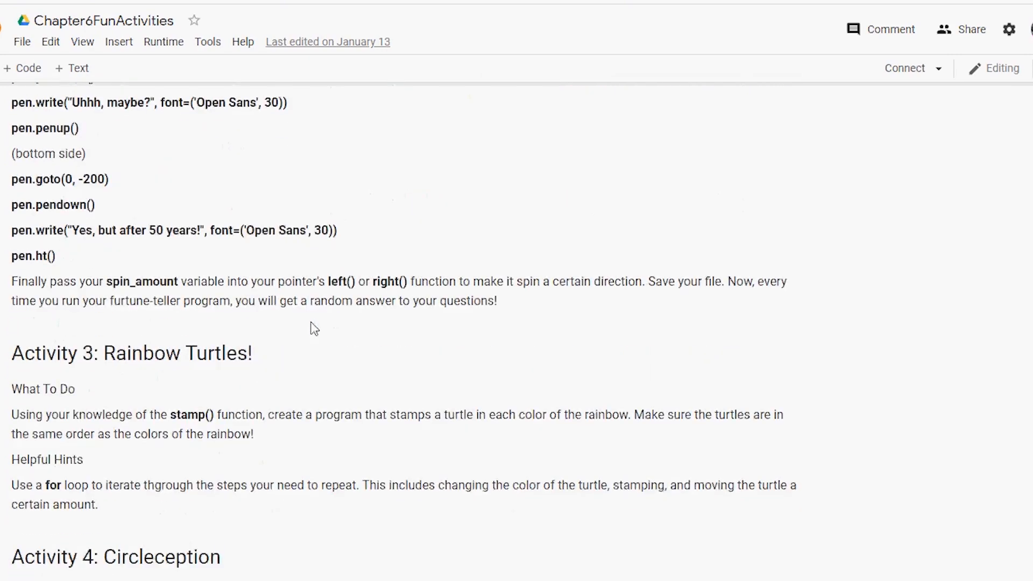
{"action": "scroll", "scroll_direction": "down", "scroll_amount": 3}
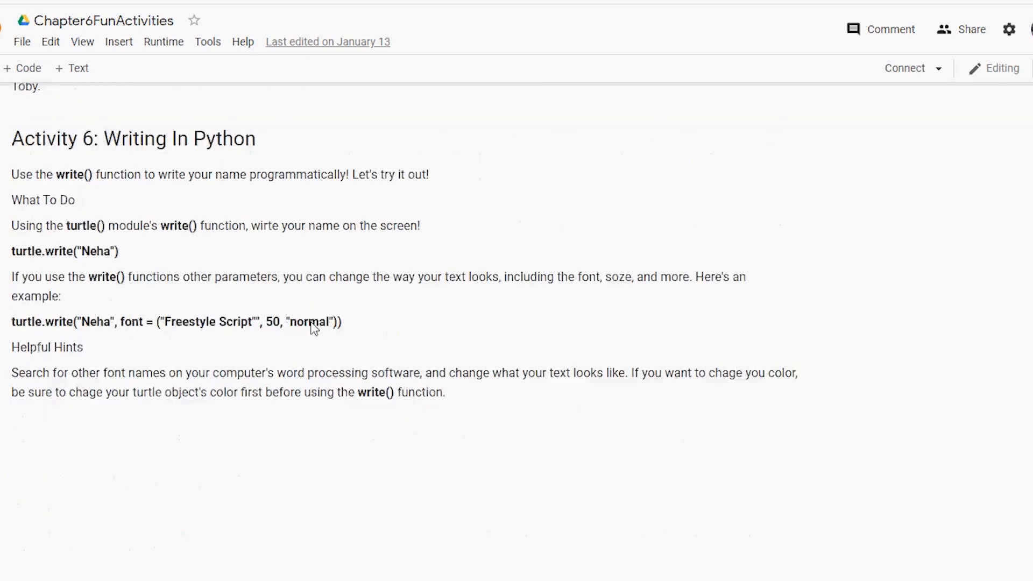
{"action": "scroll", "scroll_direction": "up", "scroll_amount": 3}
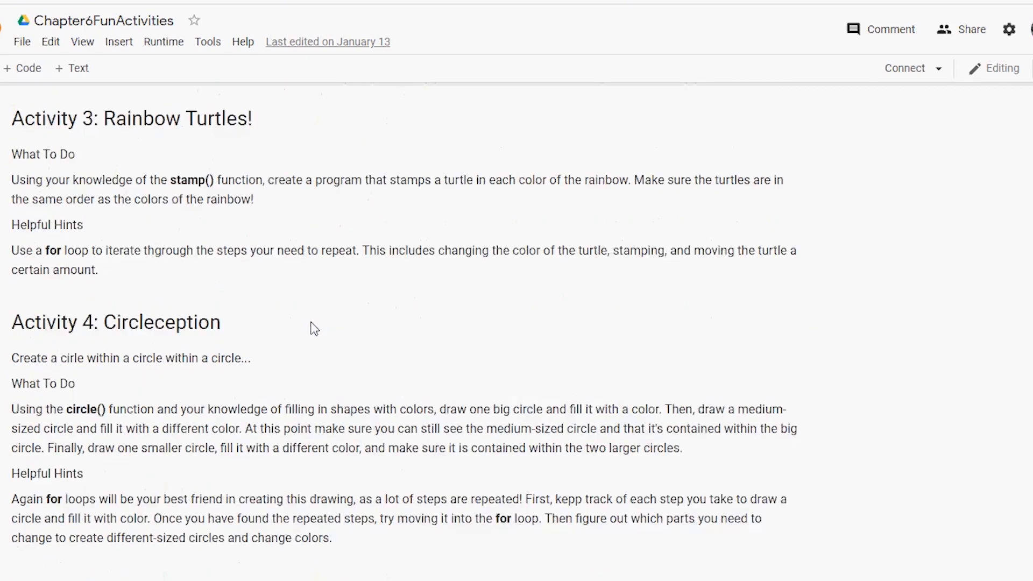
{"action": "scroll", "scroll_direction": "up", "scroll_amount": 3}
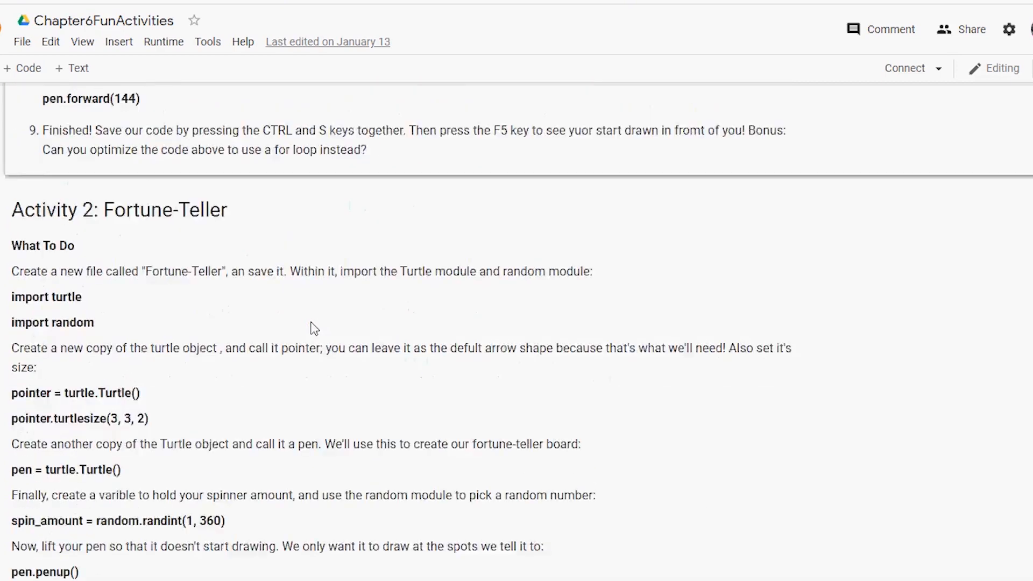
{"action": "scroll", "scroll_direction": "up", "scroll_amount": 3}
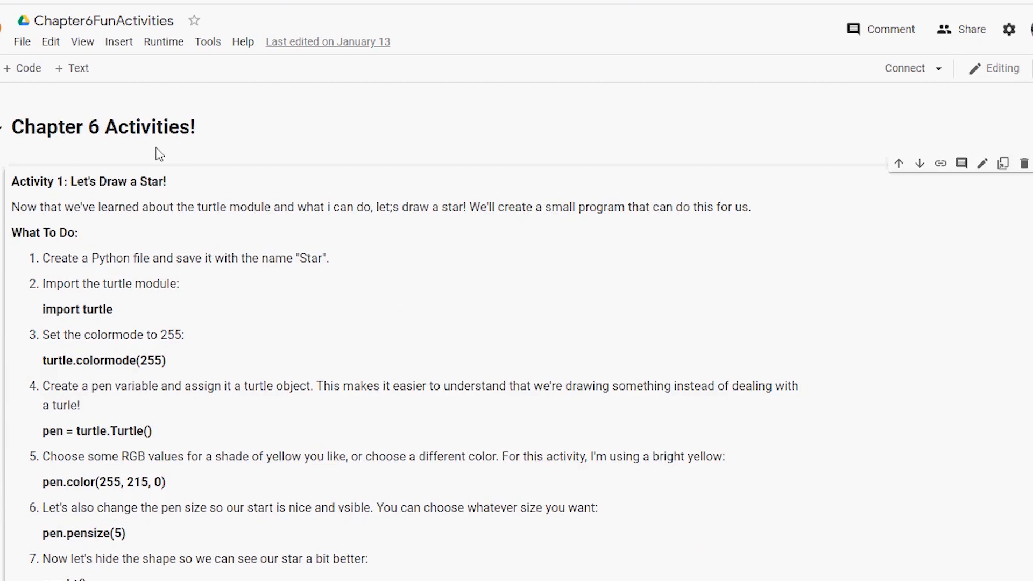
{"action": "mouse_move", "coordinate": [475, 247]}
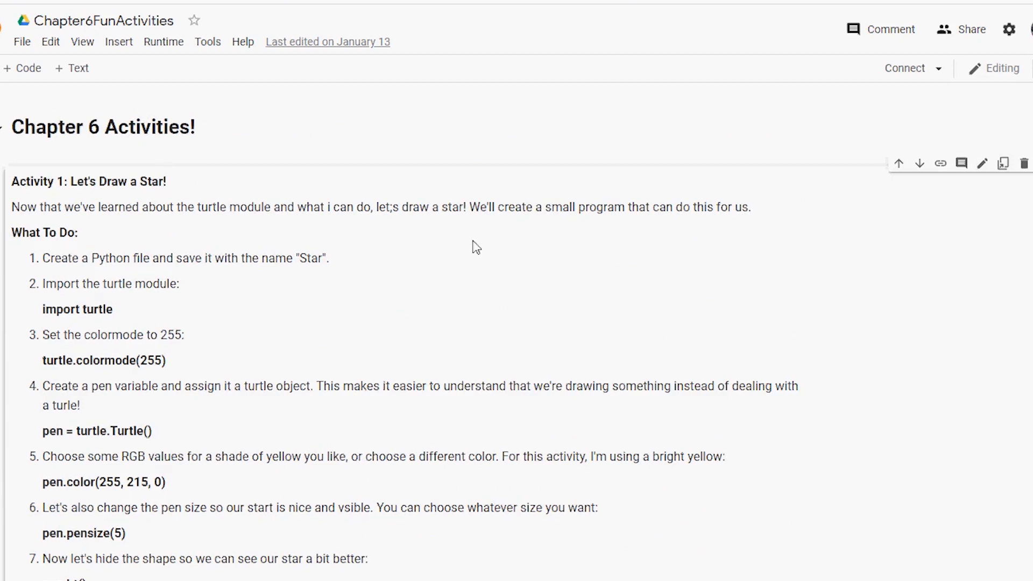
{"action": "mouse_move", "coordinate": [101, 246]}
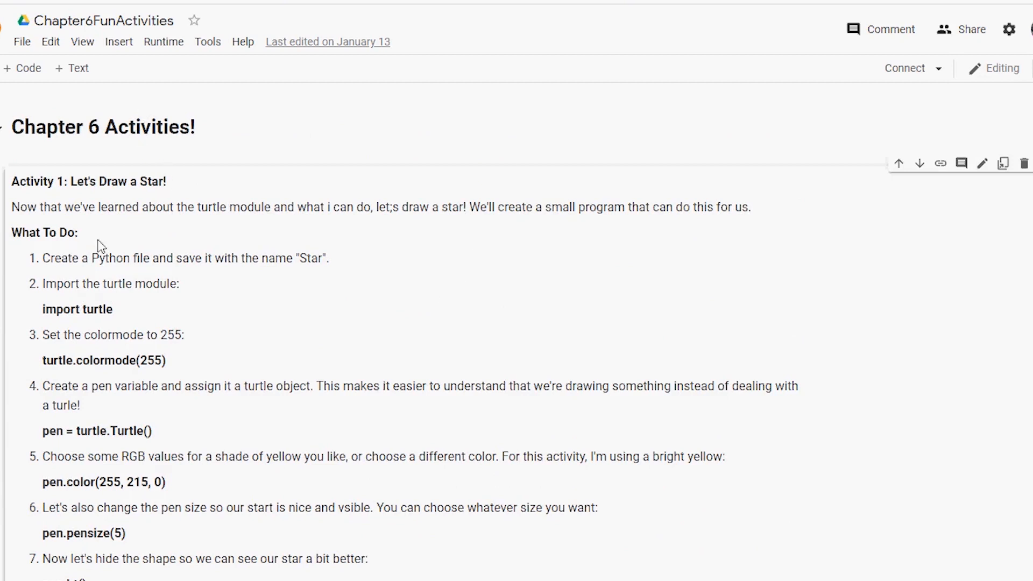
{"action": "mouse_move", "coordinate": [317, 354]}
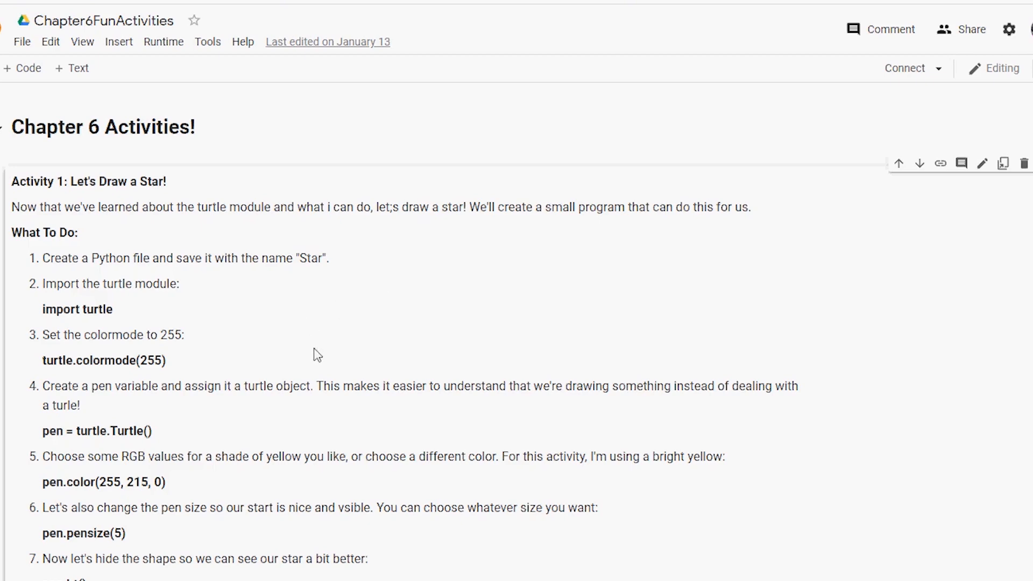
{"action": "scroll", "scroll_direction": "down", "scroll_amount": 3}
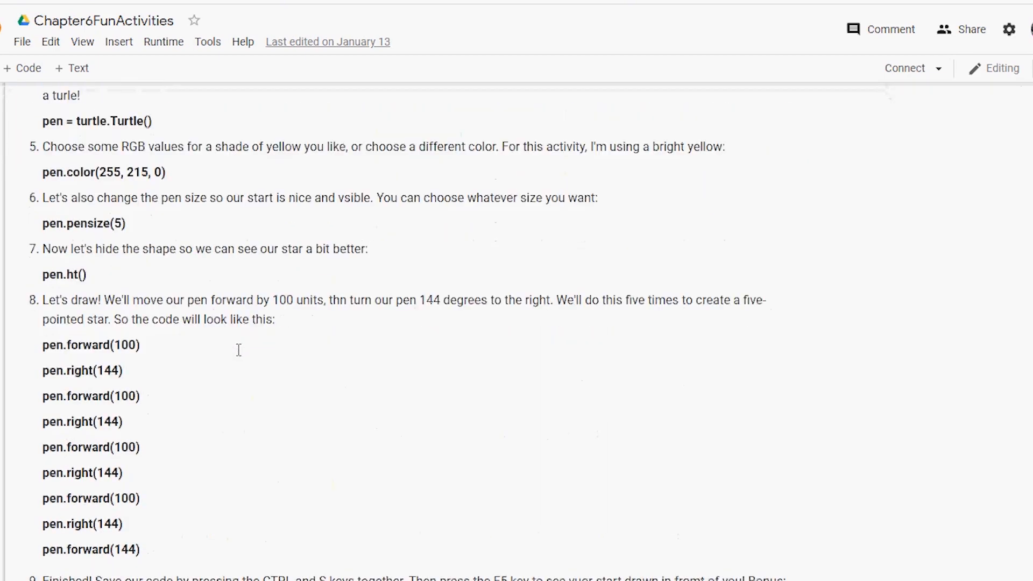
{"action": "scroll", "scroll_direction": "down", "scroll_amount": 3}
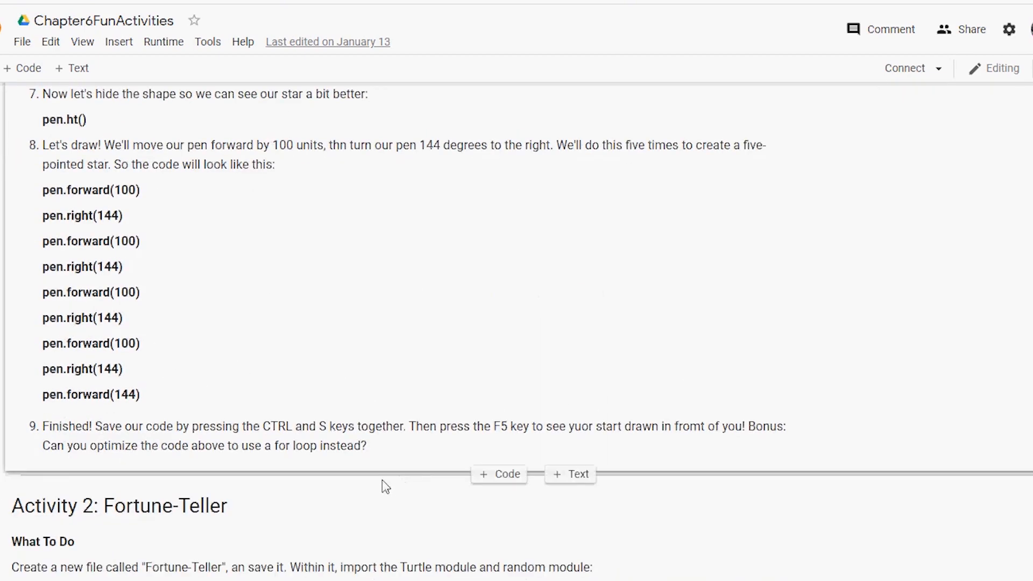
{"action": "scroll", "scroll_direction": "up", "scroll_amount": 3}
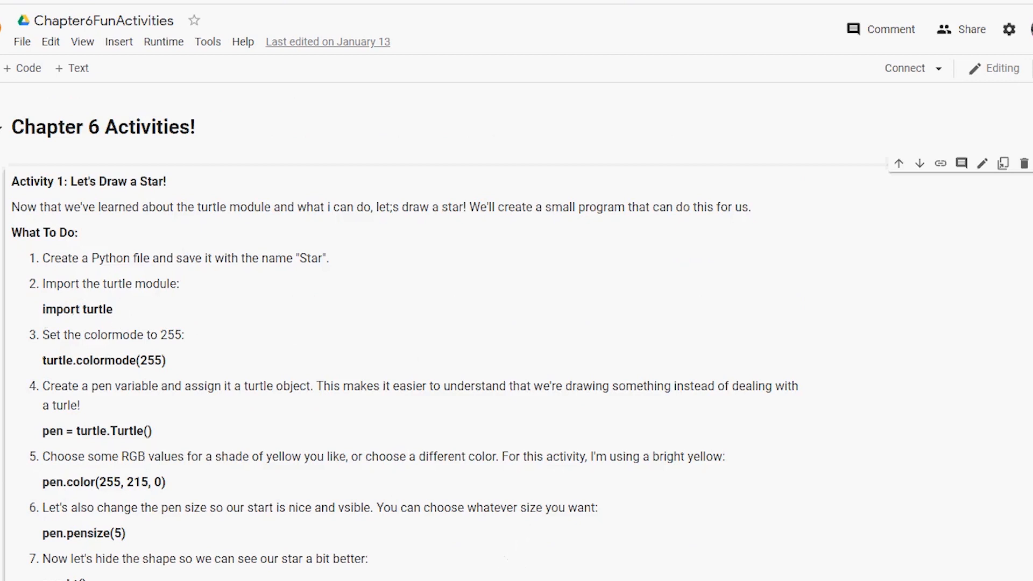
{"action": "mouse_move", "coordinate": [188, 312]}
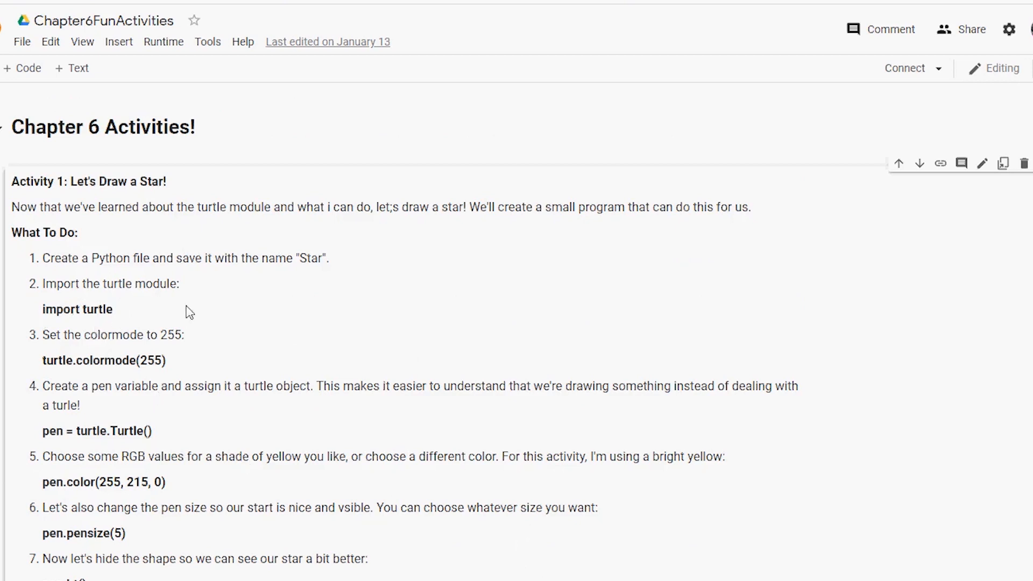
{"action": "mouse_move", "coordinate": [677, 568]}
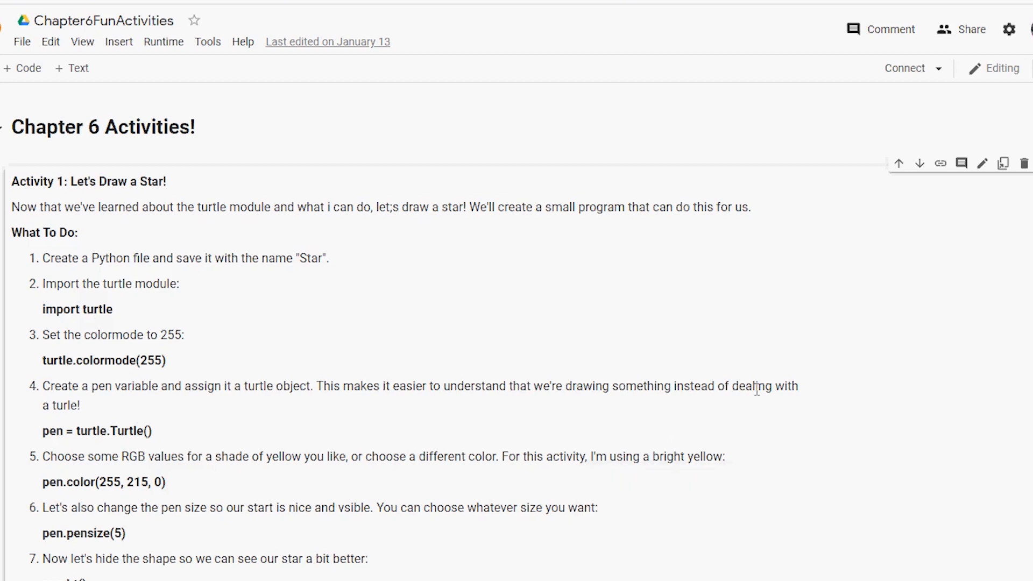
{"action": "mouse_move", "coordinate": [156, 369]}
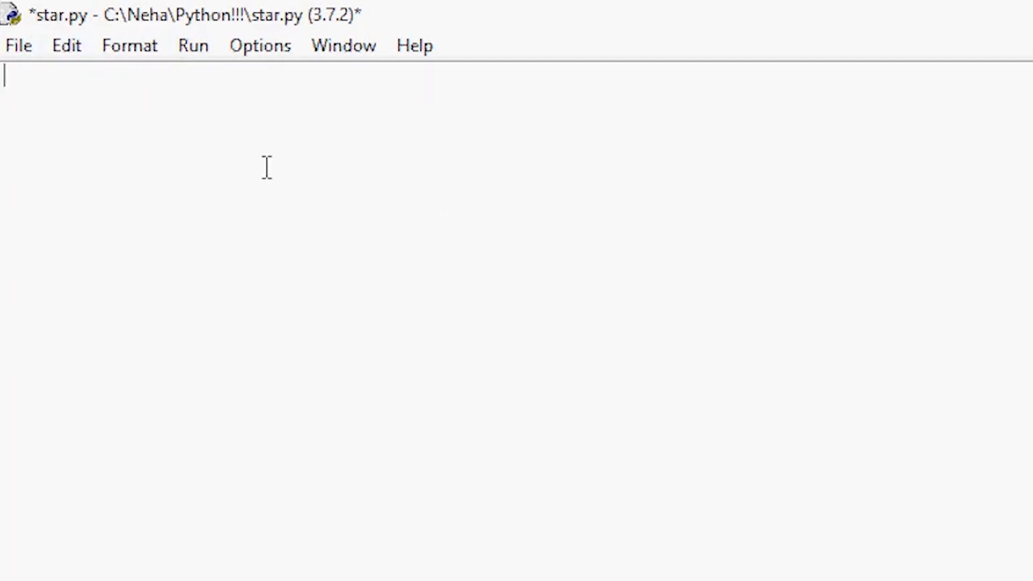
{"action": "type", "text": "im"}
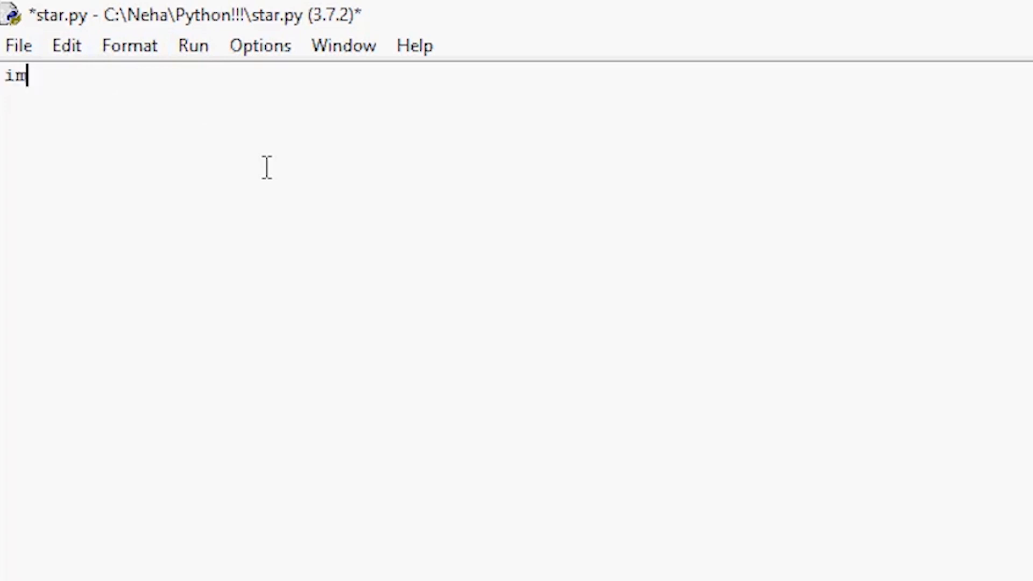
{"action": "type", "text": "port turt"}
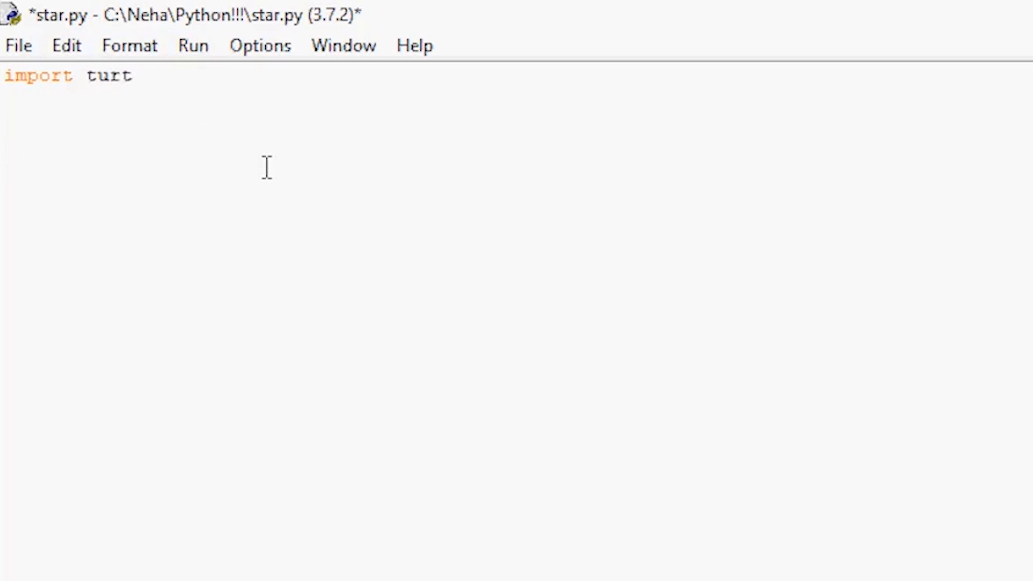
{"action": "type", "text": "le"}
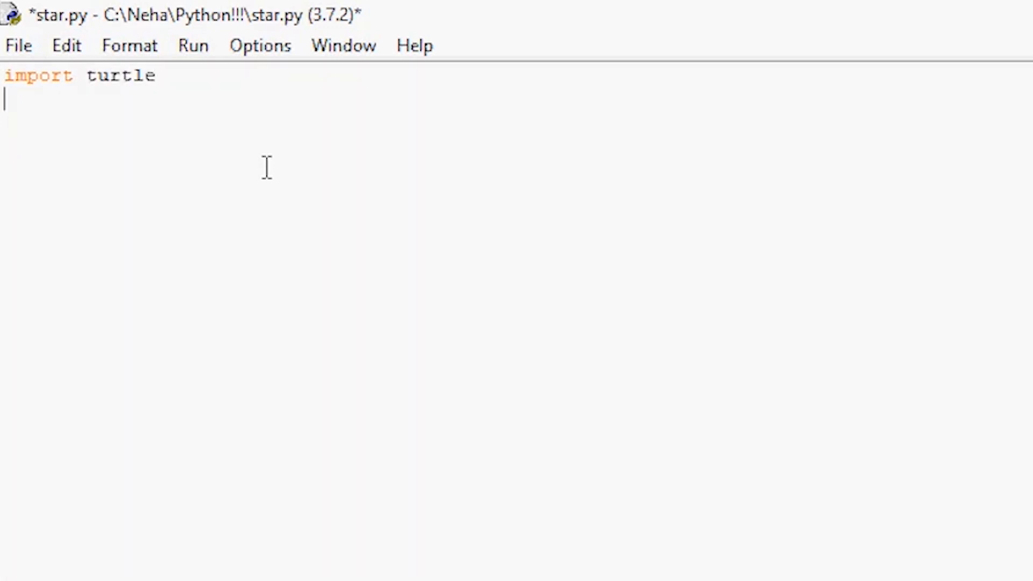
Step: Add turtle.colormode(255) and pen = turtle.Turtle() on their own lines
{"action": "type", "text": "turtle.colormode ("}
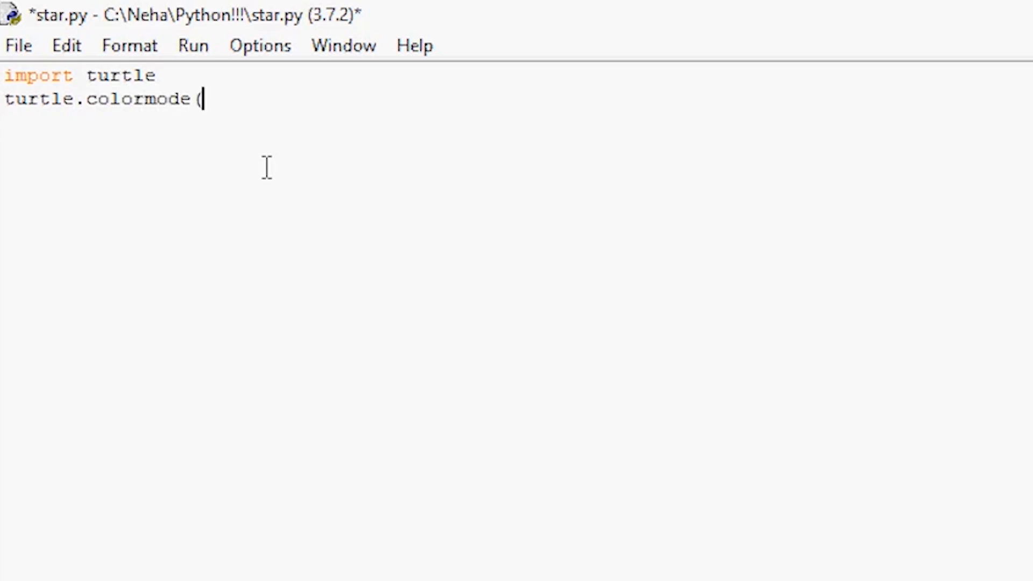
{"action": "type", "text": "255)"}
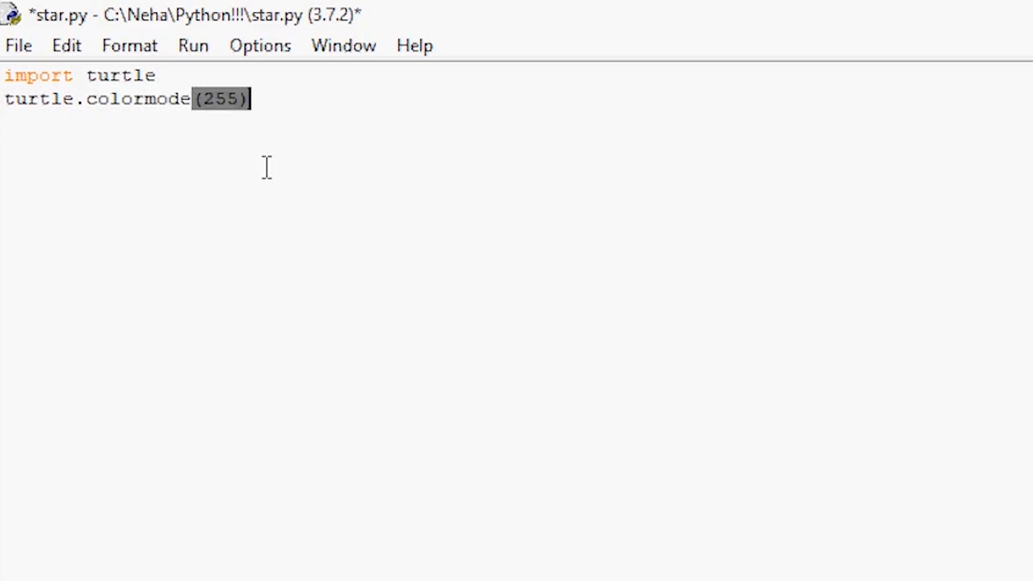
{"action": "key", "text": "Return"}
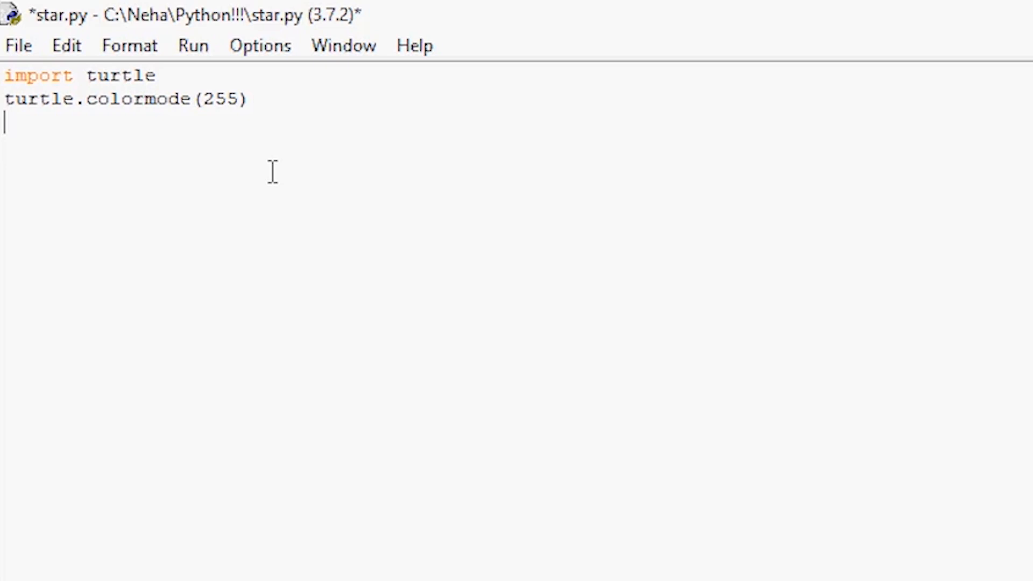
{"action": "type", "text": "pen = turtle.T"}
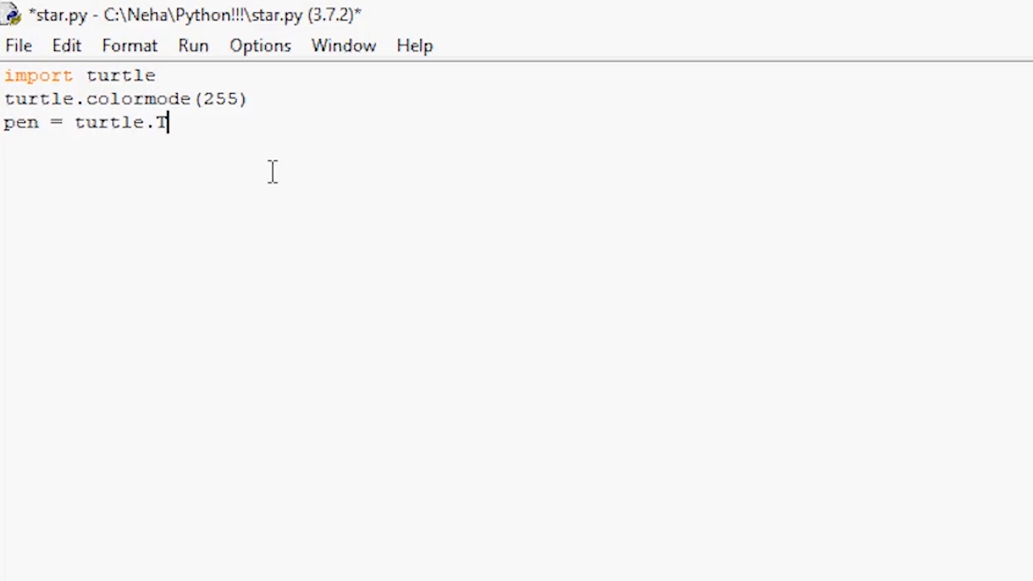
{"action": "type", "text": "urtle"}
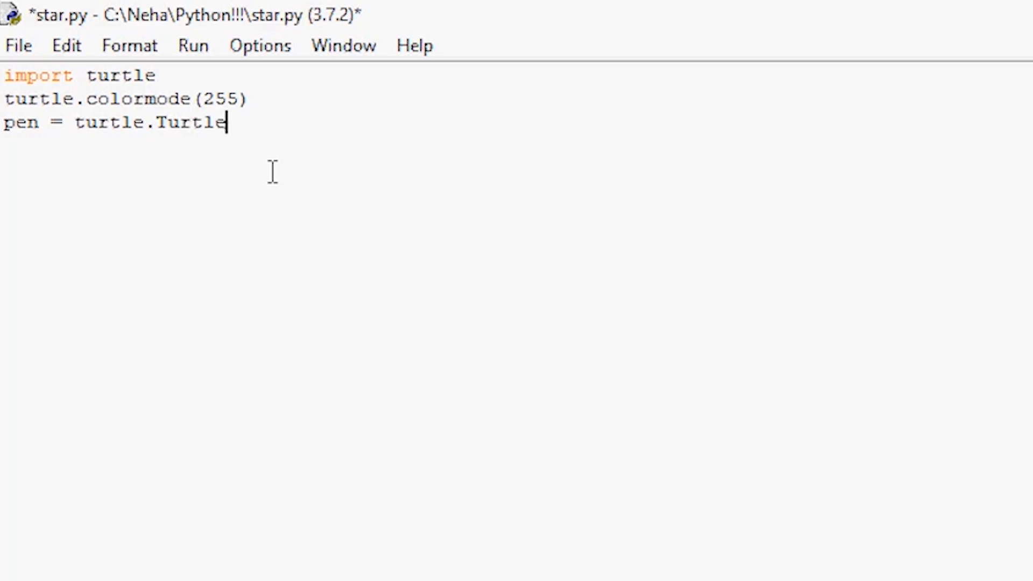
{"action": "type", "text": "()"}
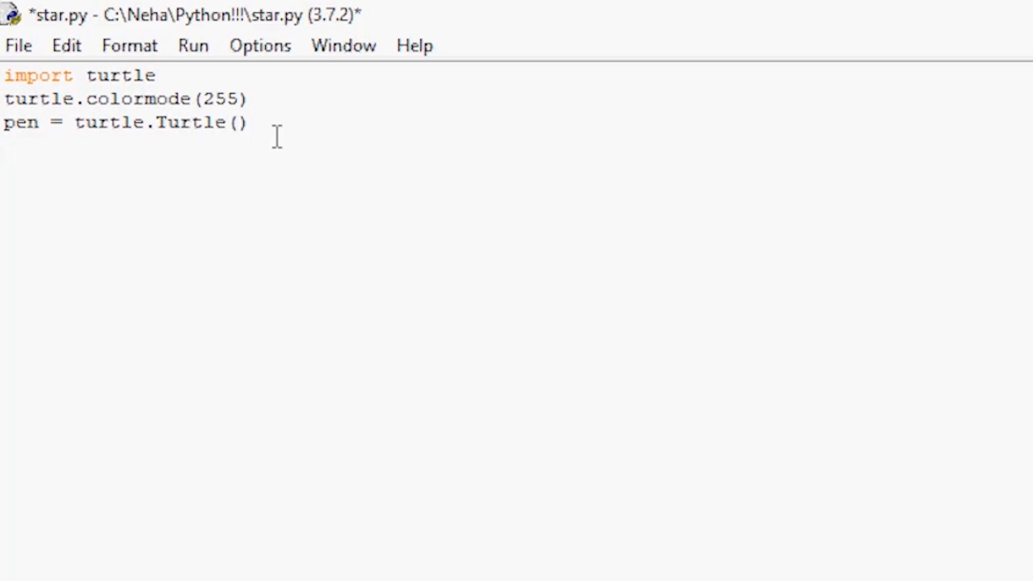
{"action": "key", "text": "Return"}
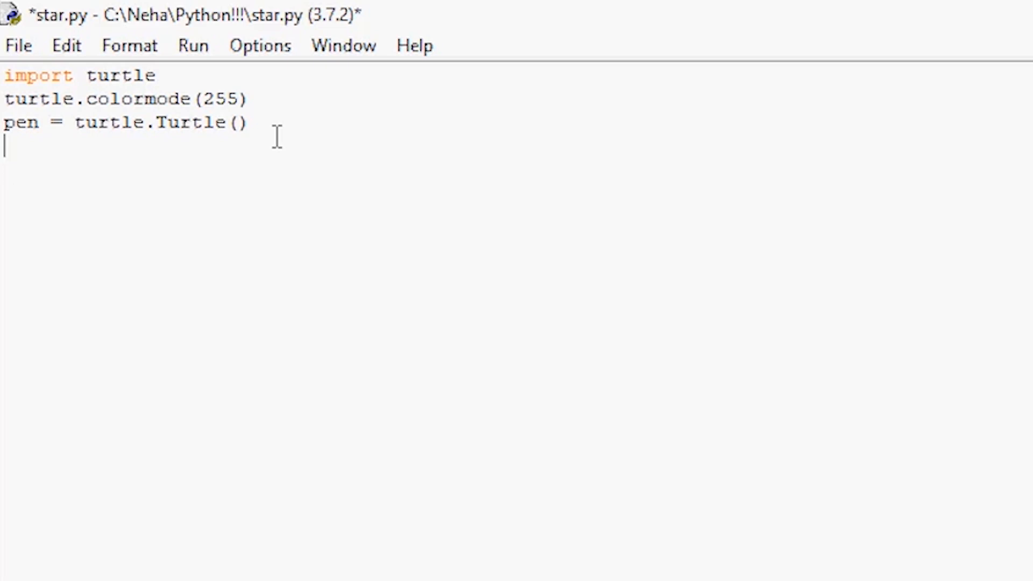
Step: Write pen.color(255, 215, 0) to give the pen a gold colour
{"action": "type", "text": "pen.color"}
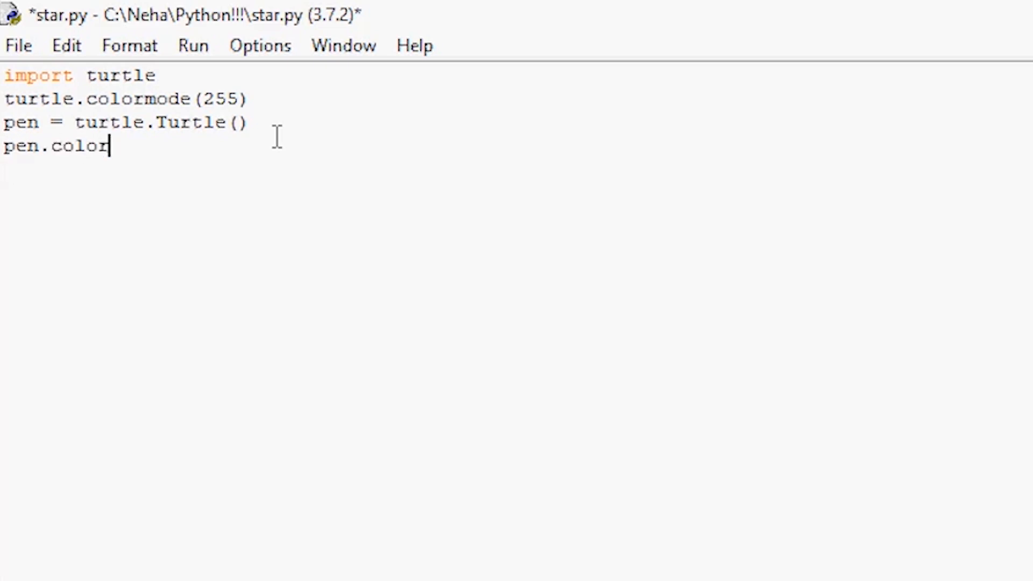
{"action": "type", "text": "(255, 215,"}
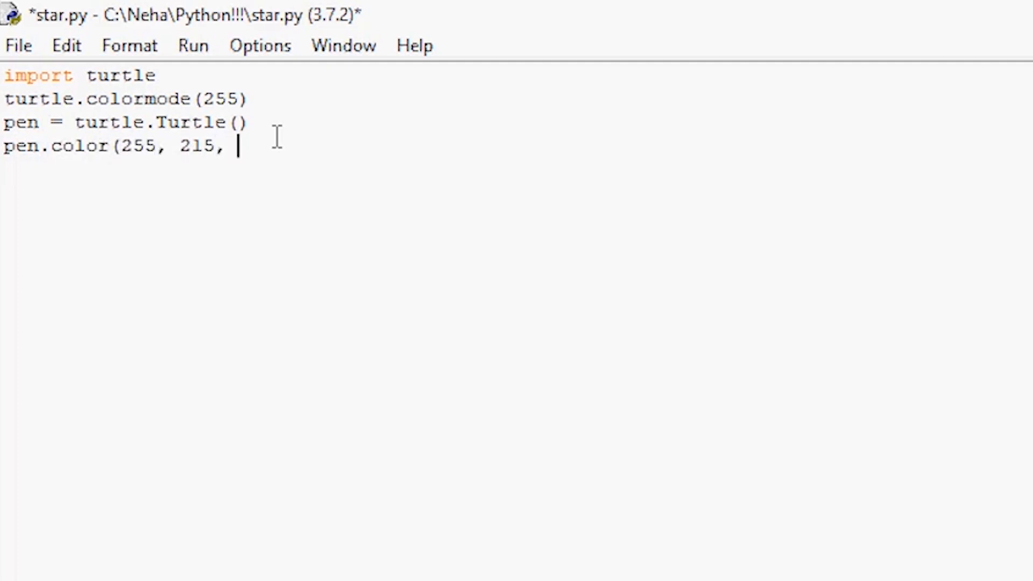
{"action": "type", "text": "0)"}
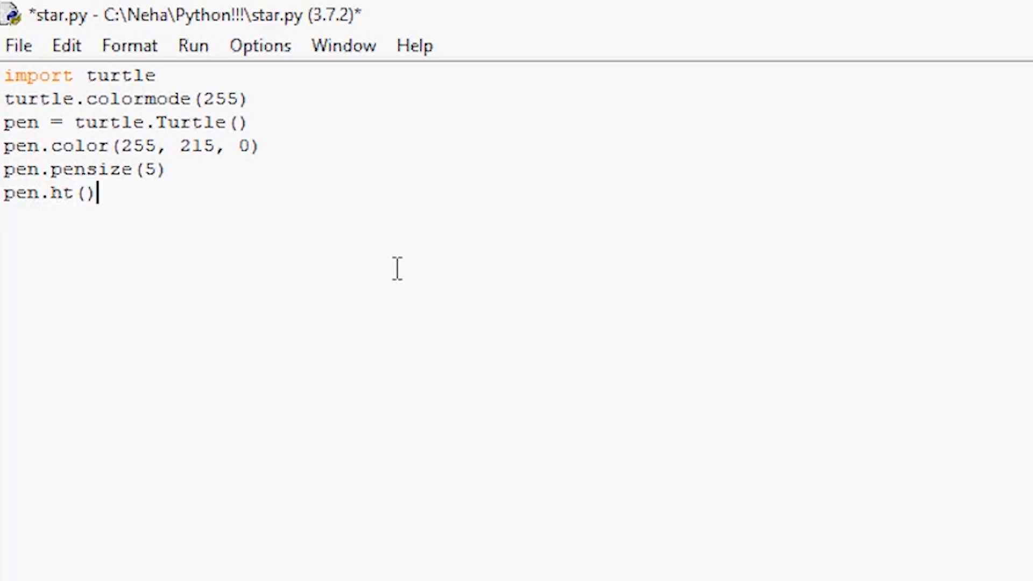
{"action": "mouse_move", "coordinate": [72, 203]}
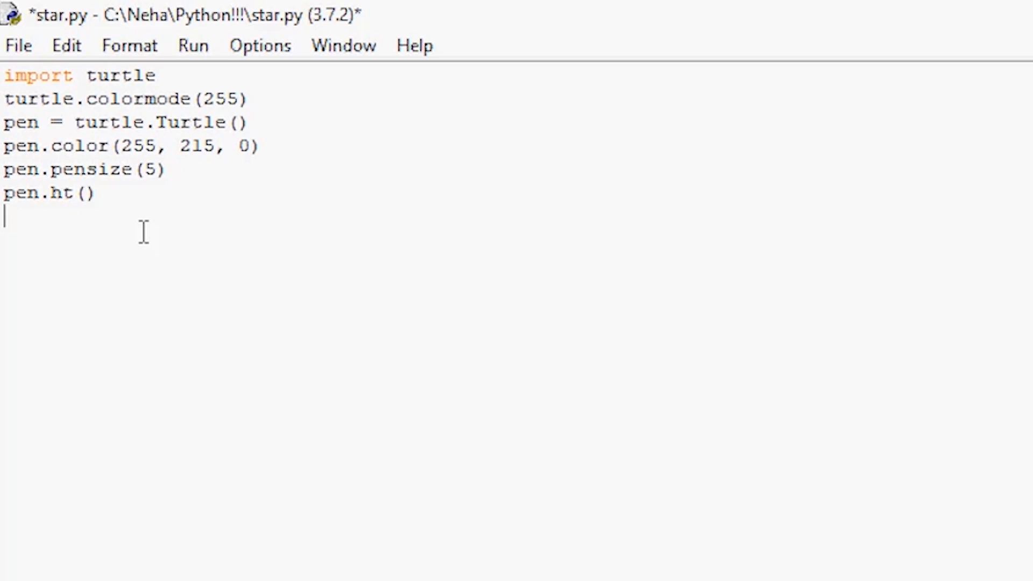
Step: Write the first pen.forward(100) and pen.right(144) moves of the star
{"action": "type", "text": "pen.fo"}
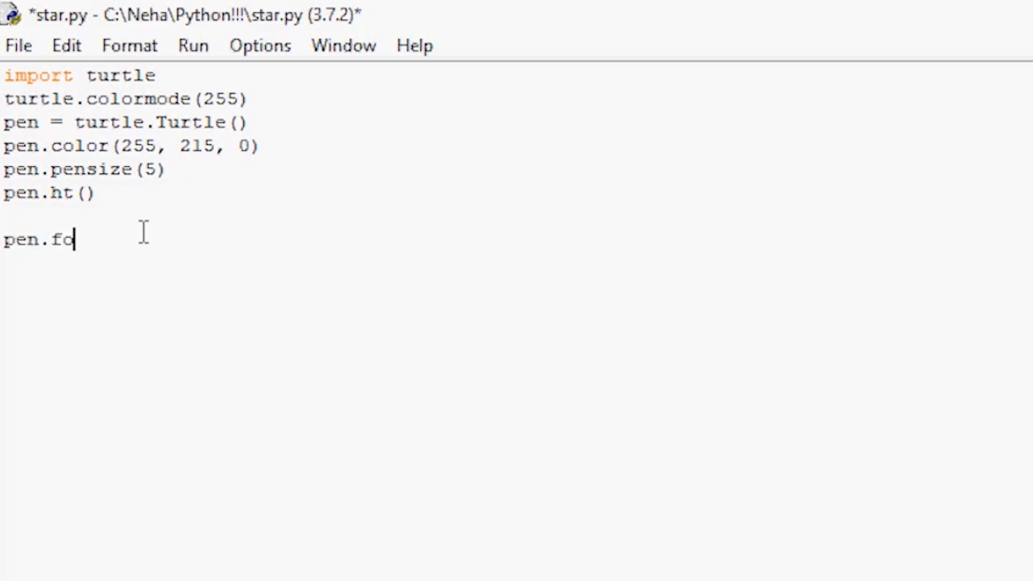
{"action": "type", "text": "rward)"}
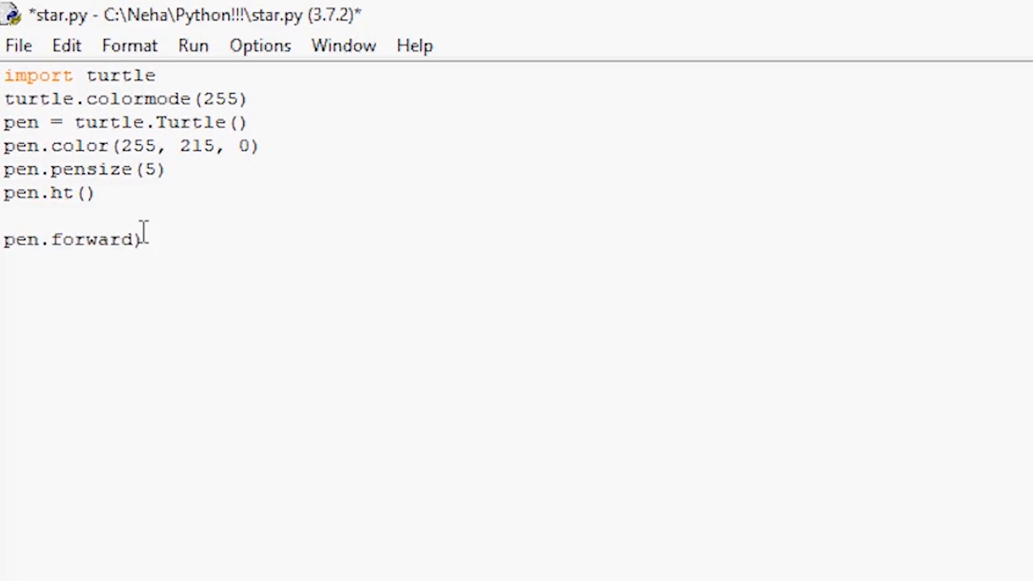
{"action": "type", "text": "(100"}
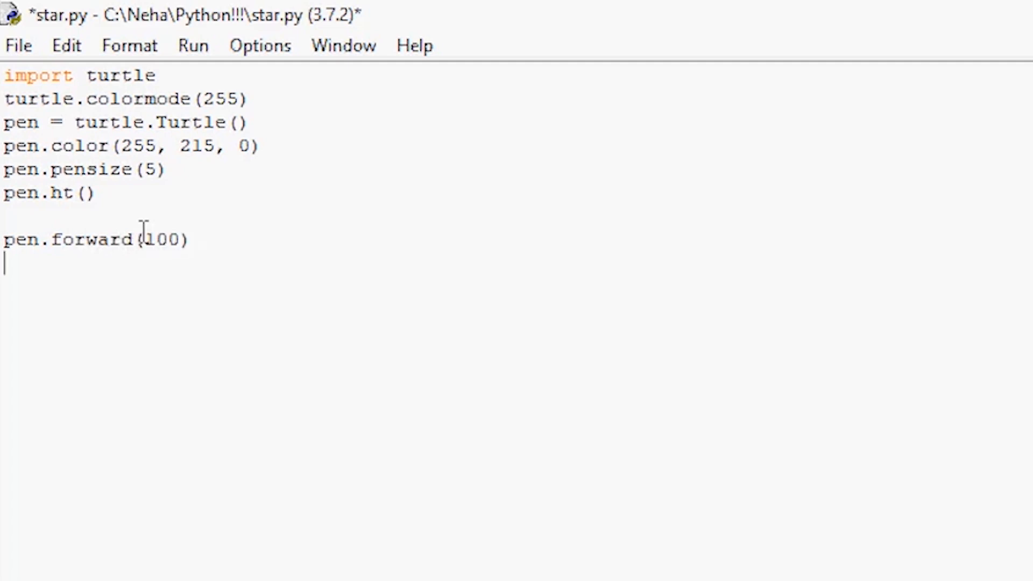
{"action": "type", "text": "pen.right(144)"}
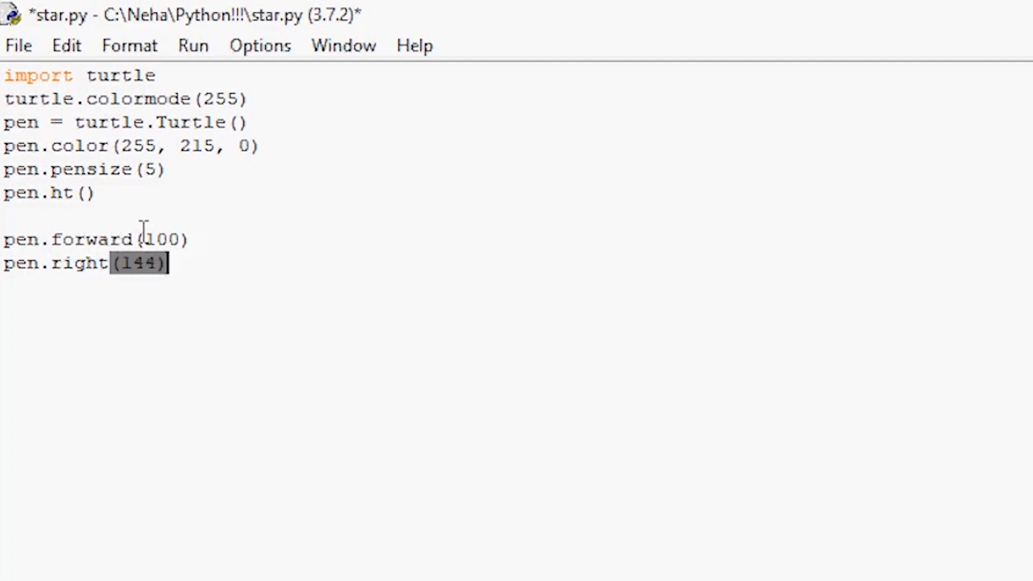
{"action": "left_click", "coordinate": [166, 263]}
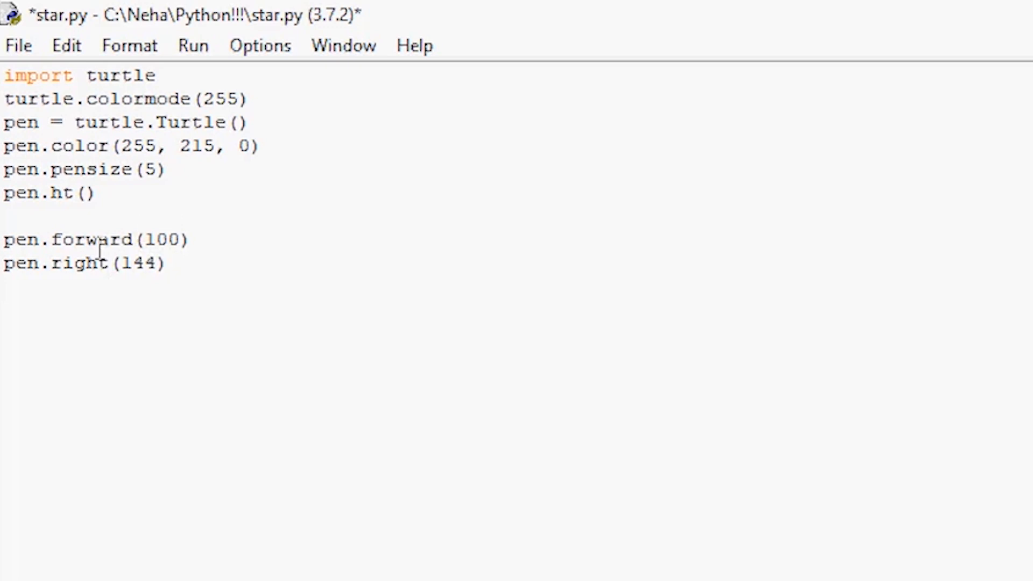
{"action": "left_click", "coordinate": [170, 262]}
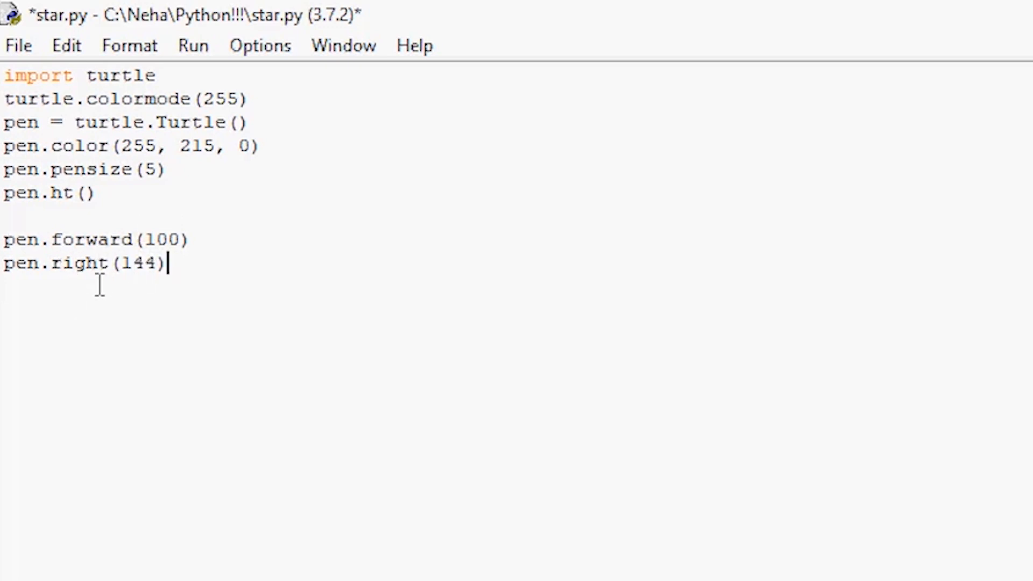
{"action": "mouse_move", "coordinate": [273, 297]}
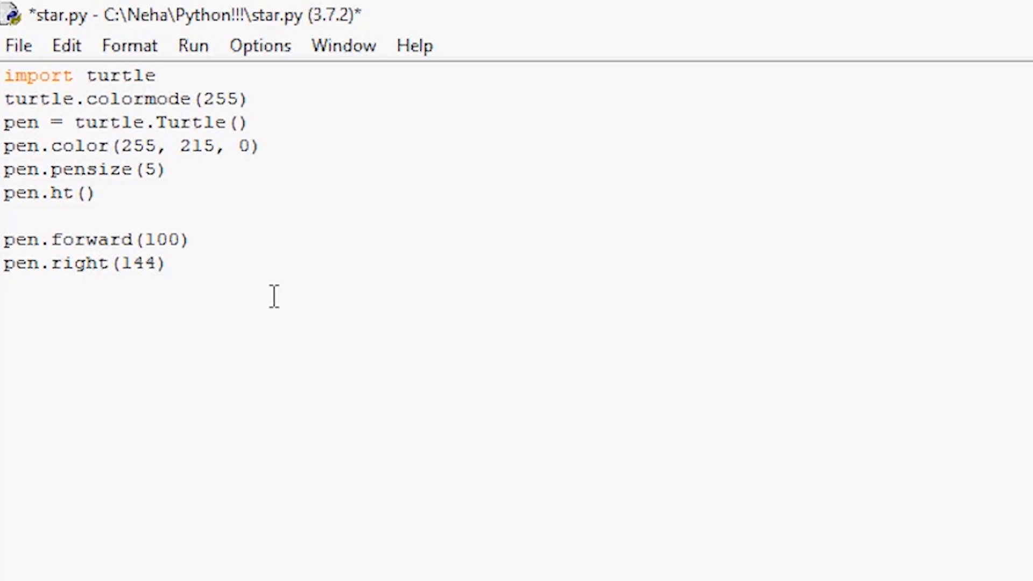
Step: Add the remaining forward(100) and right(144) lines, reusing the right(144) line, to complete five points
{"action": "type", "text": "pen.fow"}
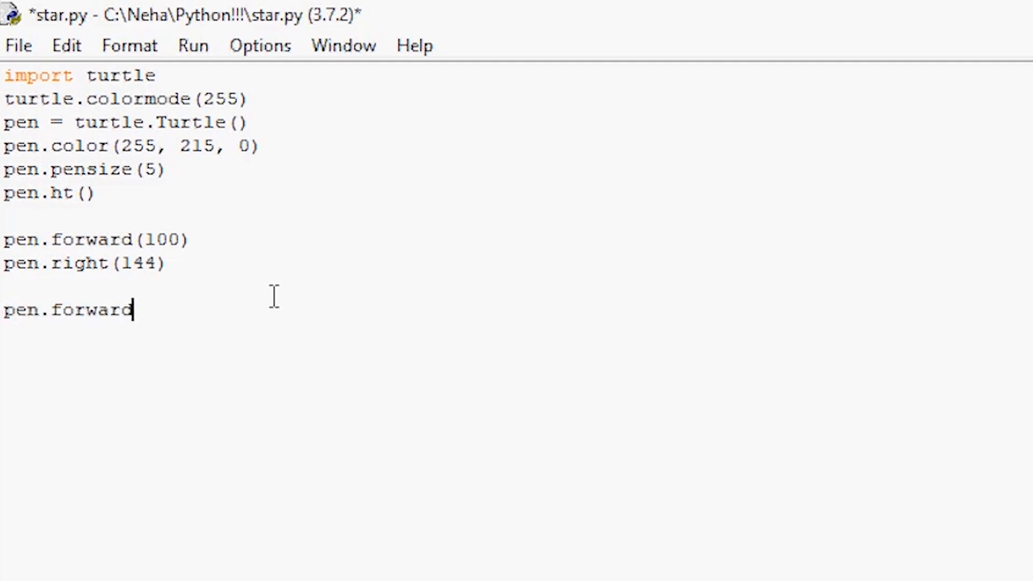
{"action": "type", "text": "(100)"}
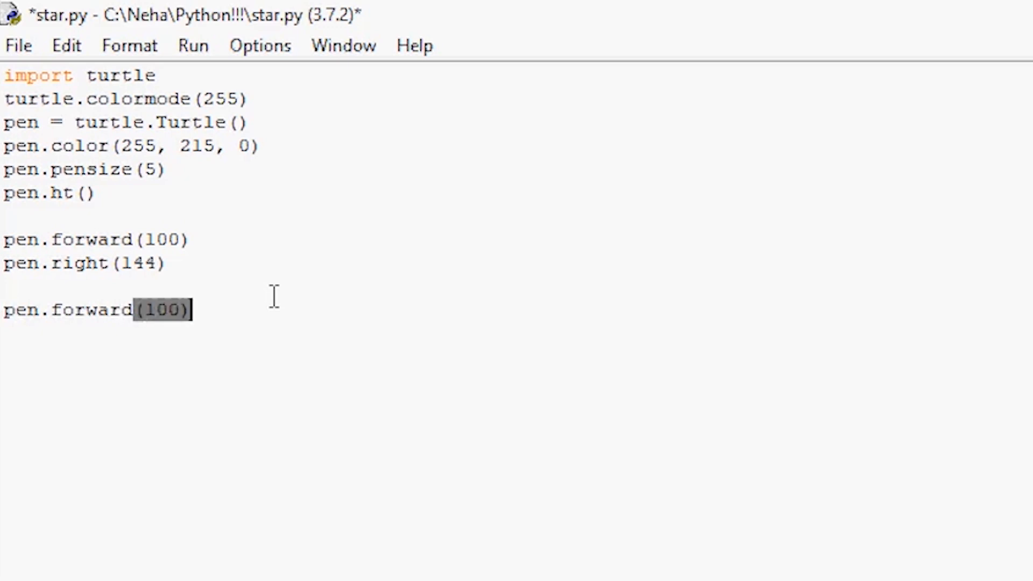
{"action": "triple_click", "coordinate": [86, 263]}
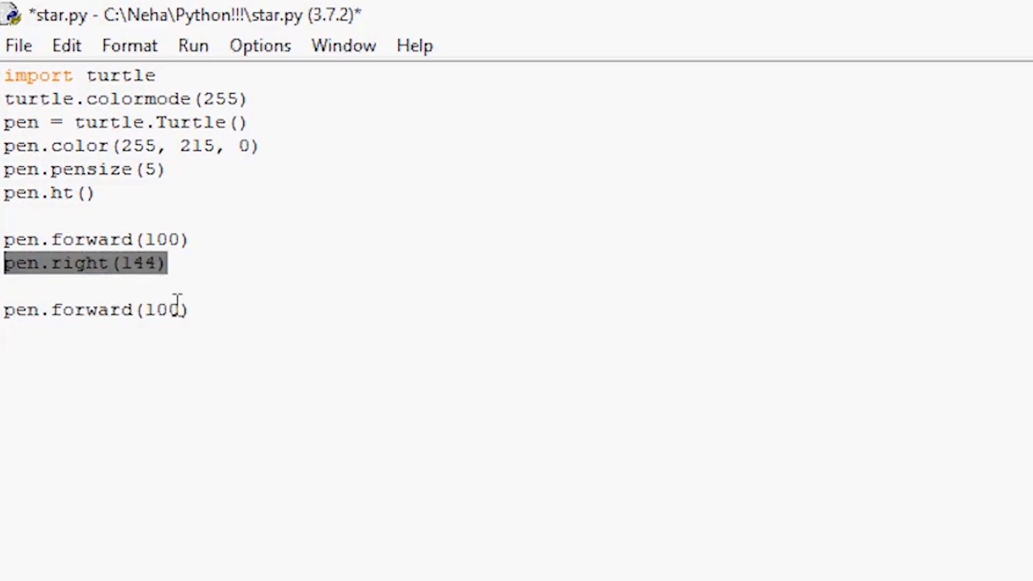
{"action": "type", "text": "pen.right(144)"}
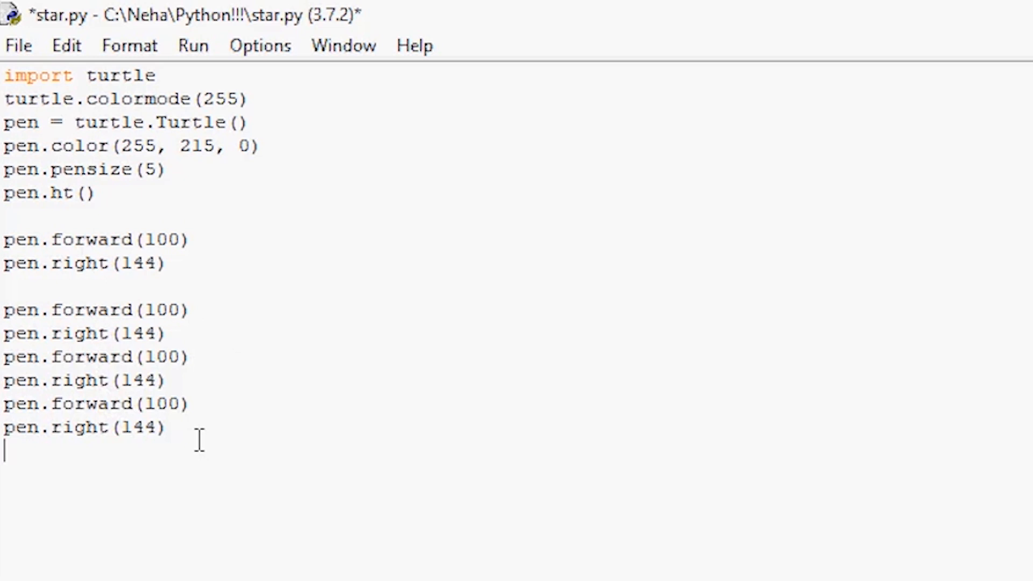
{"action": "type", "text": "pen.forward(100)"}
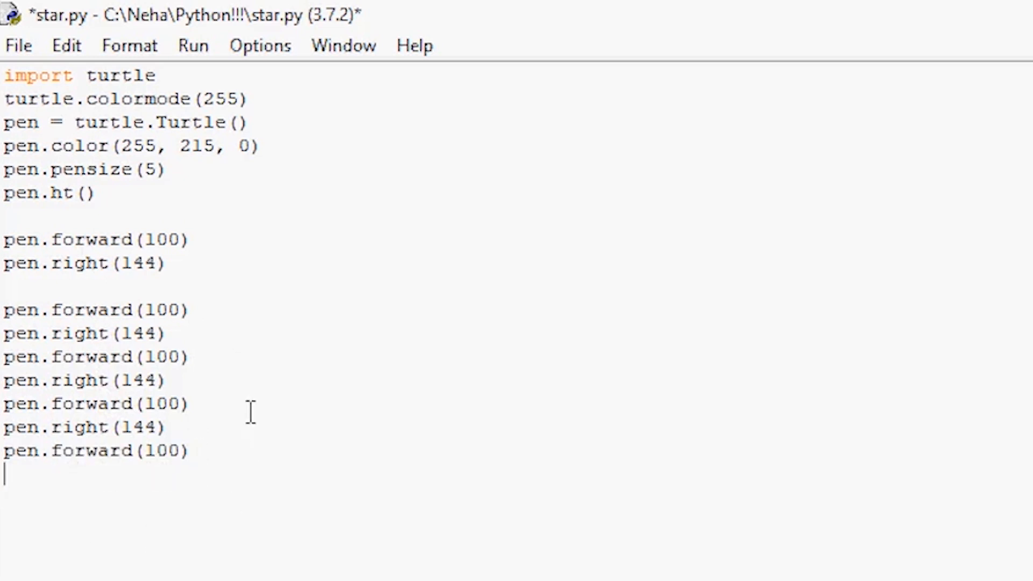
{"action": "mouse_move", "coordinate": [23, 224]}
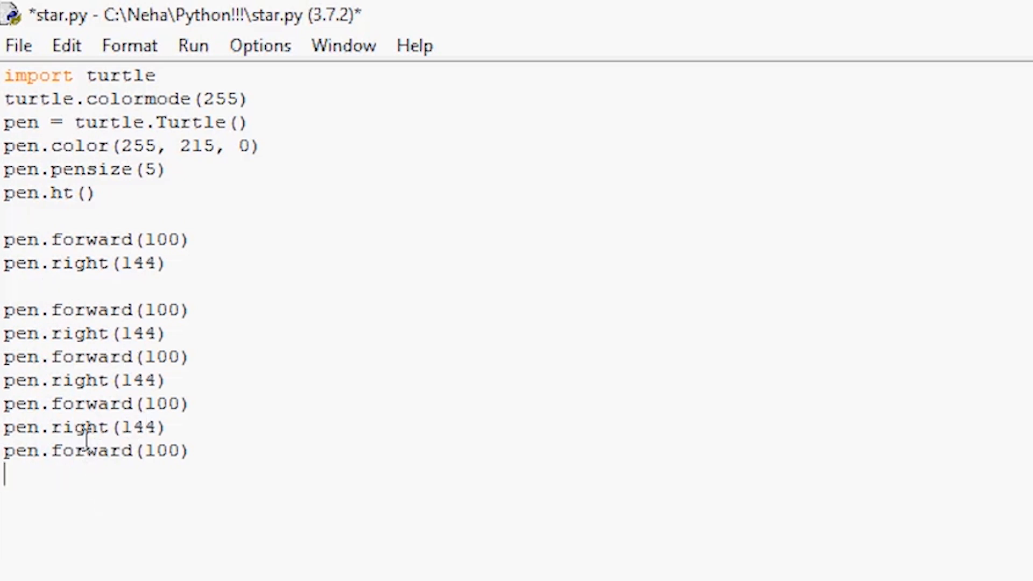
{"action": "mouse_move", "coordinate": [10, 310]}
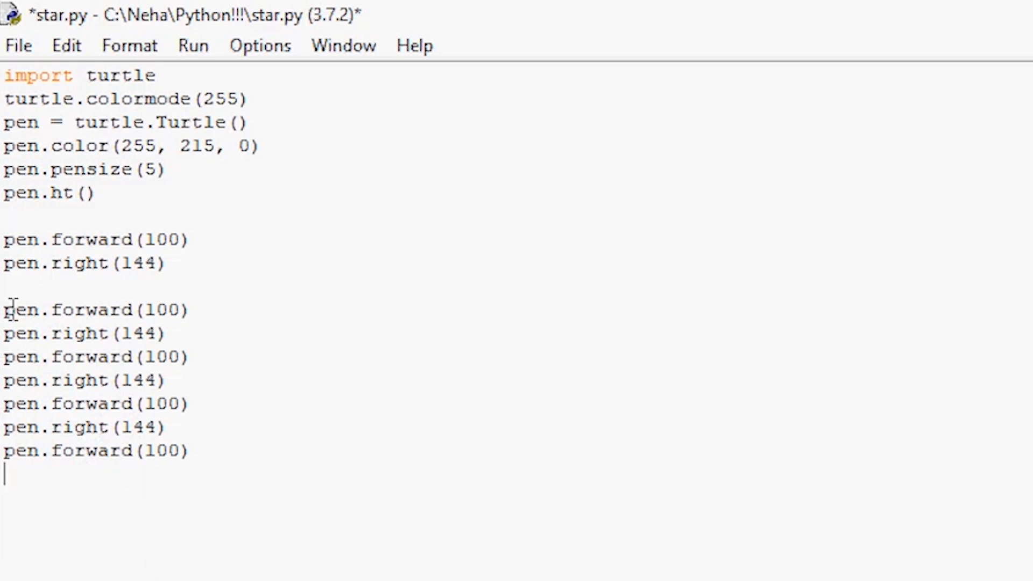
{"action": "mouse_move", "coordinate": [66, 427]}
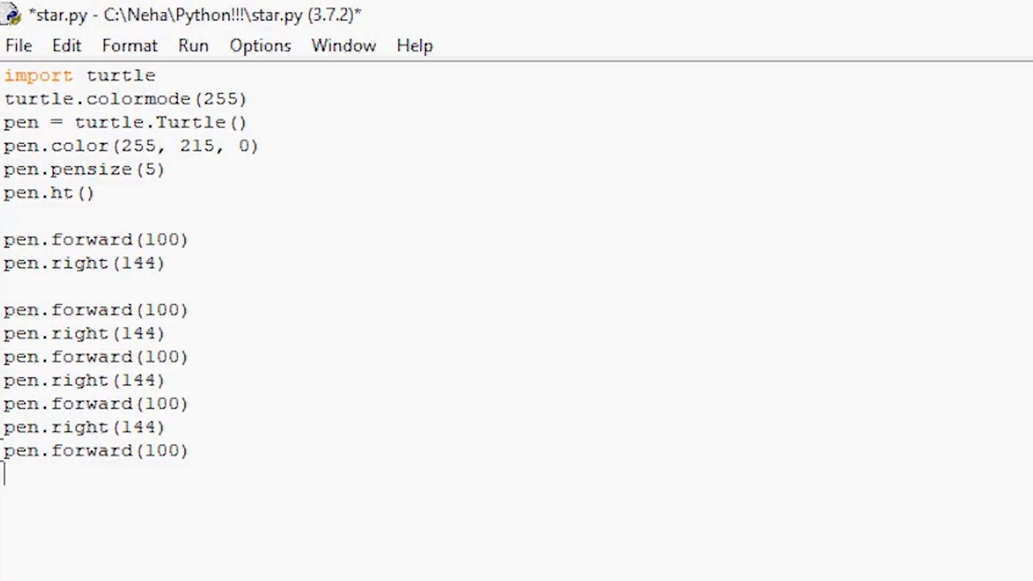
{"action": "mouse_move", "coordinate": [187, 478]}
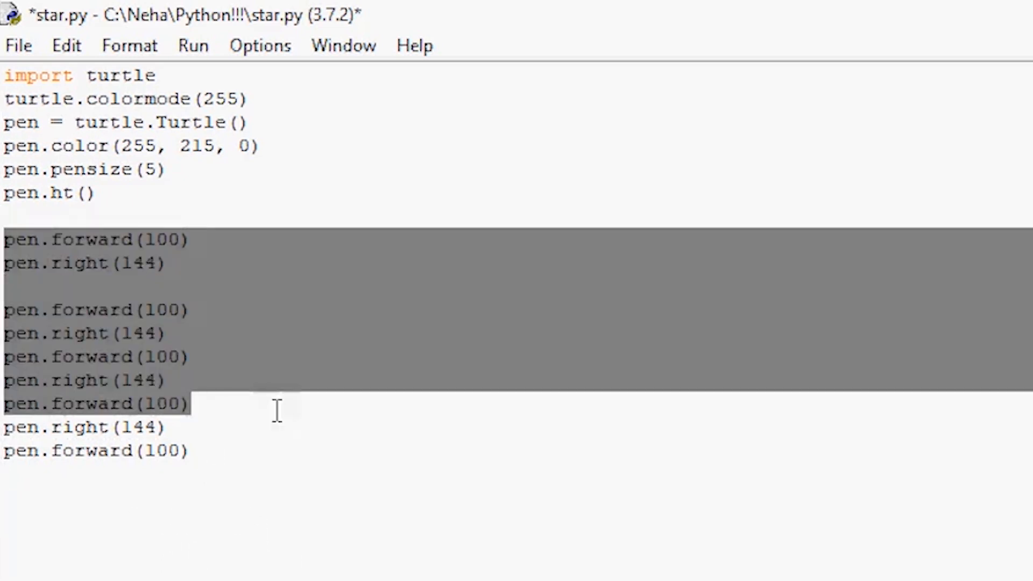
{"action": "left_click", "coordinate": [191, 451]}
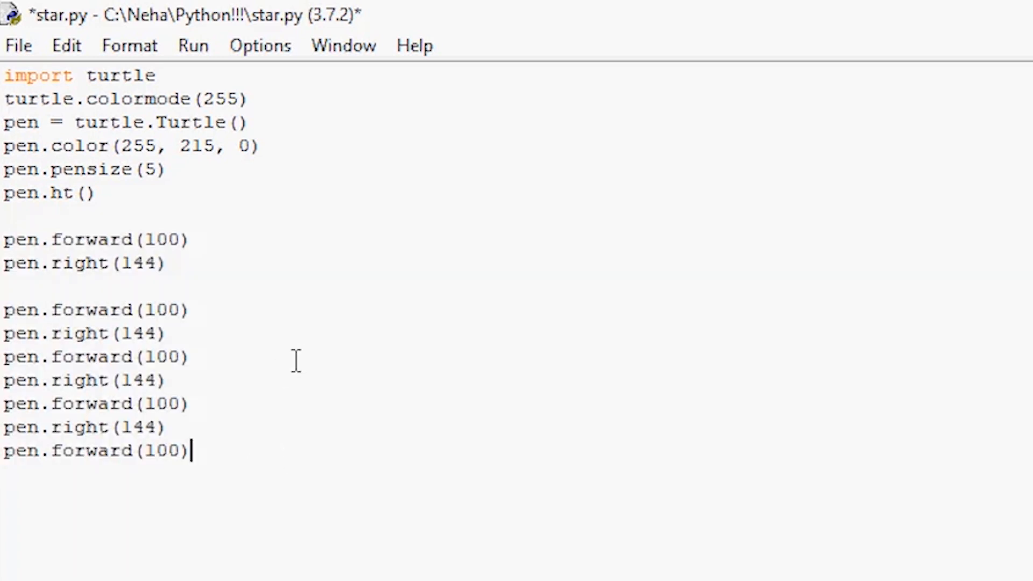
{"action": "mouse_move", "coordinate": [366, 437]}
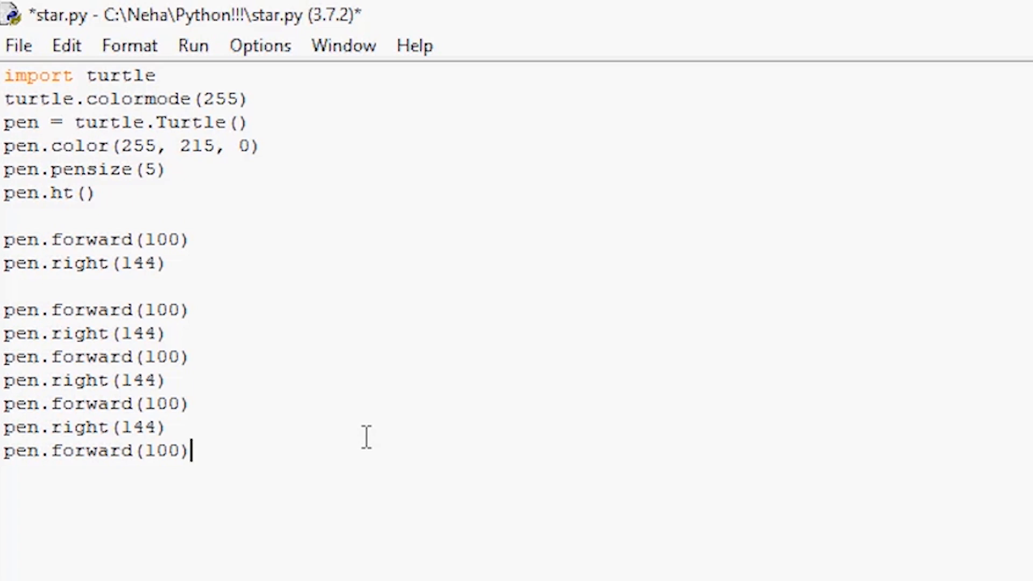
Step: Save and run star.py so the turtle window draws the gold star
{"action": "key", "text": "ctrl+s"}
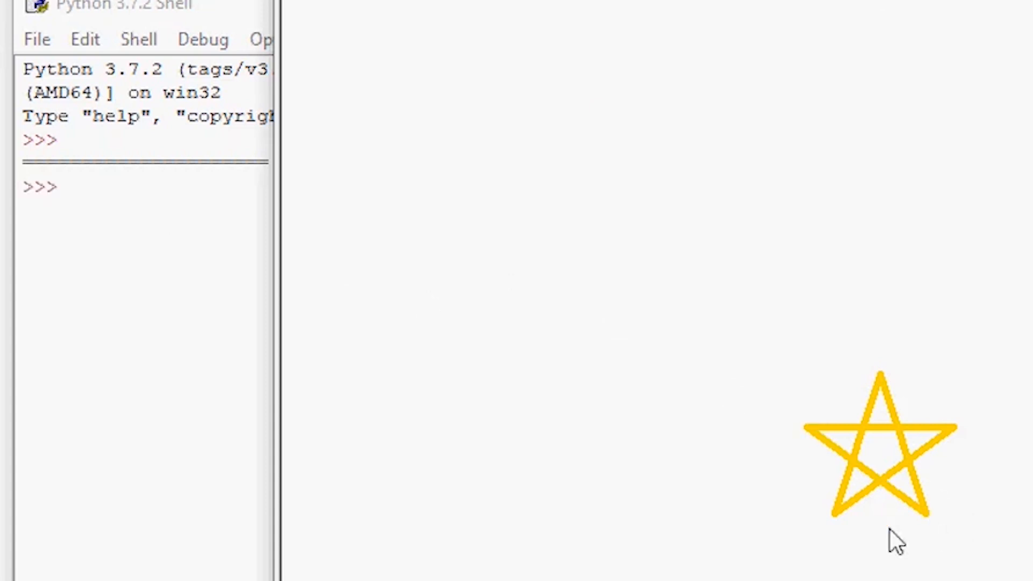
{"action": "mouse_move", "coordinate": [974, 530]}
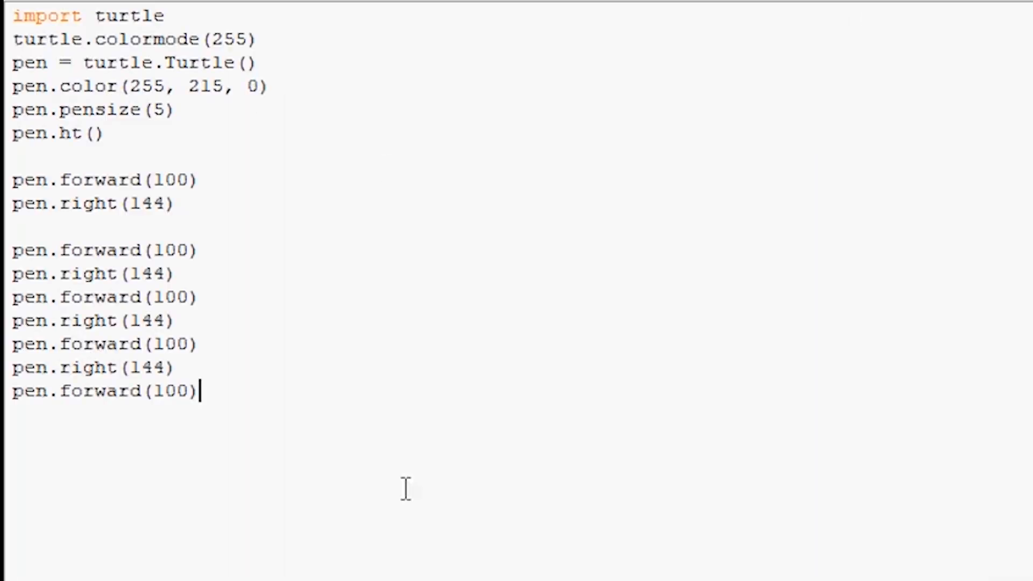
{"action": "mouse_move", "coordinate": [58, 231]}
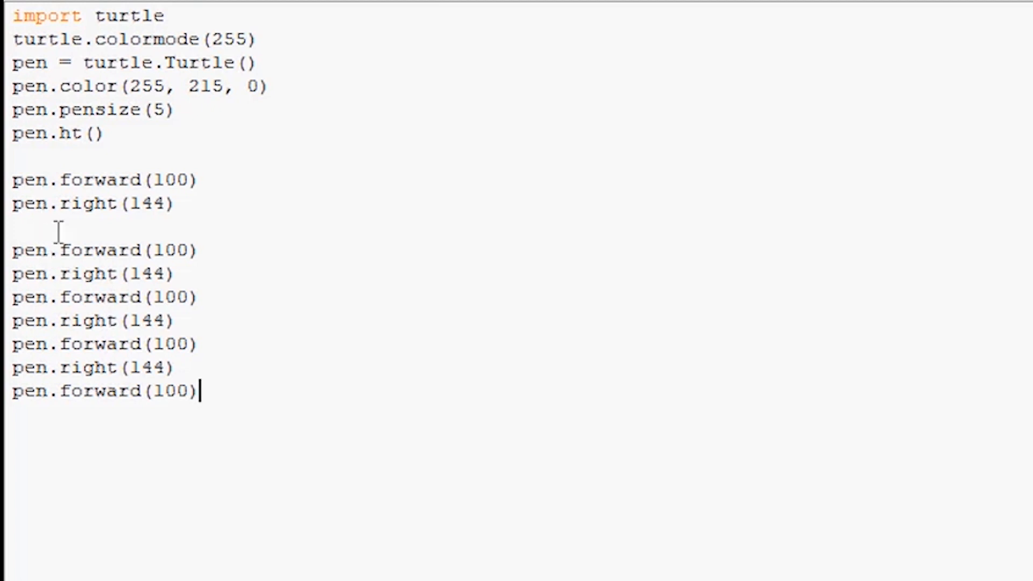
{"action": "mouse_move", "coordinate": [263, 222]}
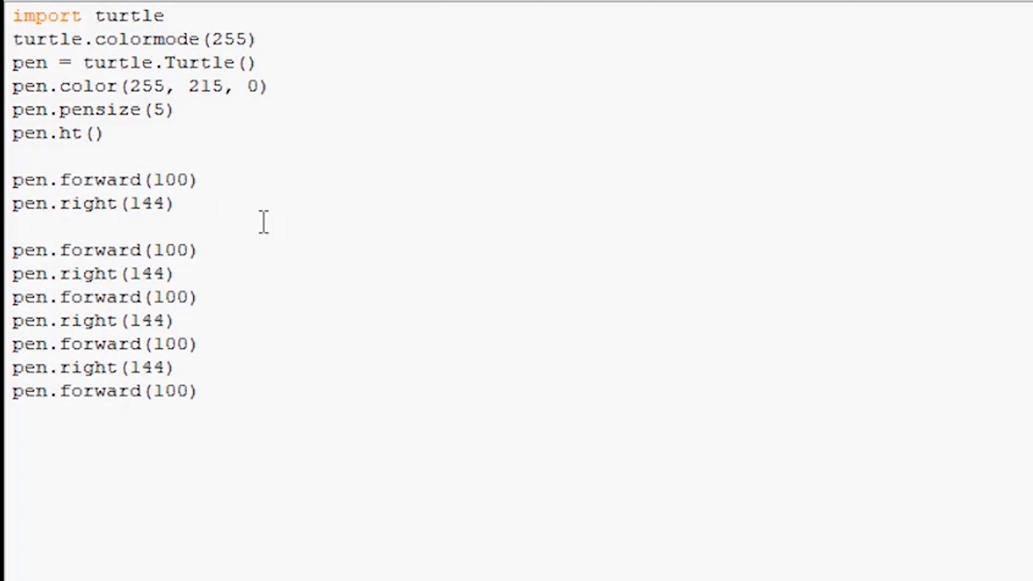
{"action": "mouse_move", "coordinate": [622, 334]}
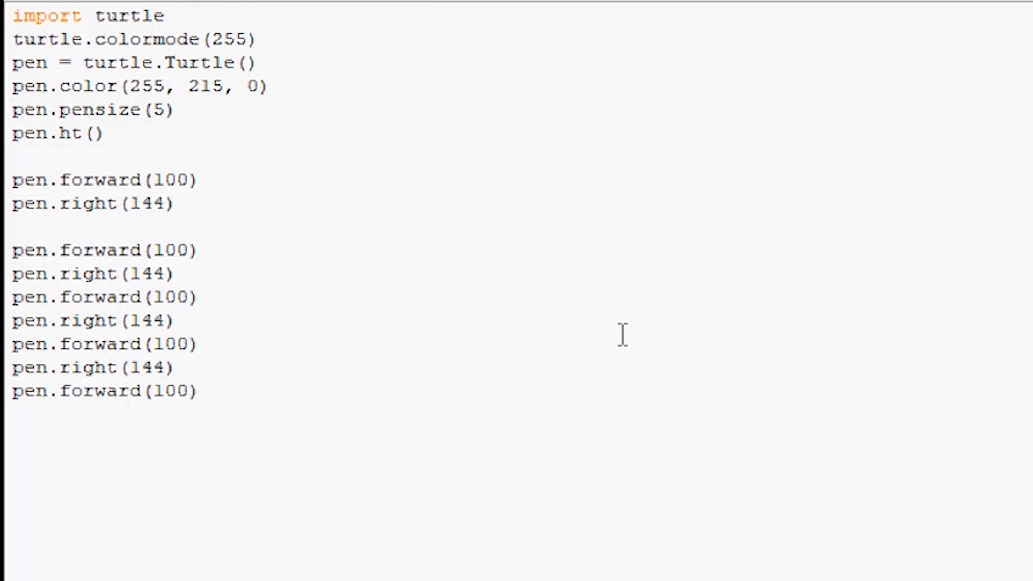
{"action": "left_click", "coordinate": [198, 390]}
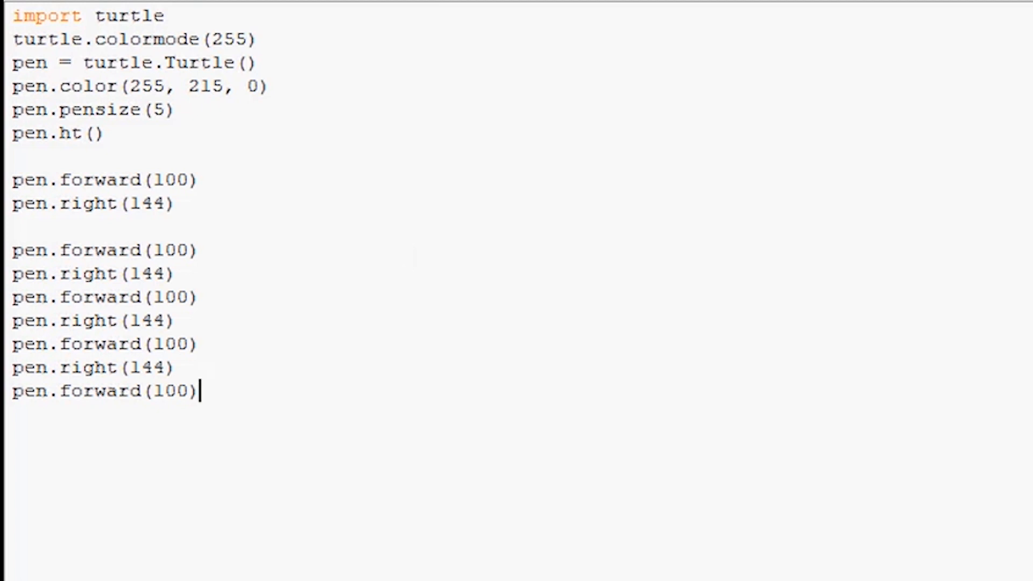
{"action": "mouse_move", "coordinate": [768, 403]}
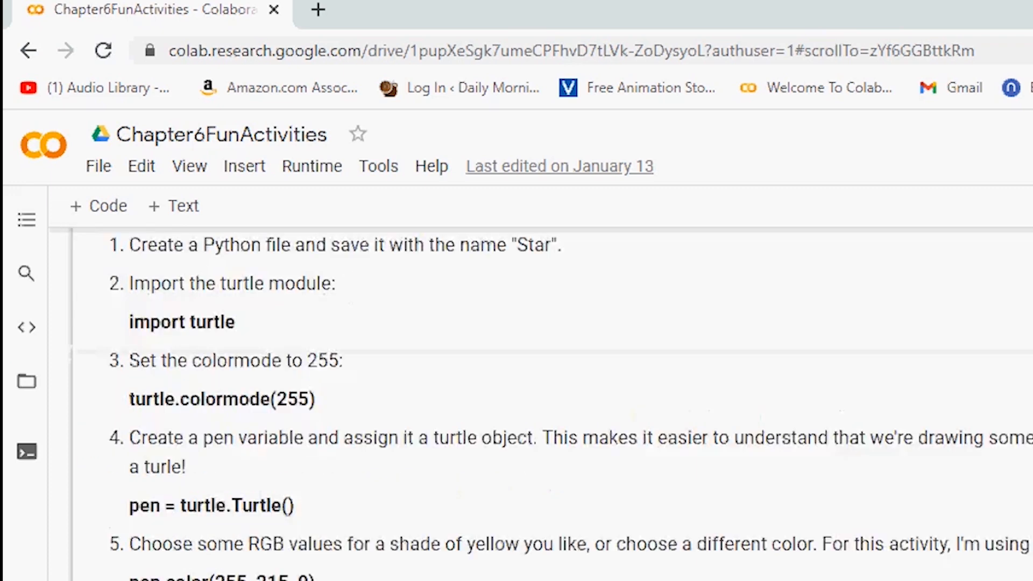
{"action": "scroll", "scroll_direction": "down", "scroll_amount": 3}
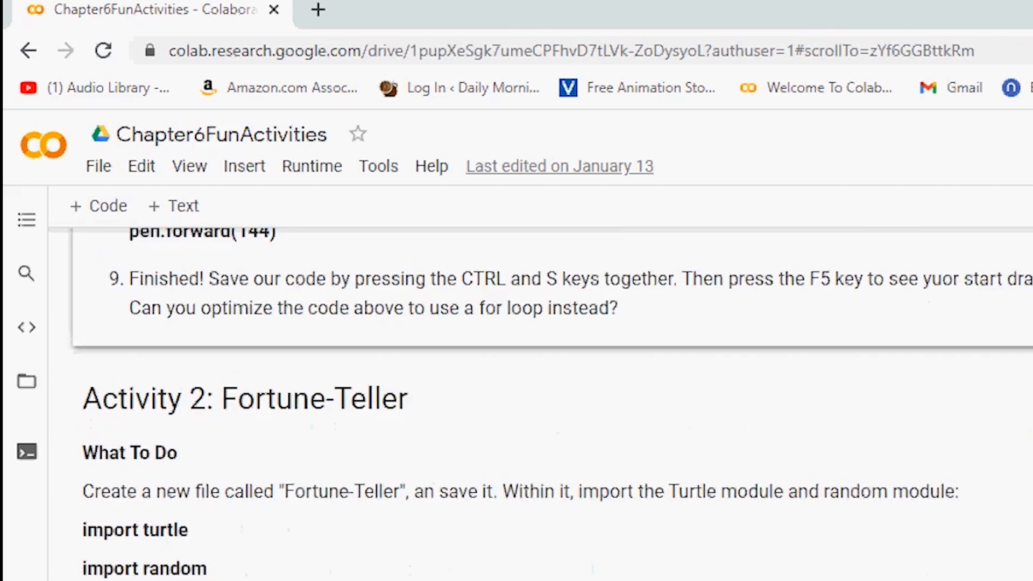
{"action": "scroll", "scroll_direction": "down", "scroll_amount": 3}
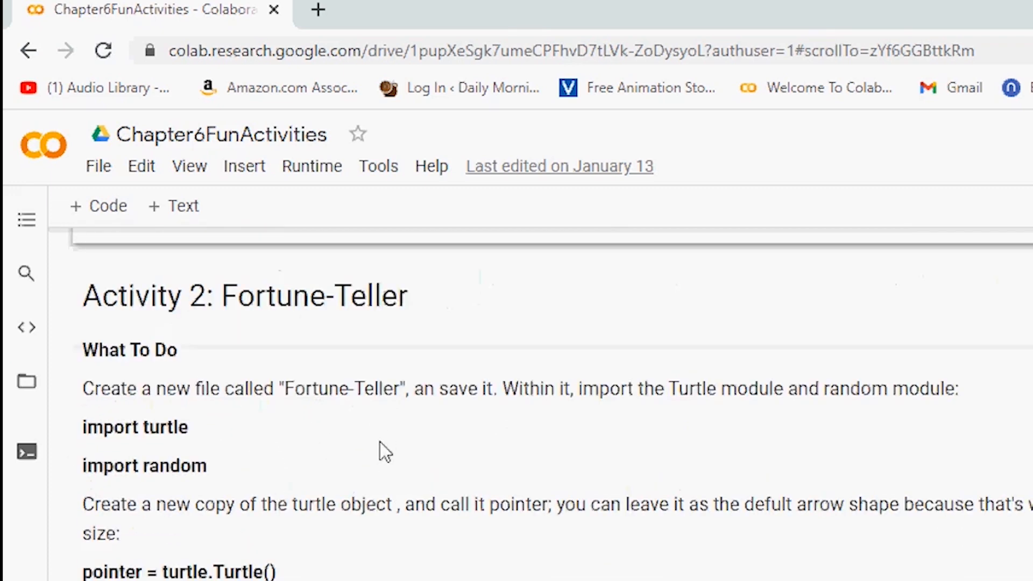
{"action": "scroll", "scroll_direction": "up", "scroll_amount": 3}
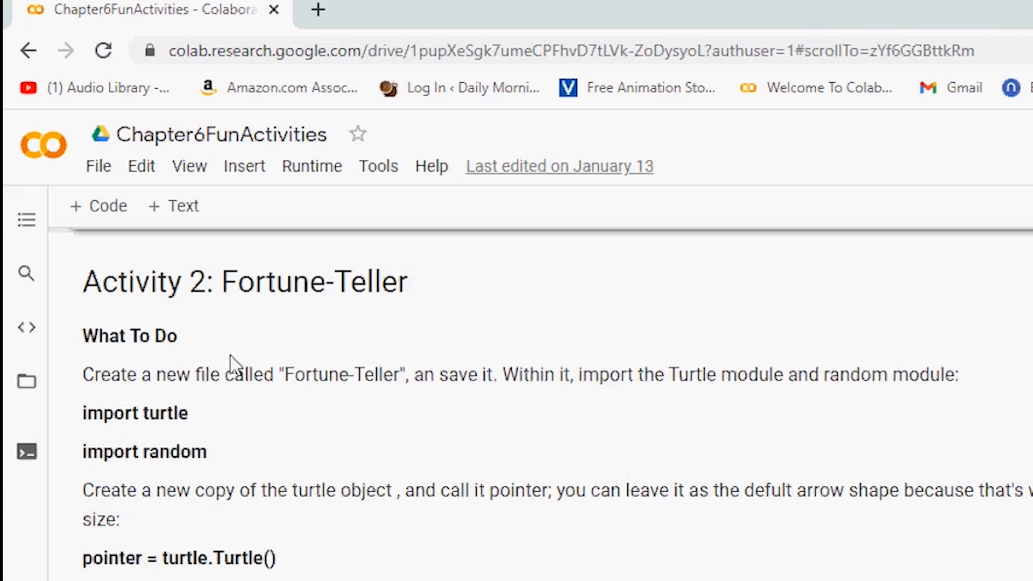
{"action": "scroll", "scroll_direction": "down", "scroll_amount": 3}
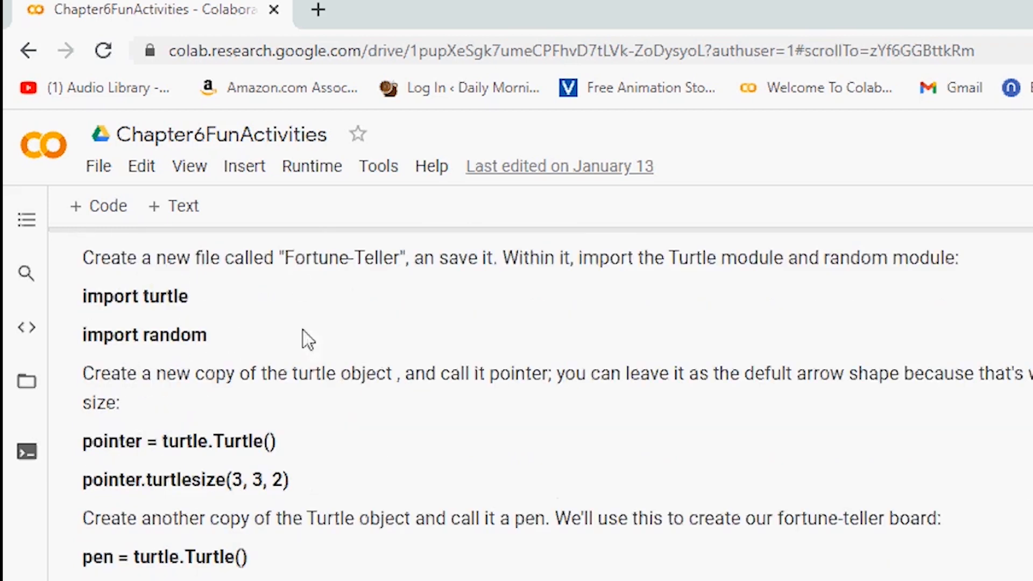
{"action": "mouse_move", "coordinate": [724, 435]}
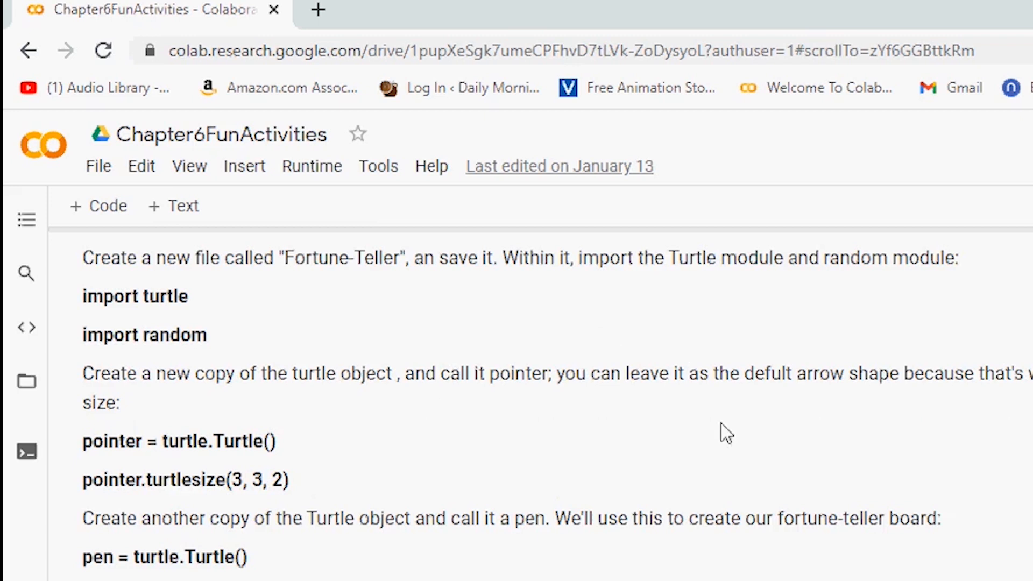
{"action": "mouse_move", "coordinate": [875, 315]}
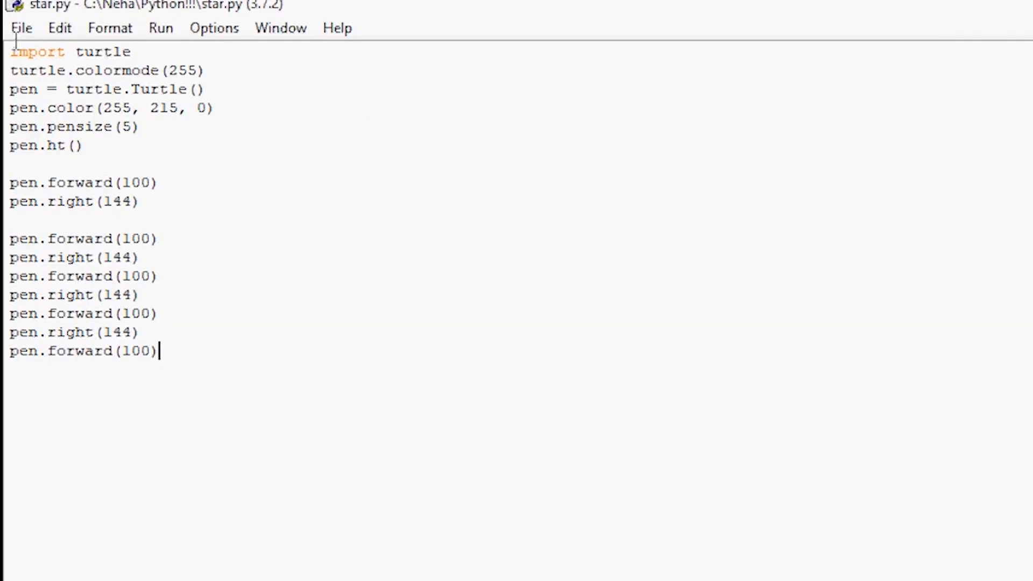
Step: Create a new file and save it as fortune-teller.py beside star.py
{"action": "left_click", "coordinate": [22, 28]}
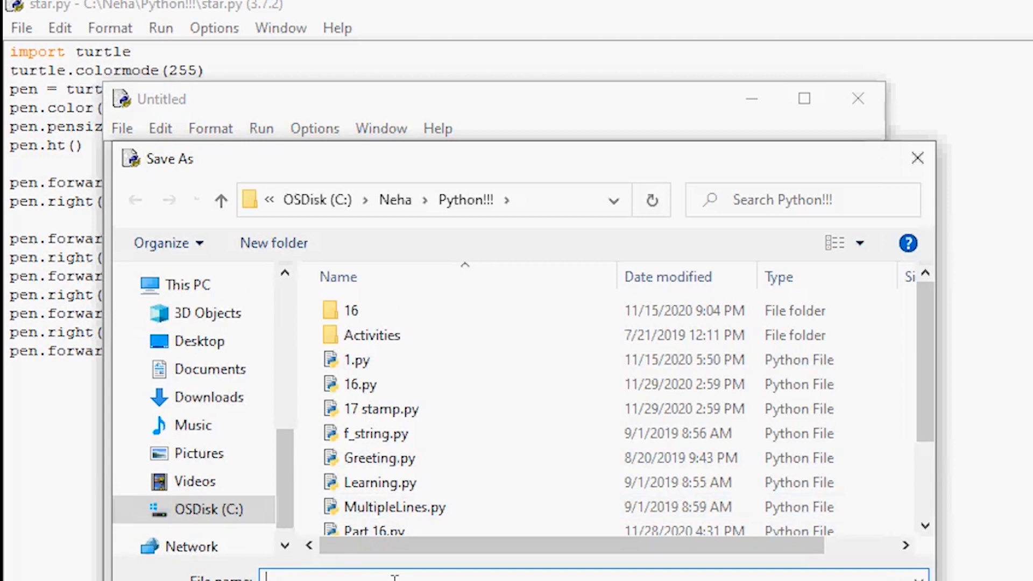
{"action": "type", "text": "fortune"}
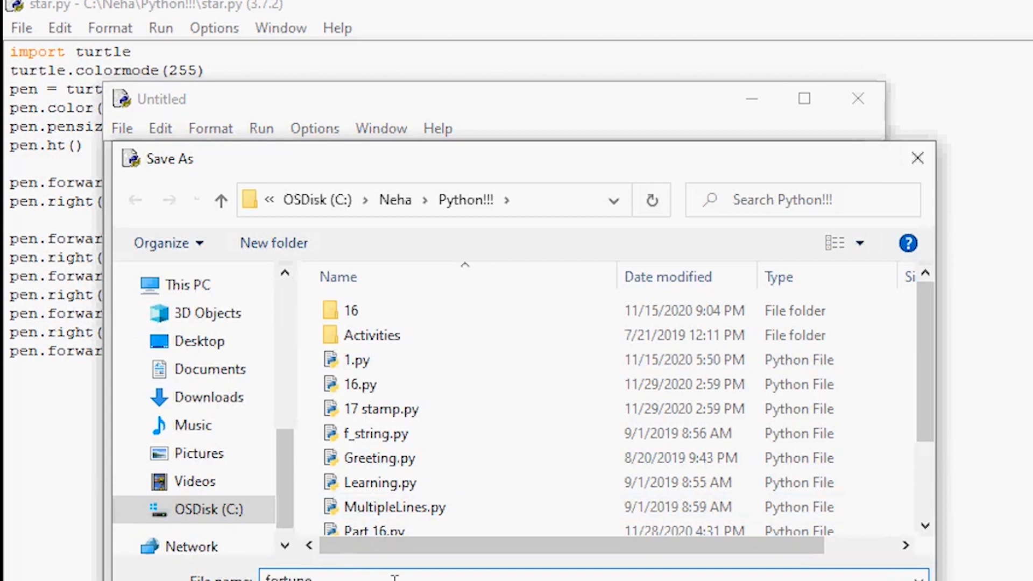
{"action": "type", "text": "-teller"}
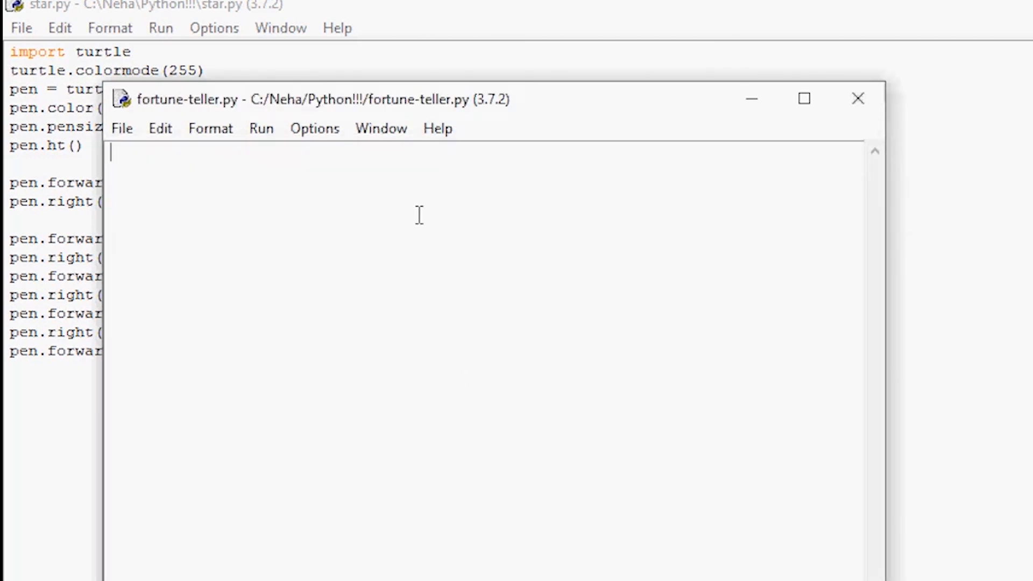
Step: Import turtle and random, then create pointer = turtle.Turtle()
{"action": "type", "text": "import random"}
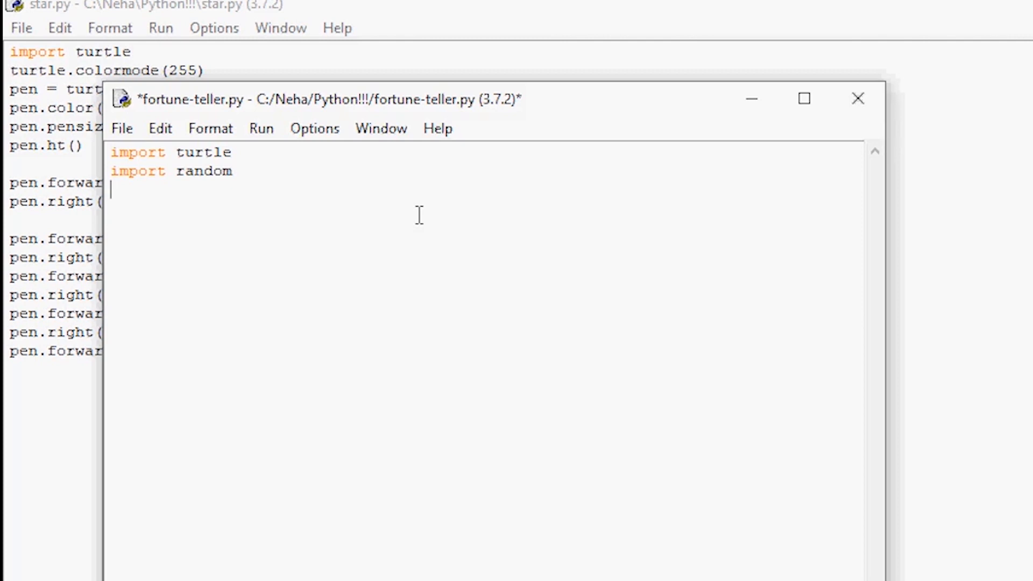
{"action": "type", "text": "pointer ="}
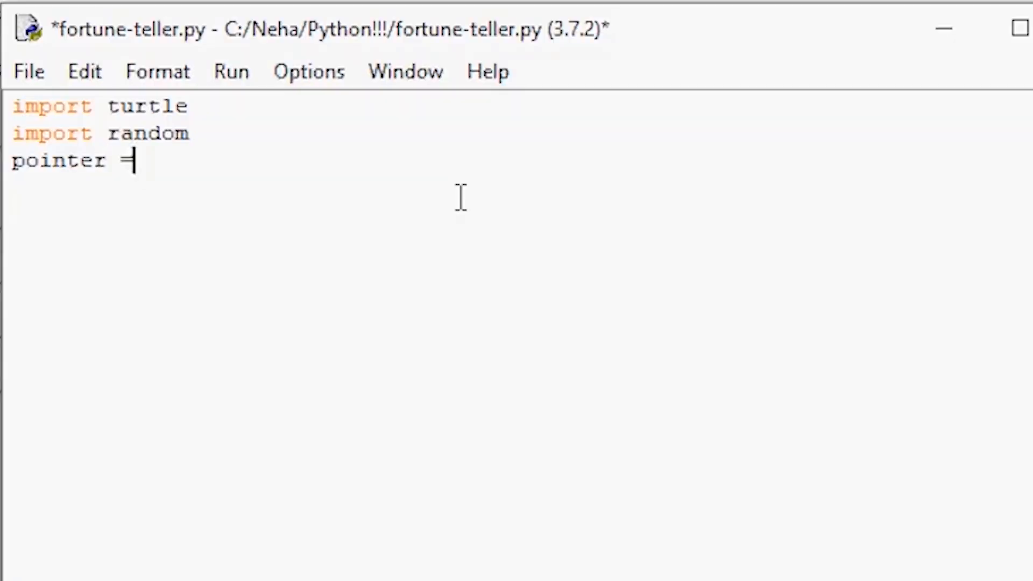
{"action": "type", "text": "turtle."}
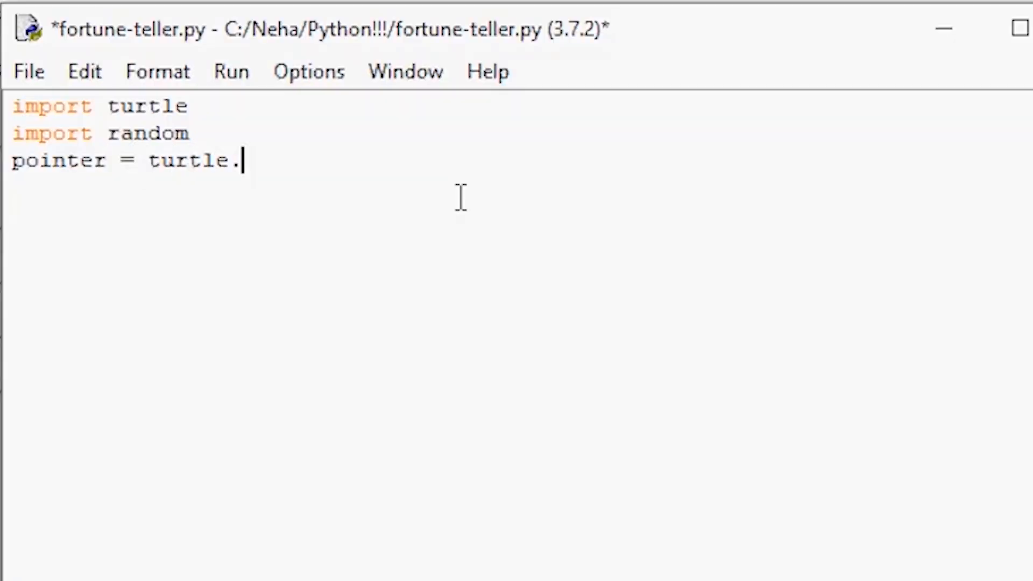
{"action": "type", "text": "Turtle()"}
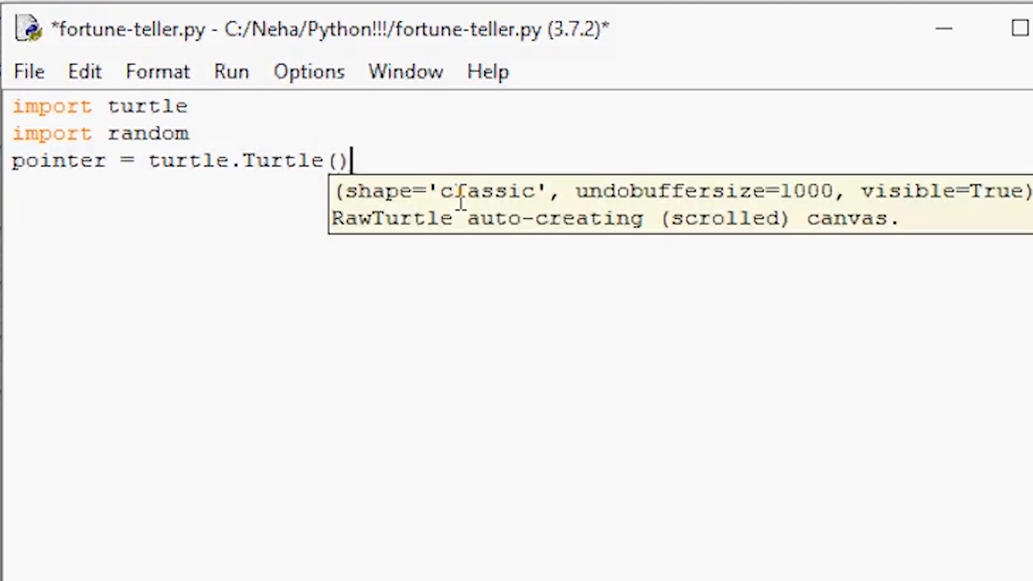
{"action": "key", "text": "Return"}
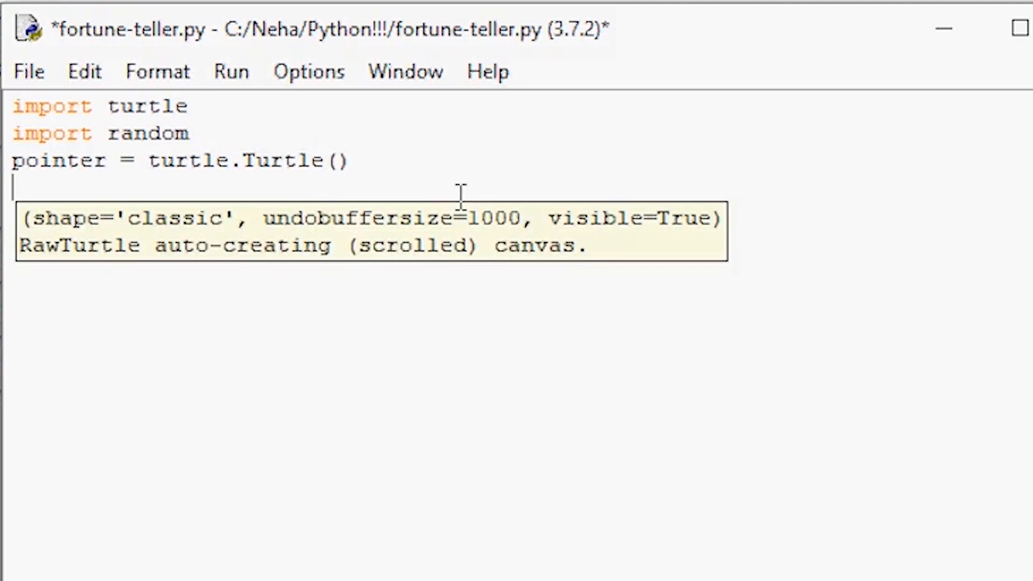
Step: Give the pointer turtlesize(3, 3, 2) on its own line
{"action": "type", "text": "pointer.turtlesiz"}
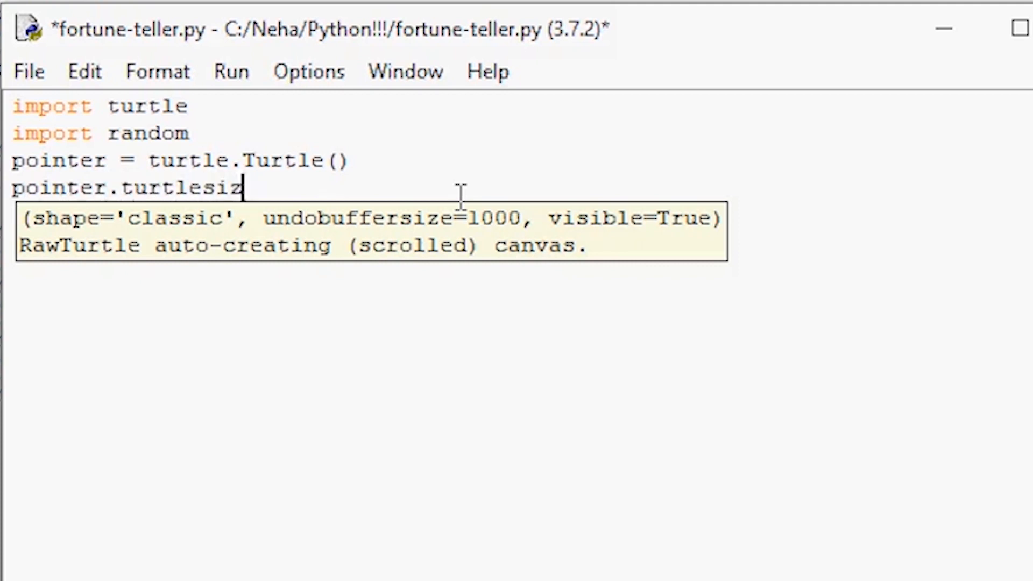
{"action": "type", "text": "e"}
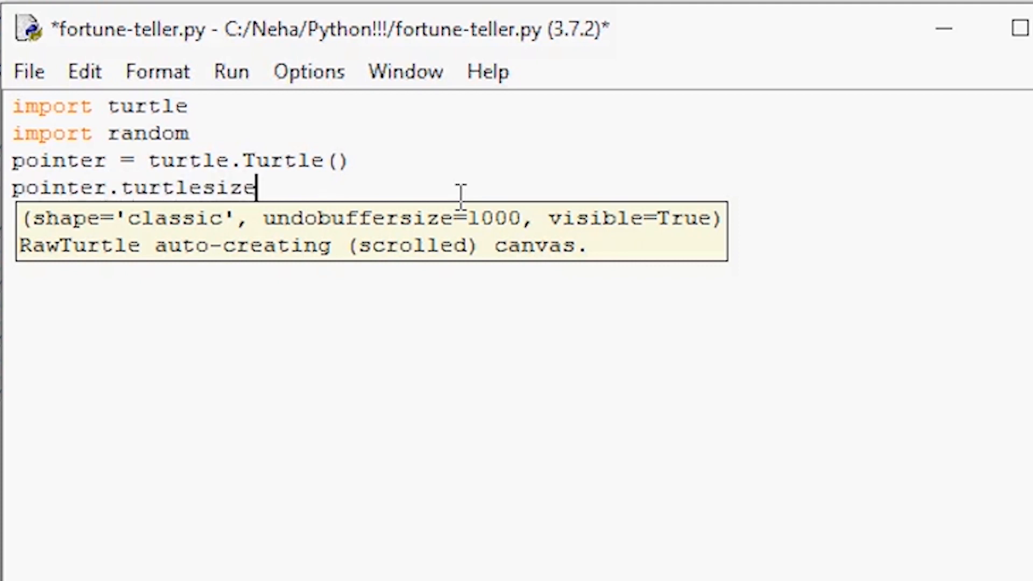
{"action": "type", "text": "(3, 3, 2)"}
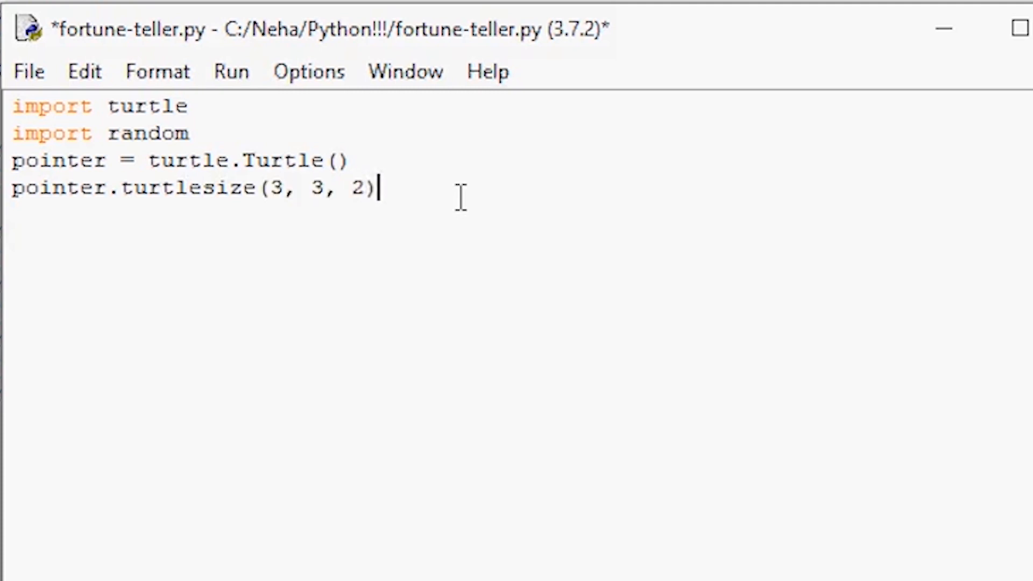
{"action": "key", "text": "Return"}
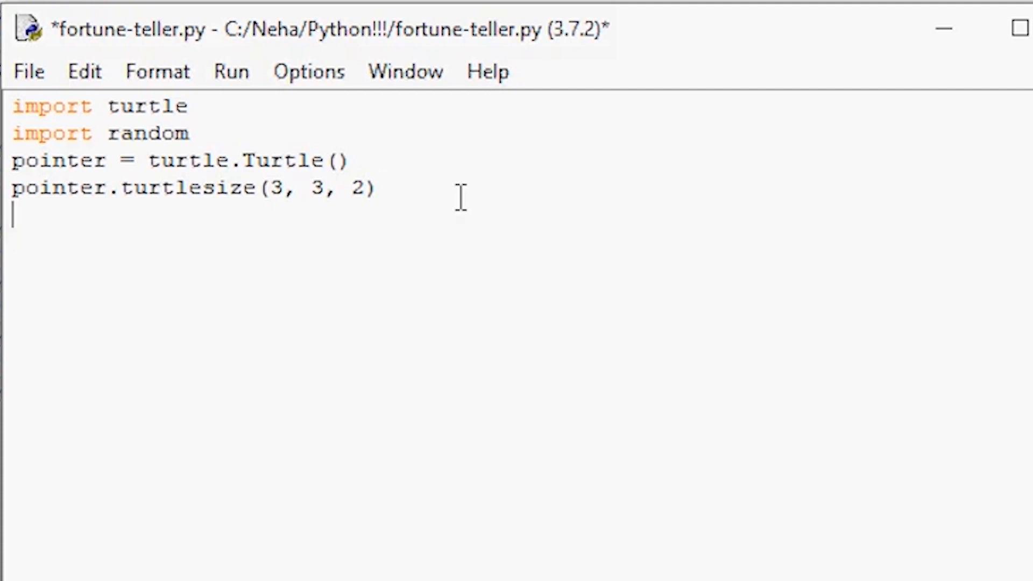
Step: Create a pen Turtle and set spin_amount = random.randint(1, 360)
{"action": "type", "text": "pen ="}
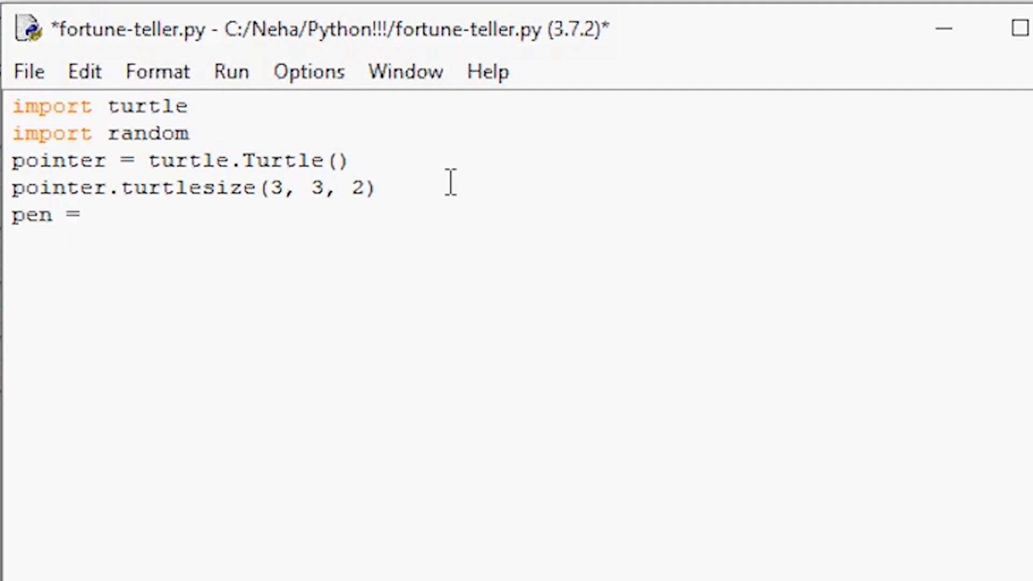
{"action": "type", "text": "turtle."}
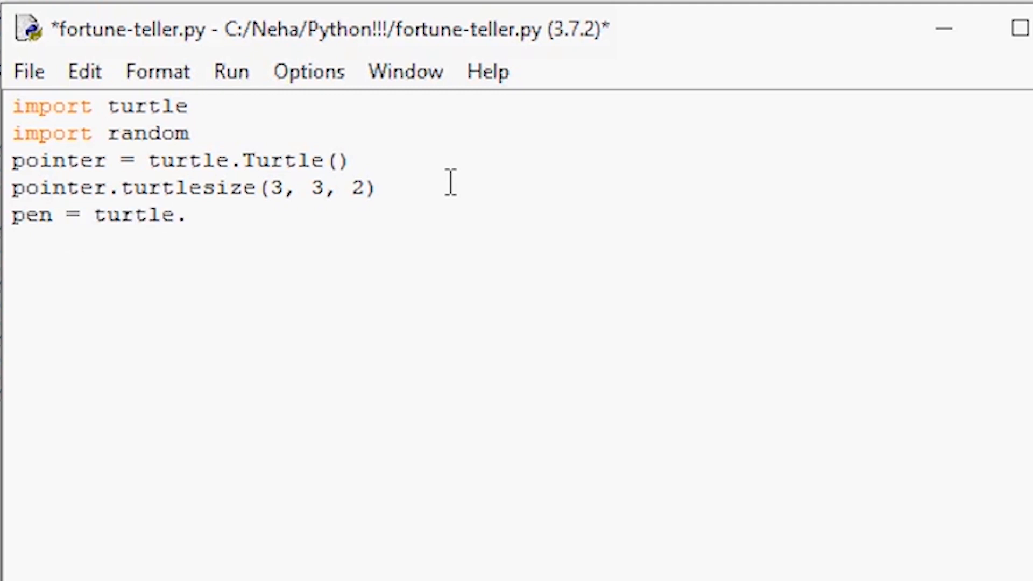
{"action": "type", "text": "Turtle()"}
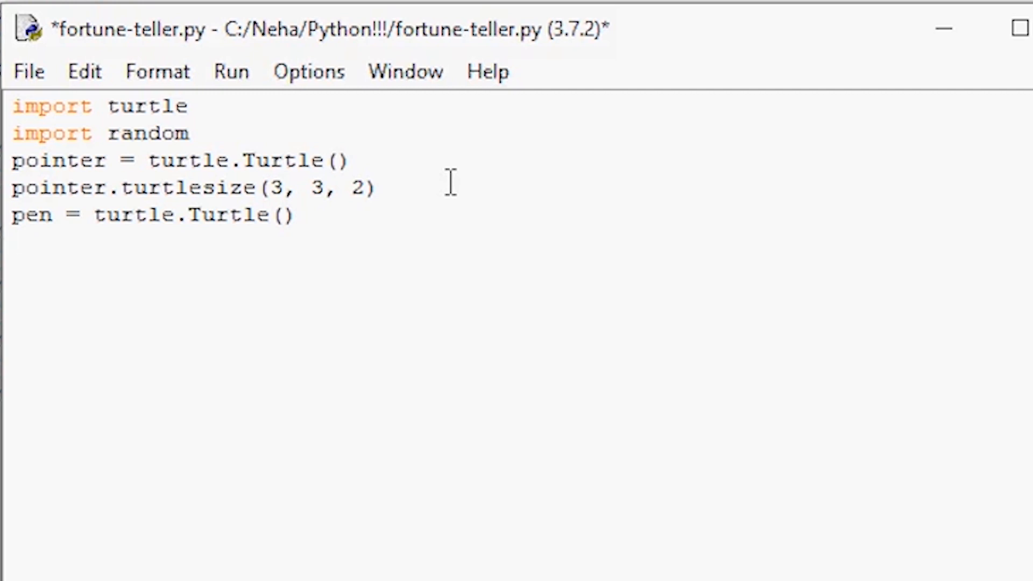
{"action": "type", "text": "spin"}
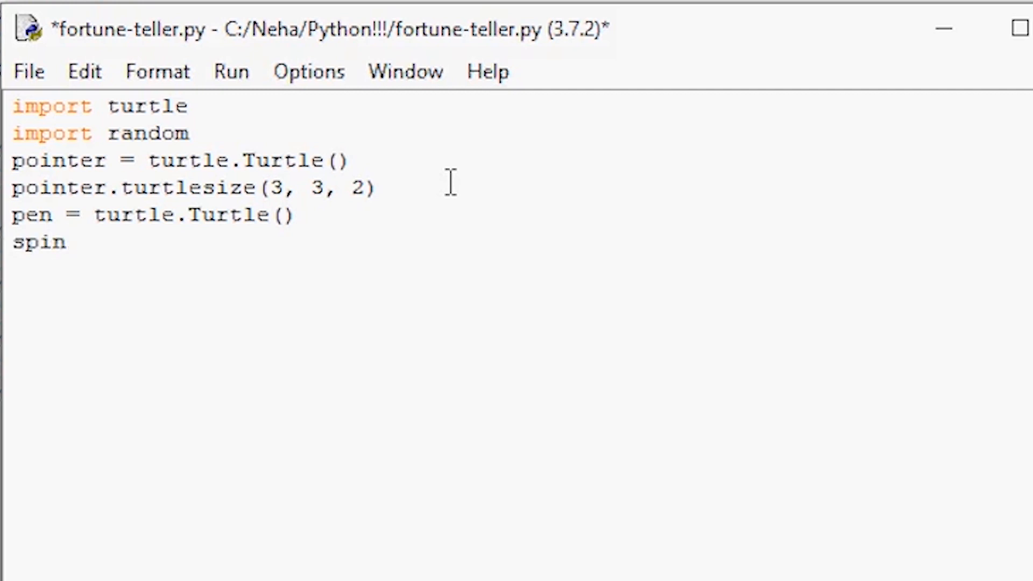
{"action": "type", "text": "_amount"}
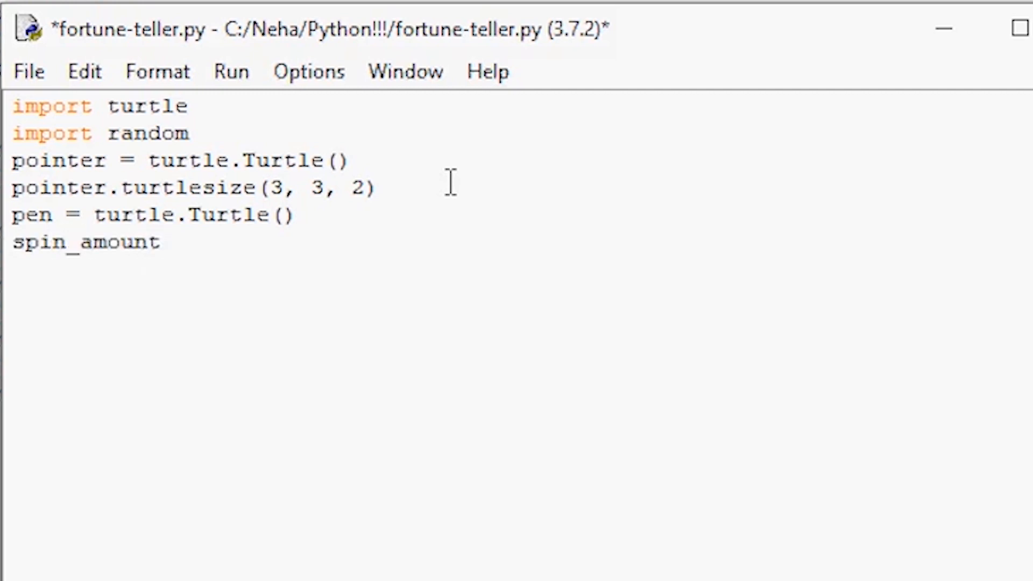
{"action": "type", "text": "="}
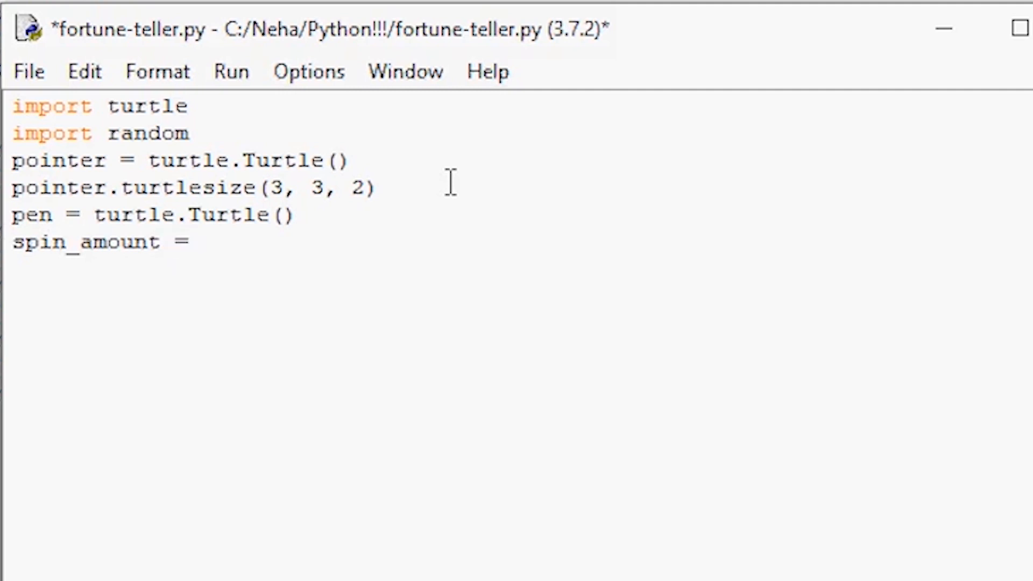
{"action": "type", "text": "random.randint(1, 3"}
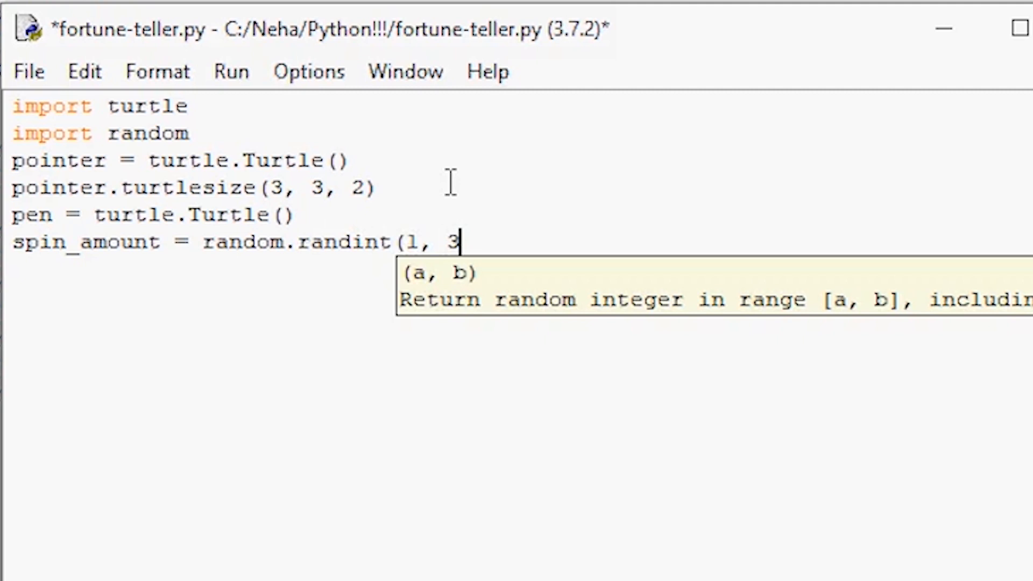
{"action": "type", "text": "60)"}
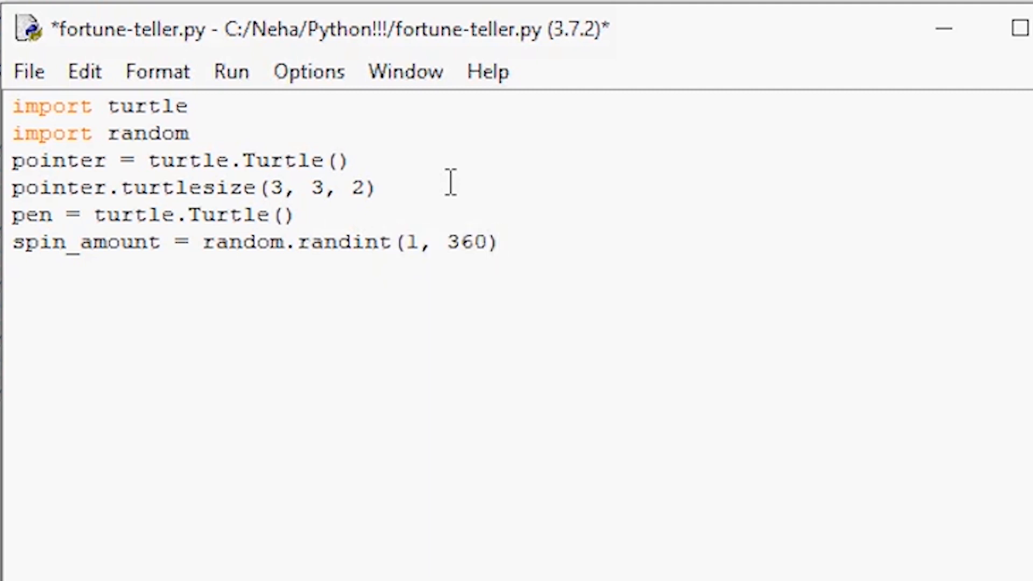
Step: Add pen.penup() to lift the pen and save fortune-teller.py
{"action": "left_click", "coordinate": [501, 242]}
{"action": "type", "text": "pen.penup()"}
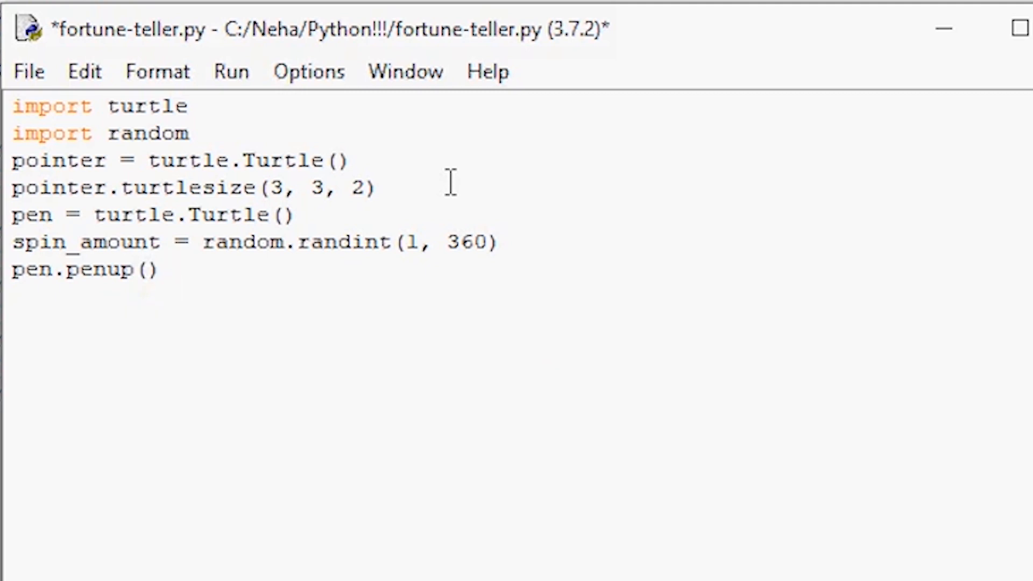
{"action": "left_click", "coordinate": [158, 268]}
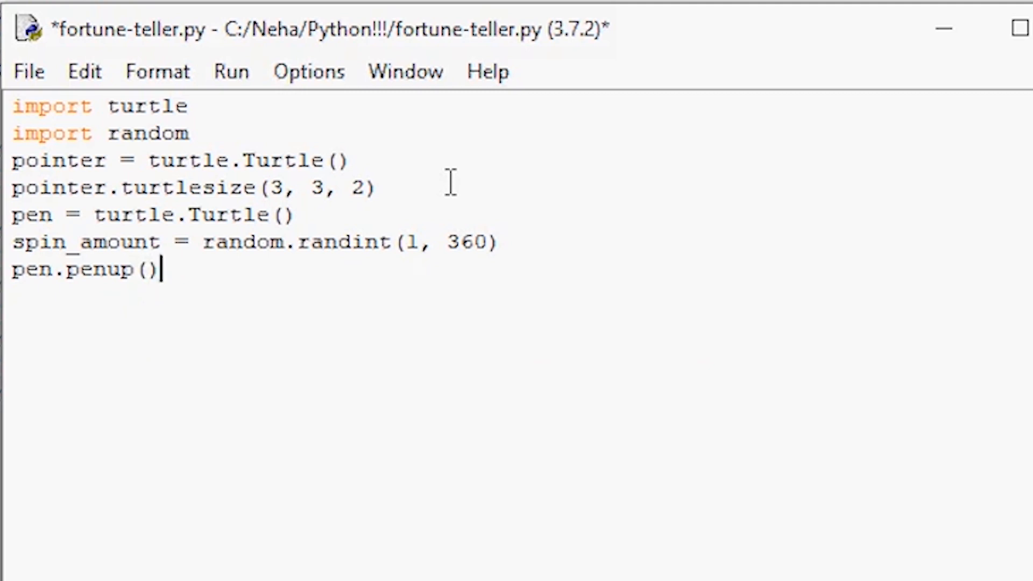
{"action": "mouse_move", "coordinate": [940, 105]}
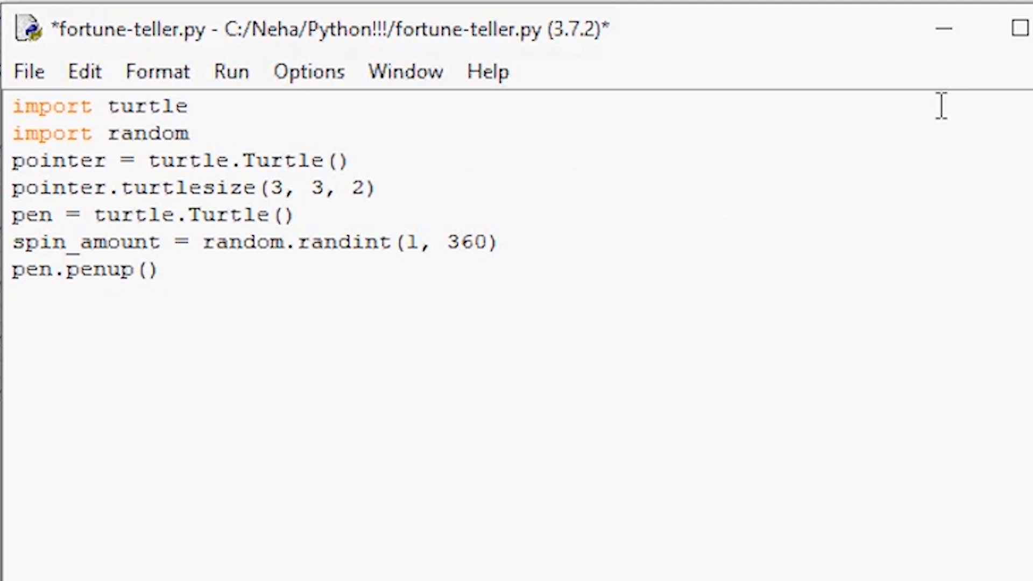
{"action": "key", "text": "ctrl+s"}
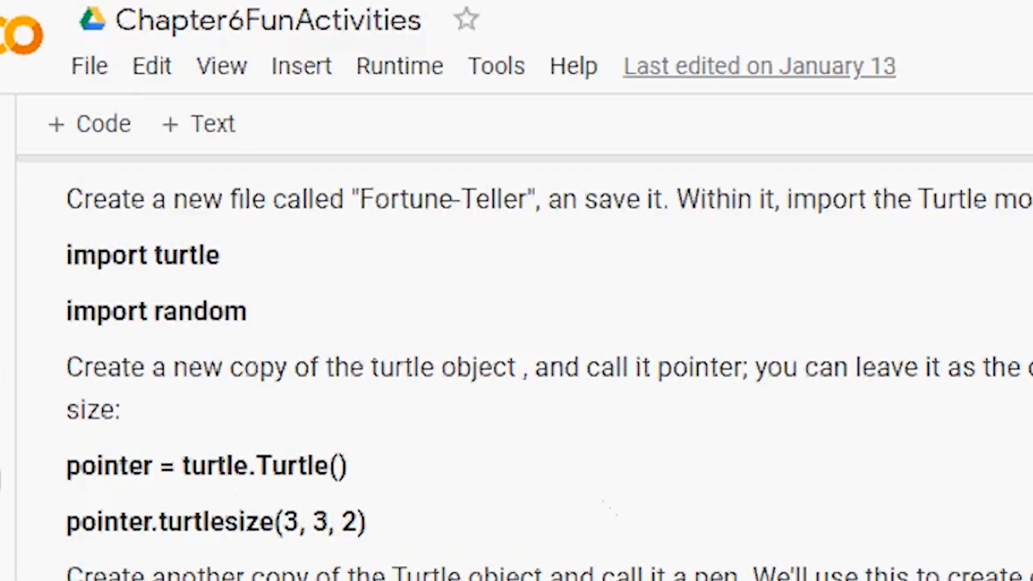
Step: Scroll the Colab notebook to the pen.goto / pen.write side instructions
{"action": "scroll", "scroll_direction": "down", "scroll_amount": 3}
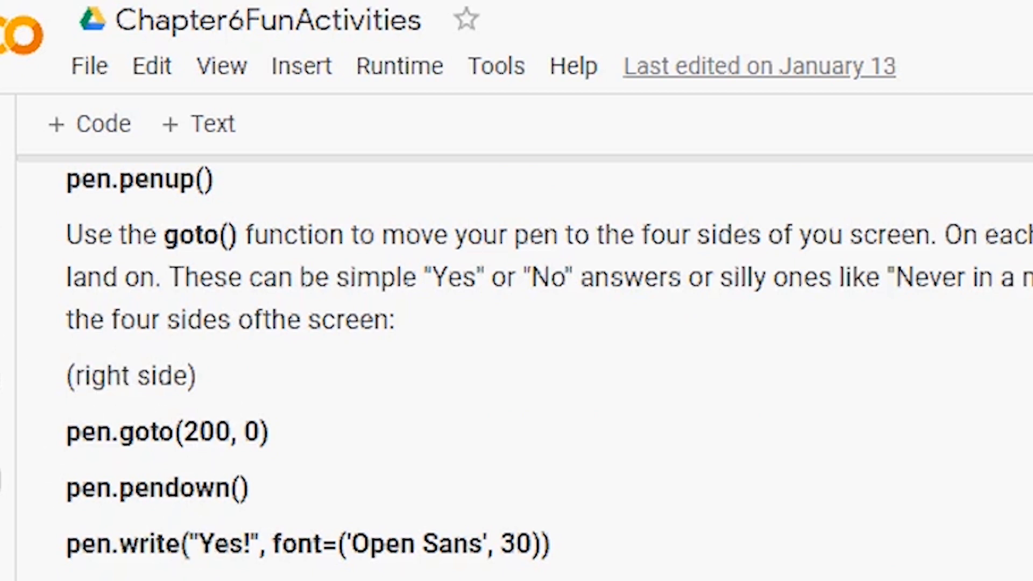
{"action": "scroll", "scroll_direction": "down", "scroll_amount": 3}
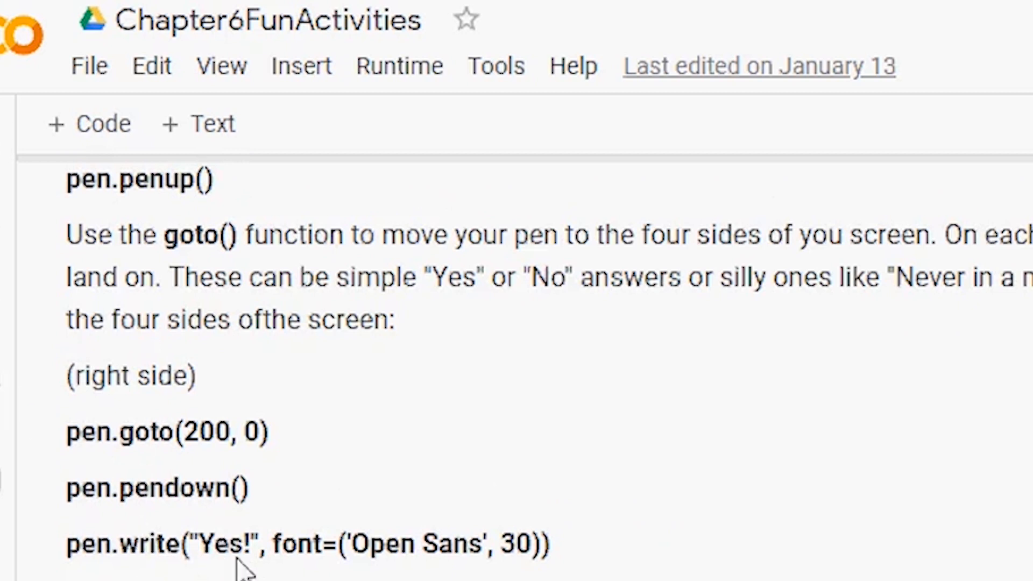
{"action": "scroll", "scroll_direction": "down", "scroll_amount": 3}
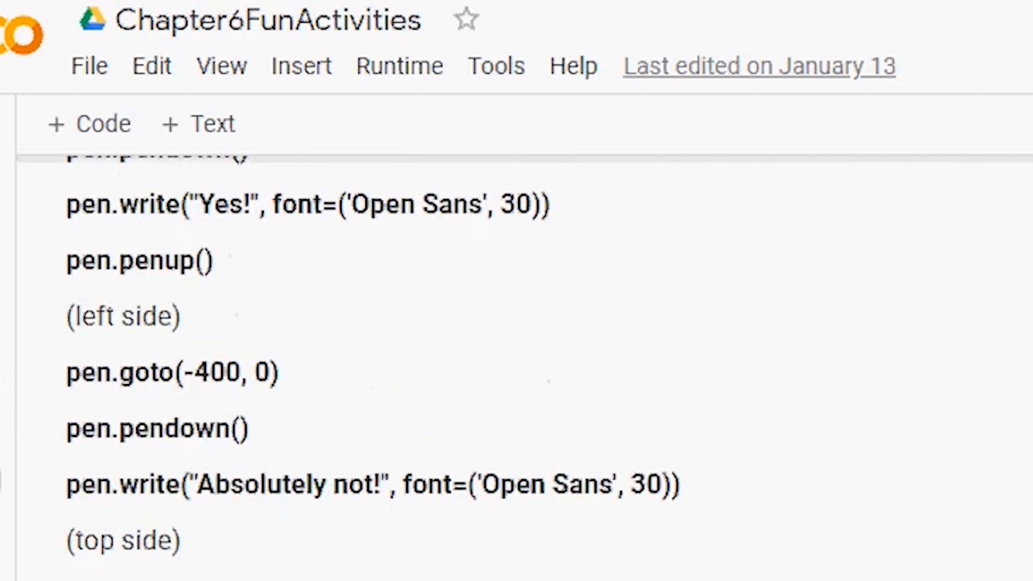
{"action": "scroll", "scroll_direction": "up", "scroll_amount": 3}
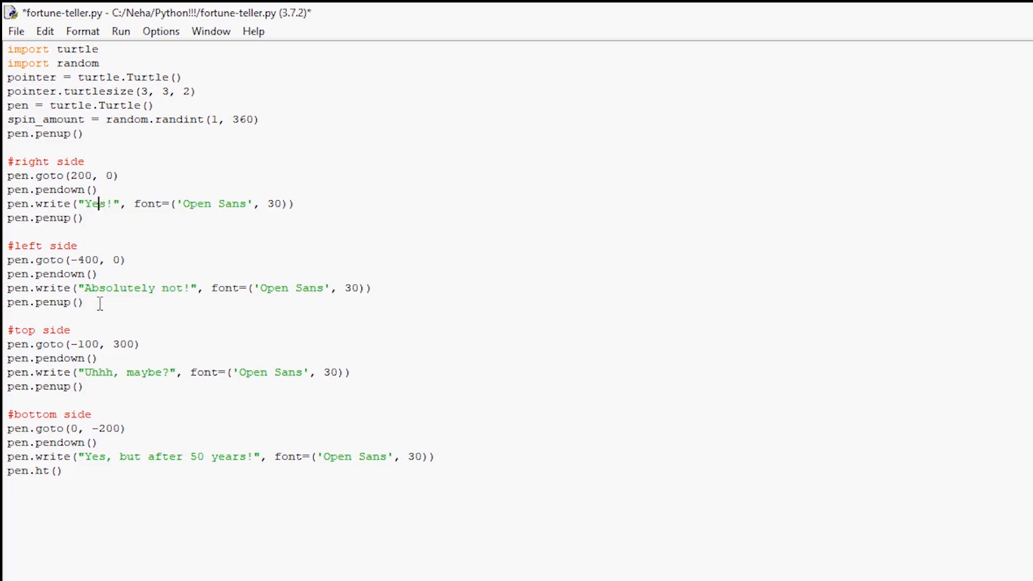
{"action": "mouse_move", "coordinate": [93, 242]}
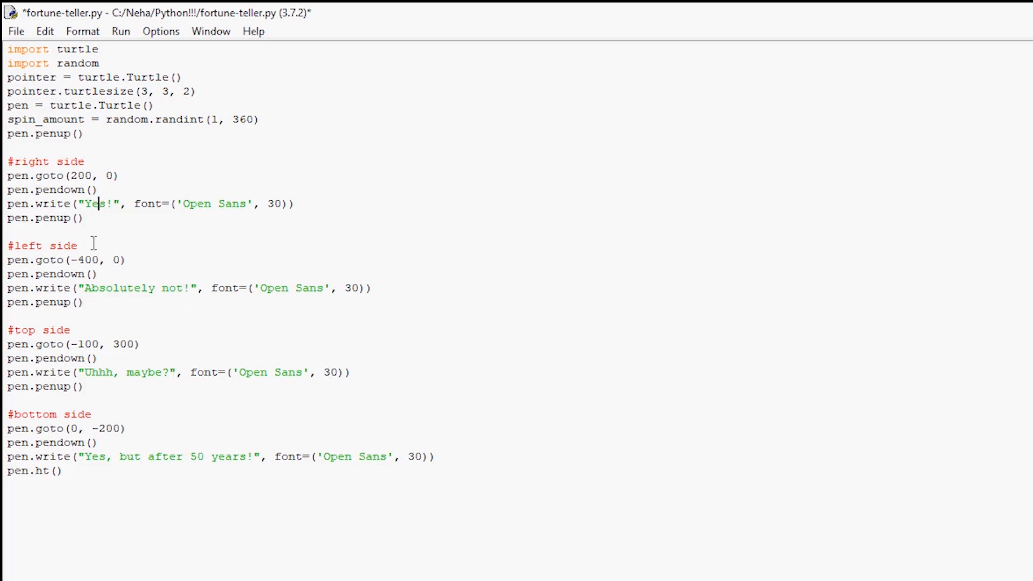
{"action": "mouse_move", "coordinate": [131, 297]}
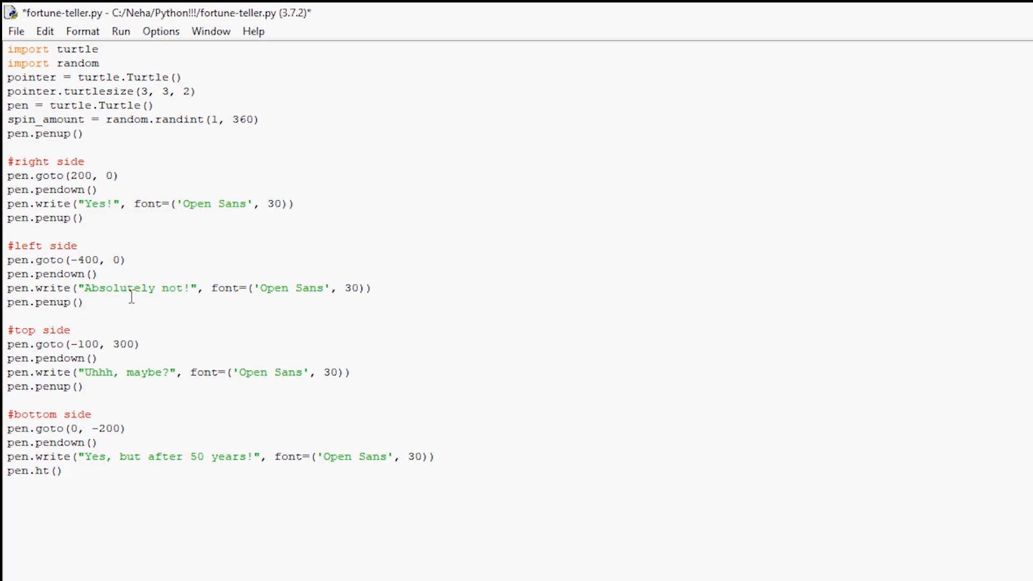
{"action": "mouse_move", "coordinate": [182, 445]}
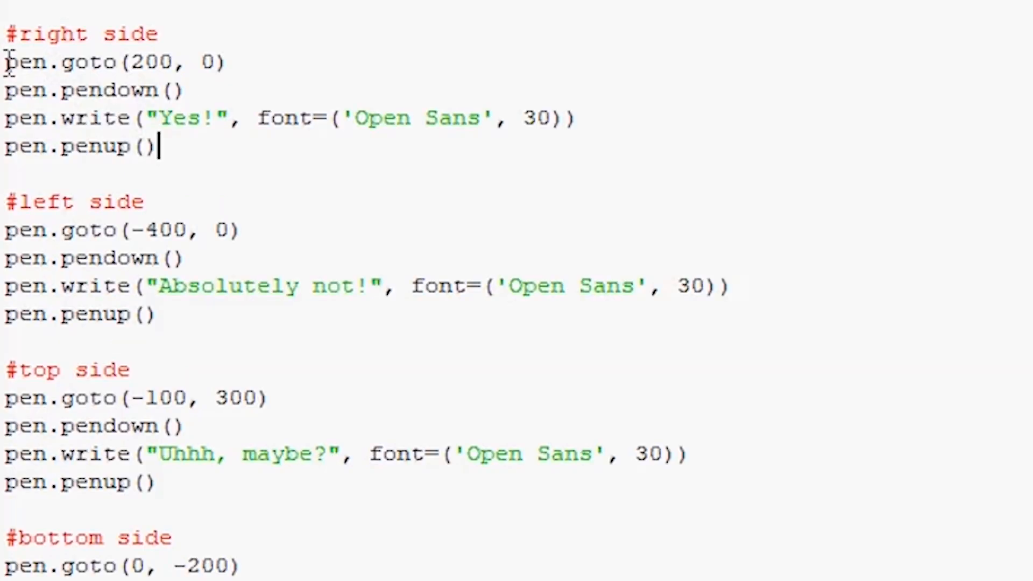
{"action": "mouse_move", "coordinate": [285, 335]}
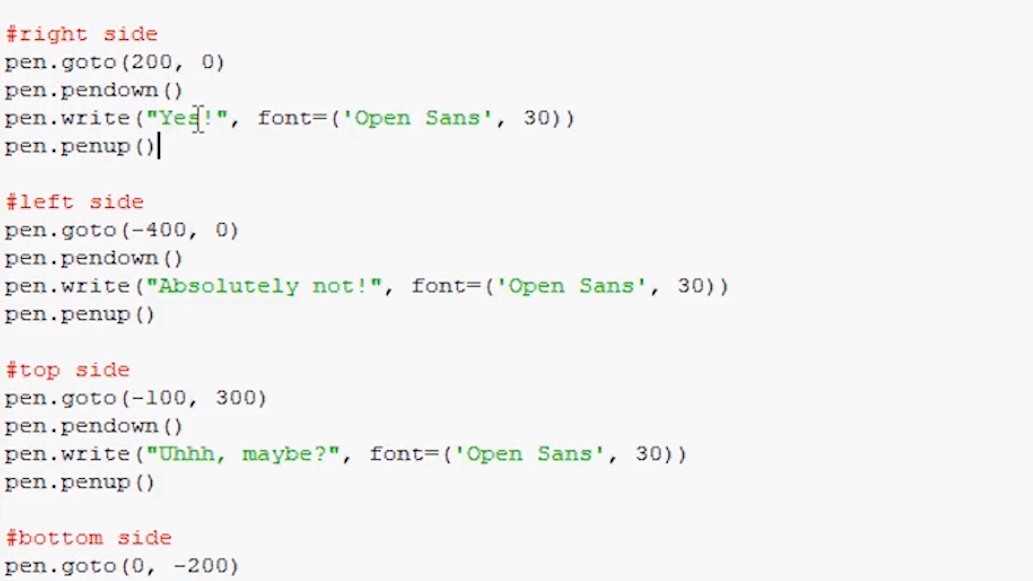
{"action": "mouse_move", "coordinate": [297, 112]}
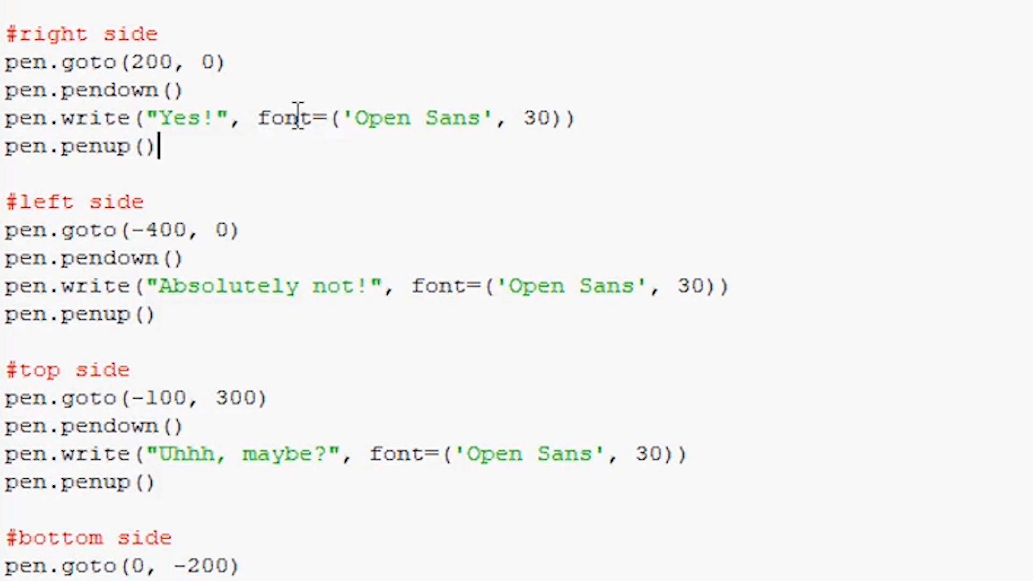
{"action": "mouse_move", "coordinate": [372, 155]}
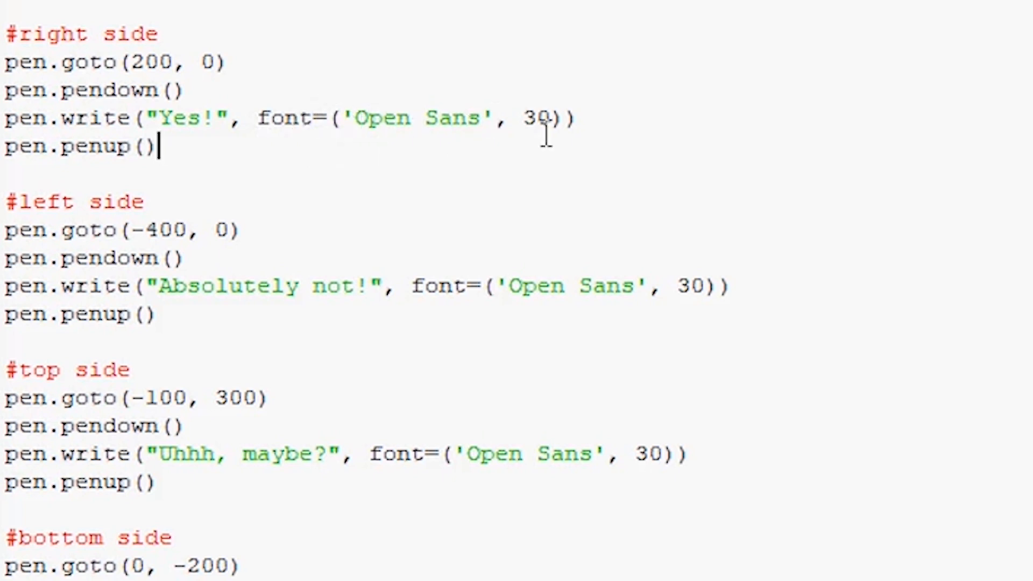
{"action": "mouse_move", "coordinate": [336, 232]}
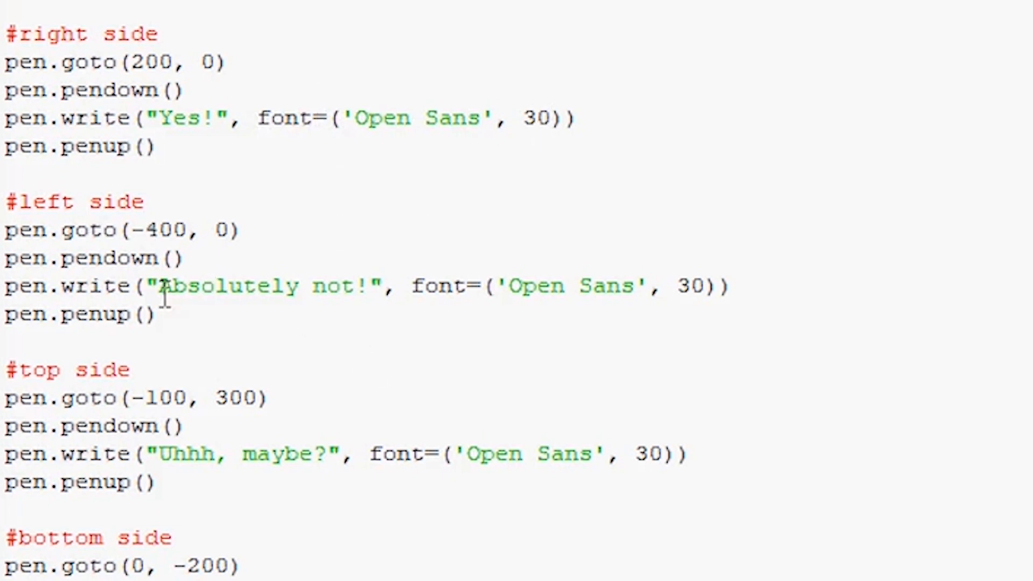
{"action": "mouse_move", "coordinate": [292, 286]}
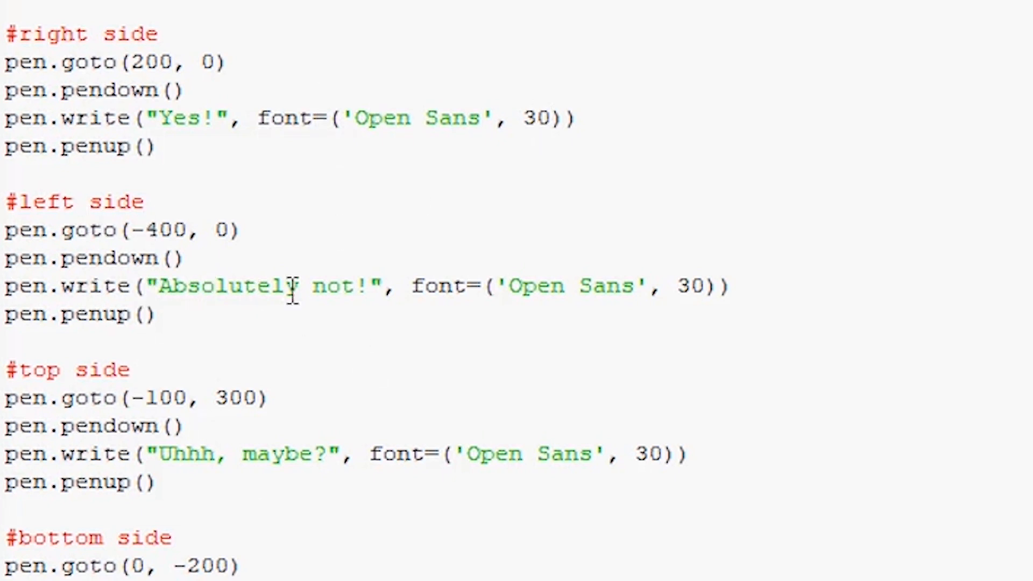
{"action": "mouse_move", "coordinate": [192, 327]}
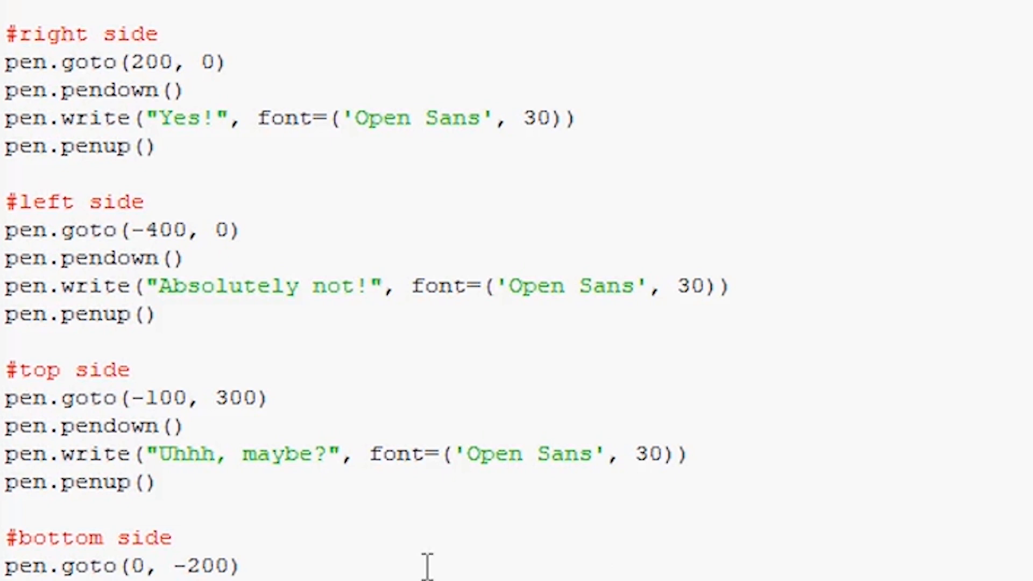
Step: Scroll to the end of the pasted four side-answer blocks ending with pen.ht()
{"action": "scroll", "scroll_direction": "down", "scroll_amount": 3}
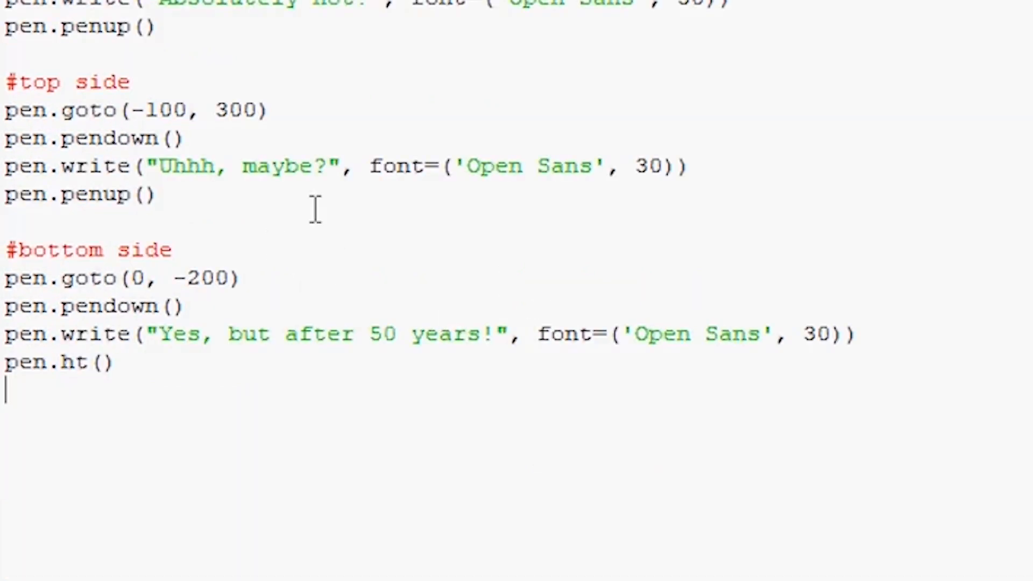
Step: Remove a stray letter and end the script with pointer.left(spin_amount)
{"action": "type", "text": "s"}
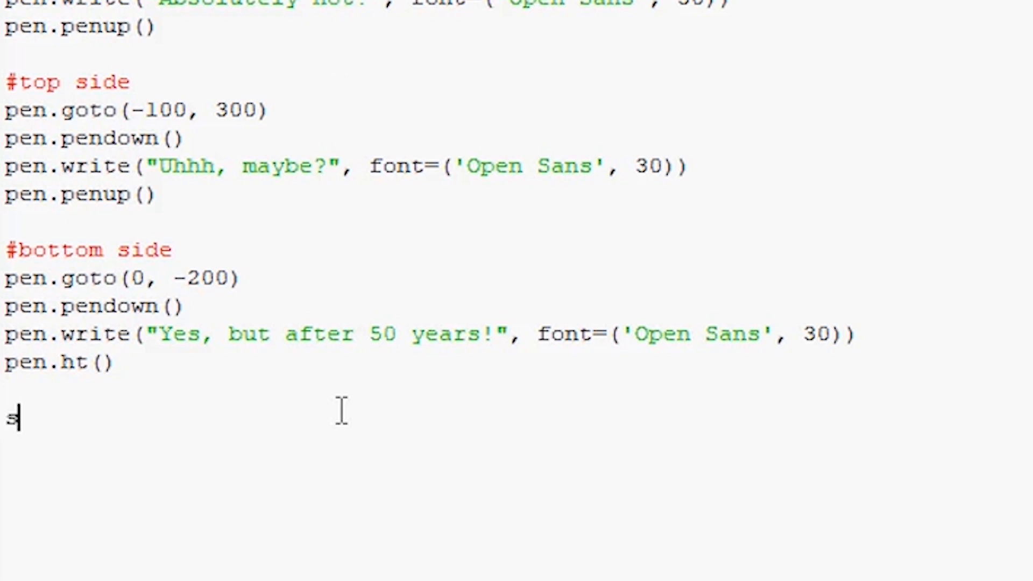
{"action": "key", "text": "backspace"}
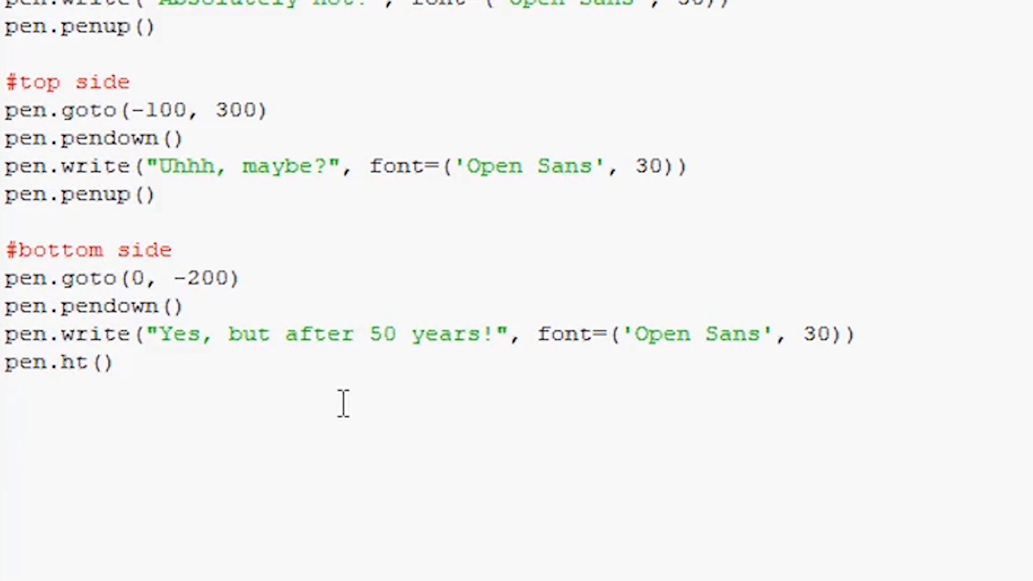
{"action": "type", "text": "pointer"}
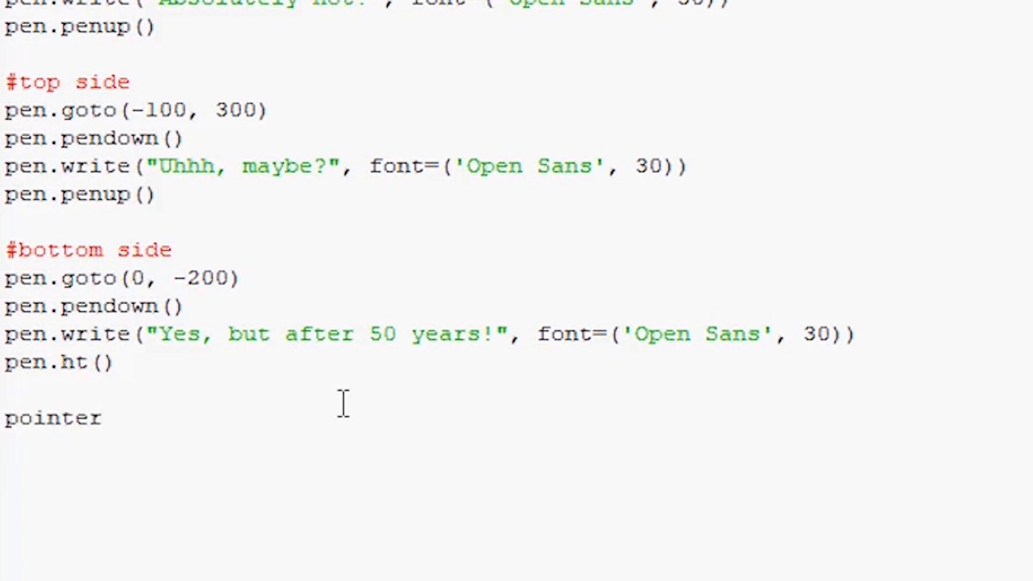
{"action": "type", "text": "."}
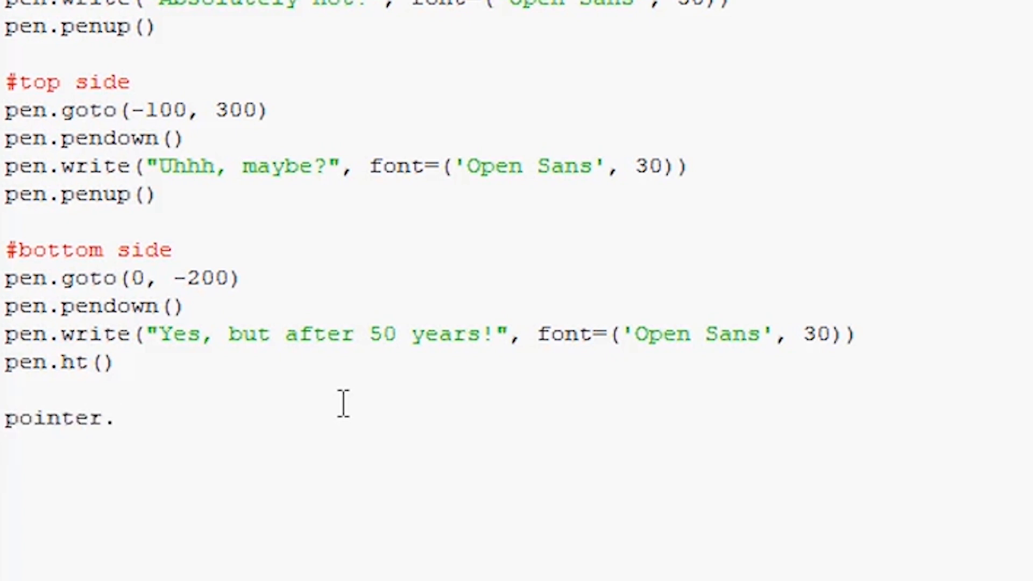
{"action": "type", "text": "left"}
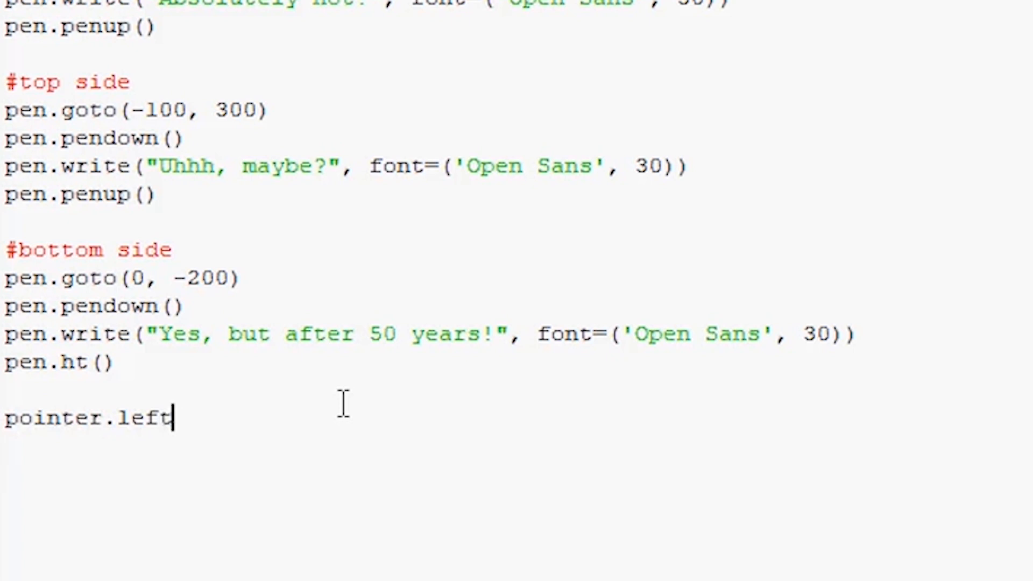
{"action": "type", "text": "(spin.a"}
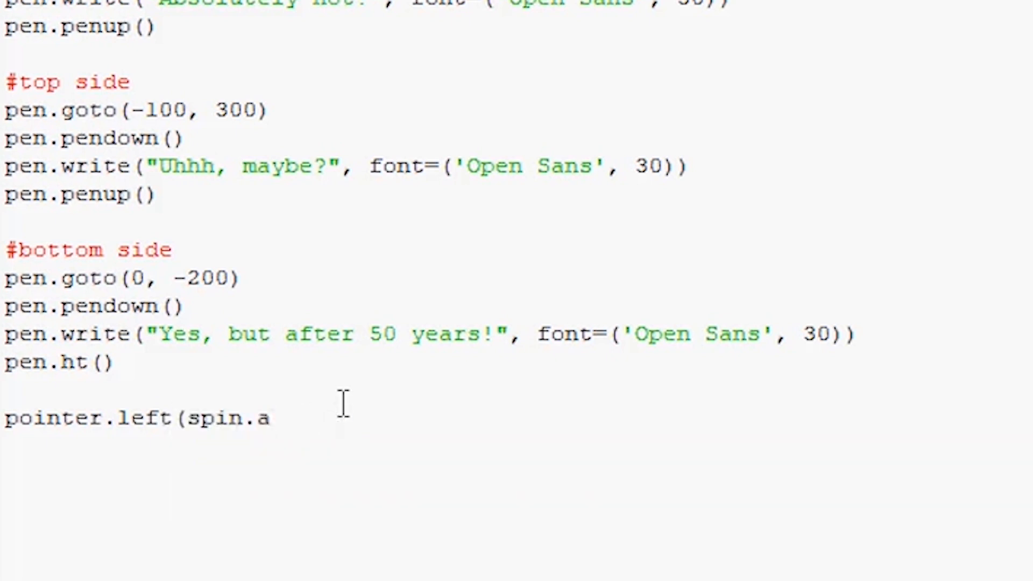
{"action": "type", "text": "_amount"}
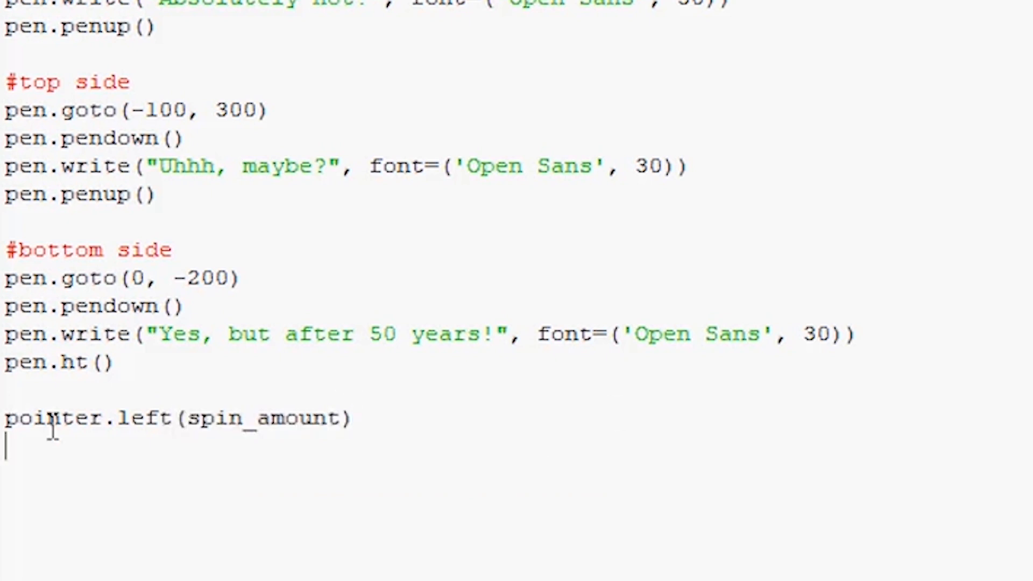
{"action": "mouse_move", "coordinate": [626, 394]}
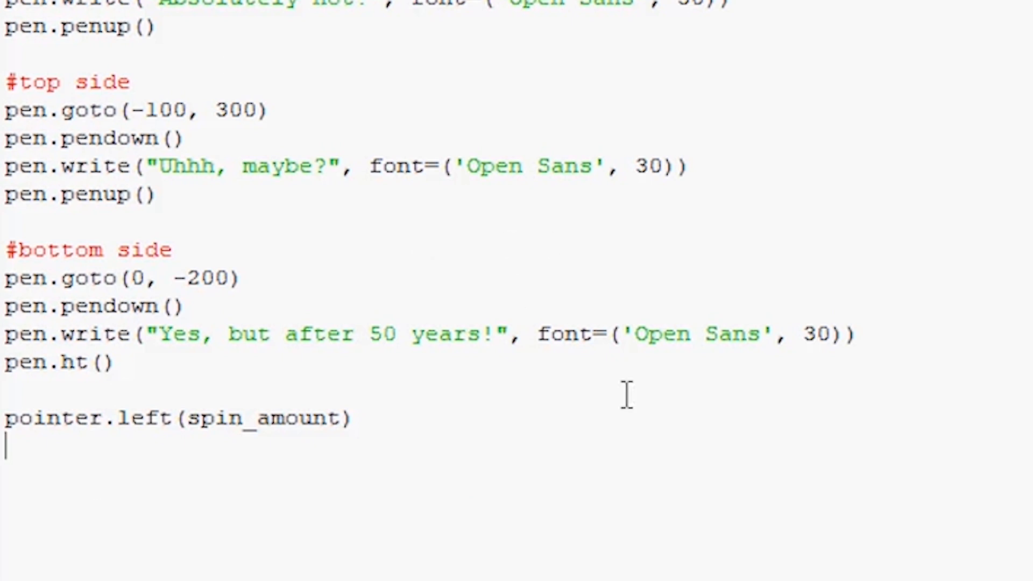
{"action": "mouse_move", "coordinate": [633, 44]}
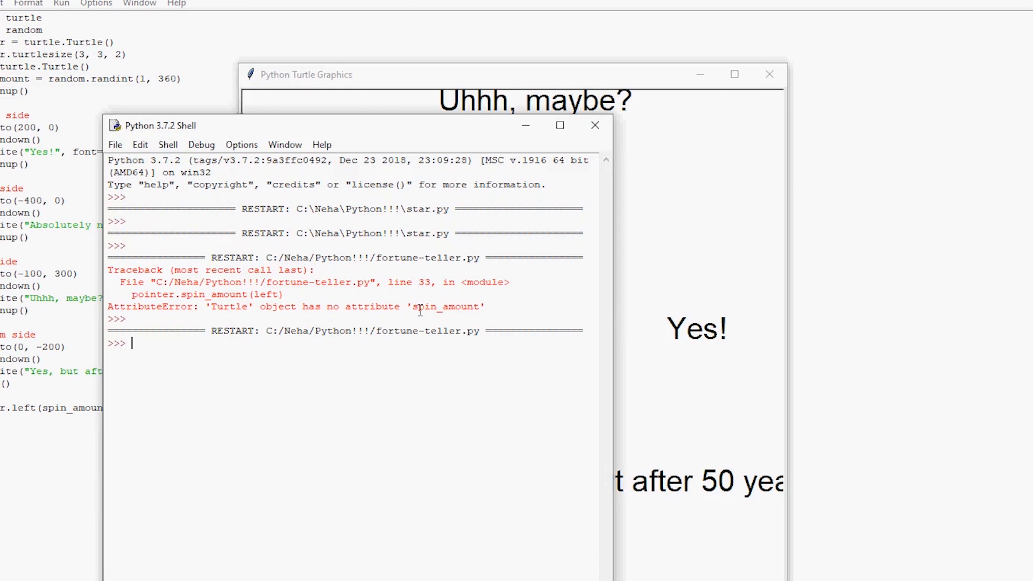
{"action": "mouse_move", "coordinate": [533, 169]}
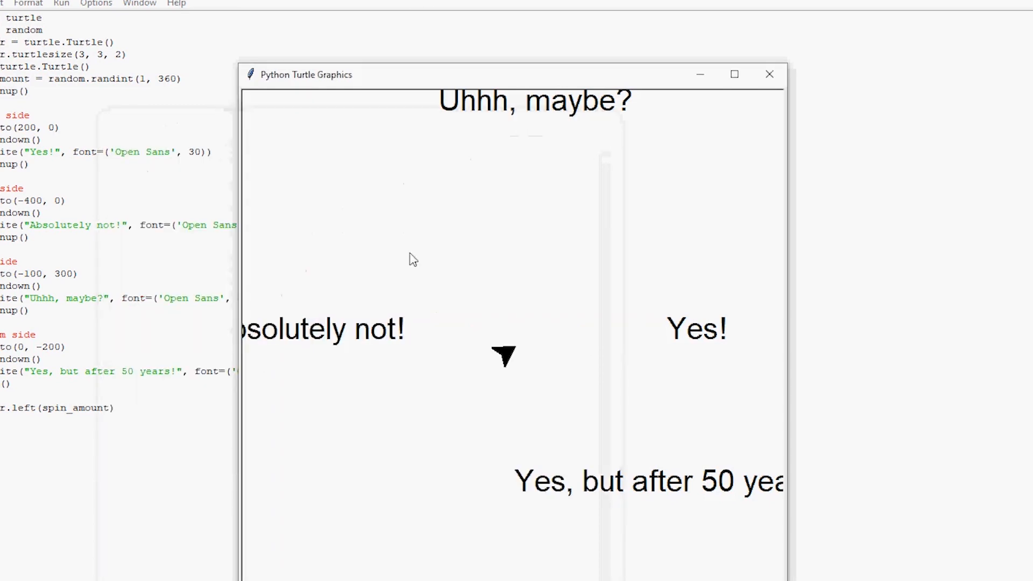
Step: Run the fortune-teller module and bring the Python Turtle Graphics window forward to see the spun pointer
{"action": "left_click", "coordinate": [734, 74]}
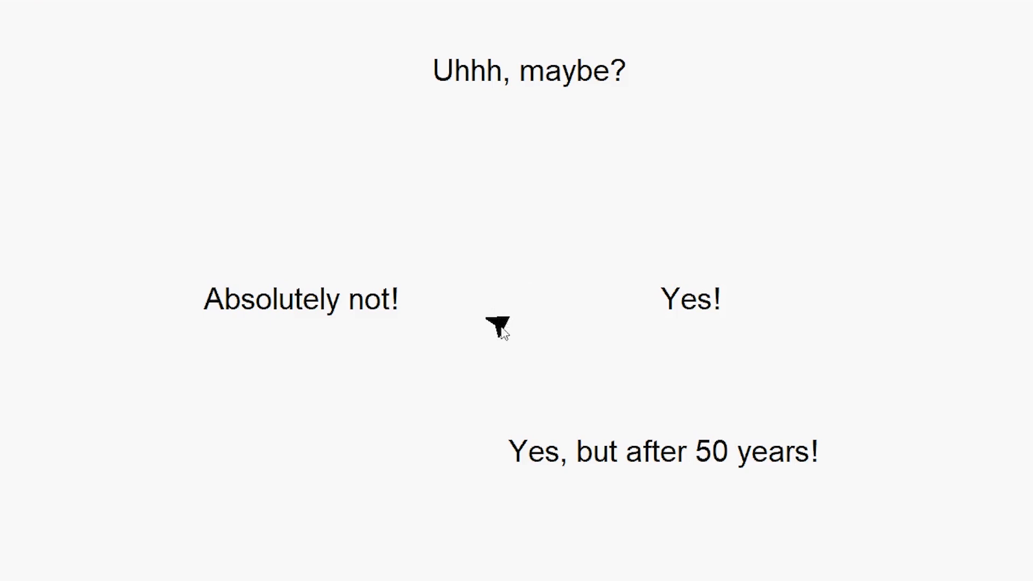
{"action": "mouse_move", "coordinate": [504, 348]}
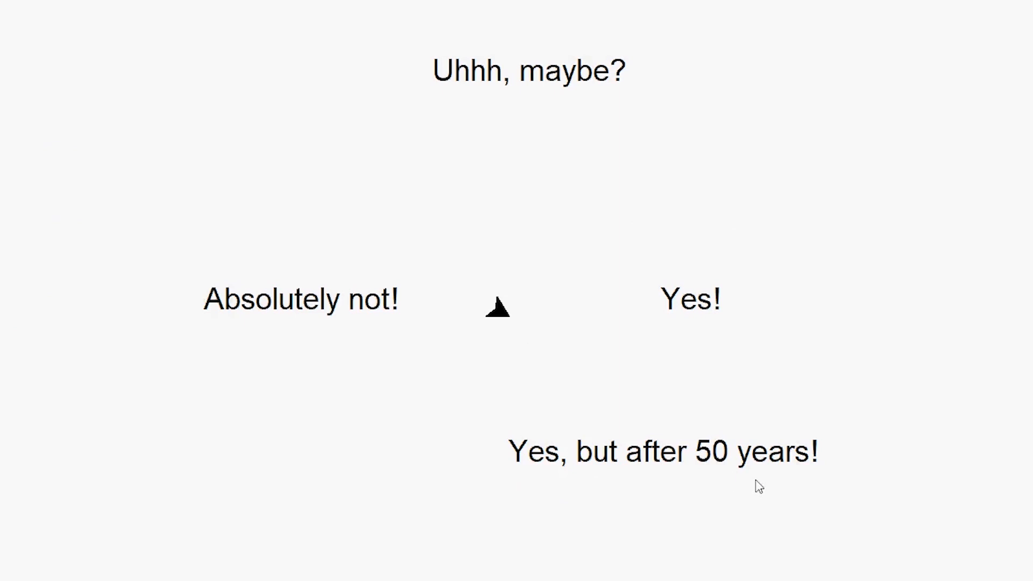
{"action": "mouse_move", "coordinate": [568, 333]}
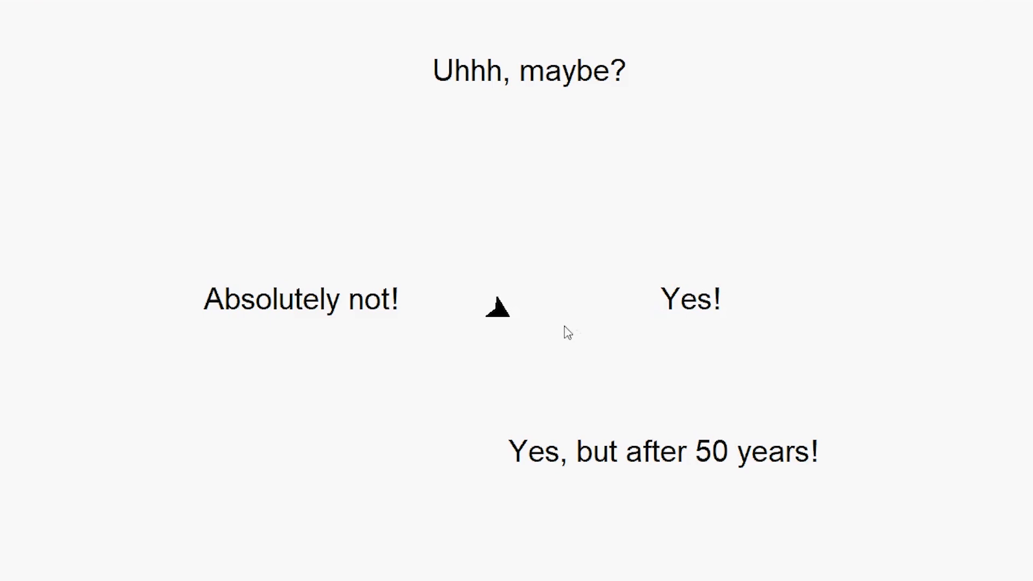
{"action": "mouse_move", "coordinate": [595, 327]}
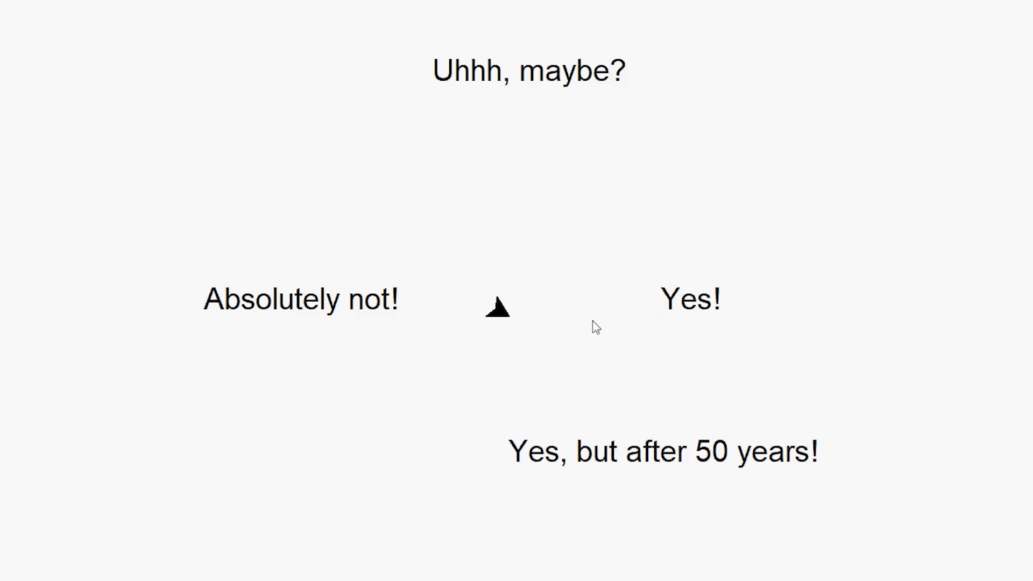
{"action": "mouse_move", "coordinate": [956, 330]}
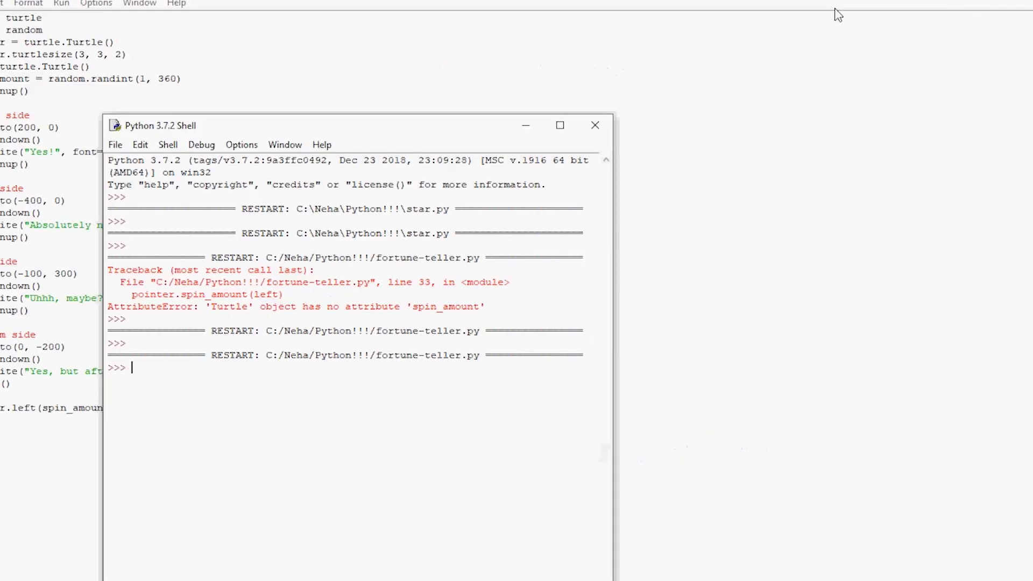
Step: Review Activities 3 to 6 in the Colab notebook — Rainbow Turtles, Circleception, Toby's House, Writing In Python
{"action": "left_click", "coordinate": [594, 125]}
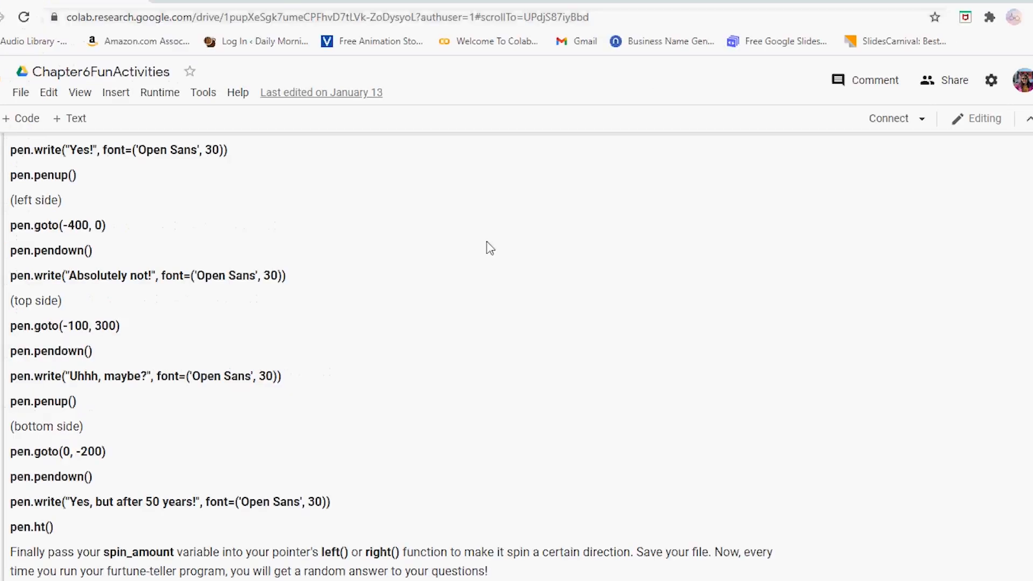
{"action": "scroll", "scroll_direction": "down", "scroll_amount": 3}
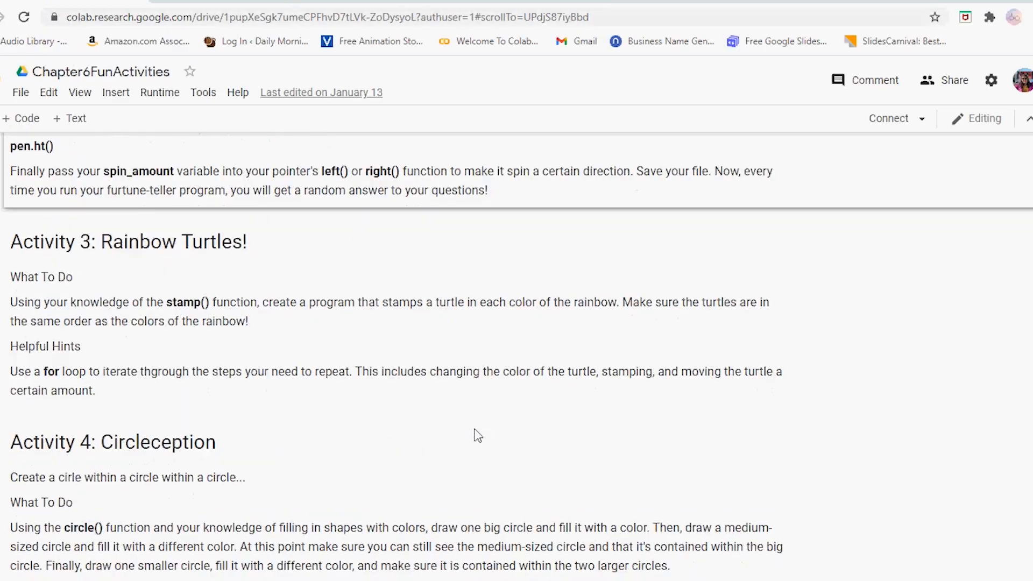
{"action": "mouse_move", "coordinate": [298, 263]}
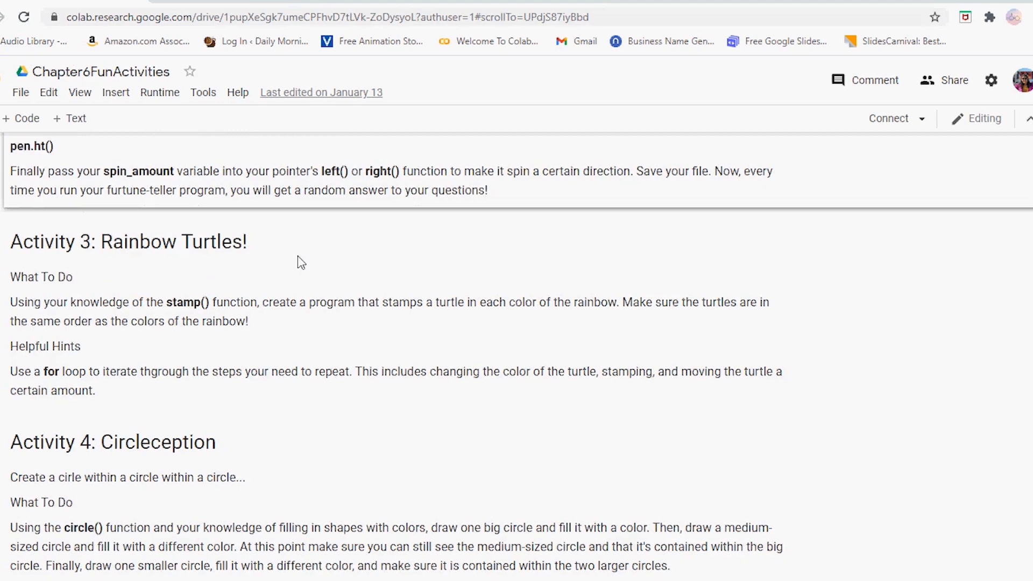
{"action": "mouse_move", "coordinate": [316, 271]}
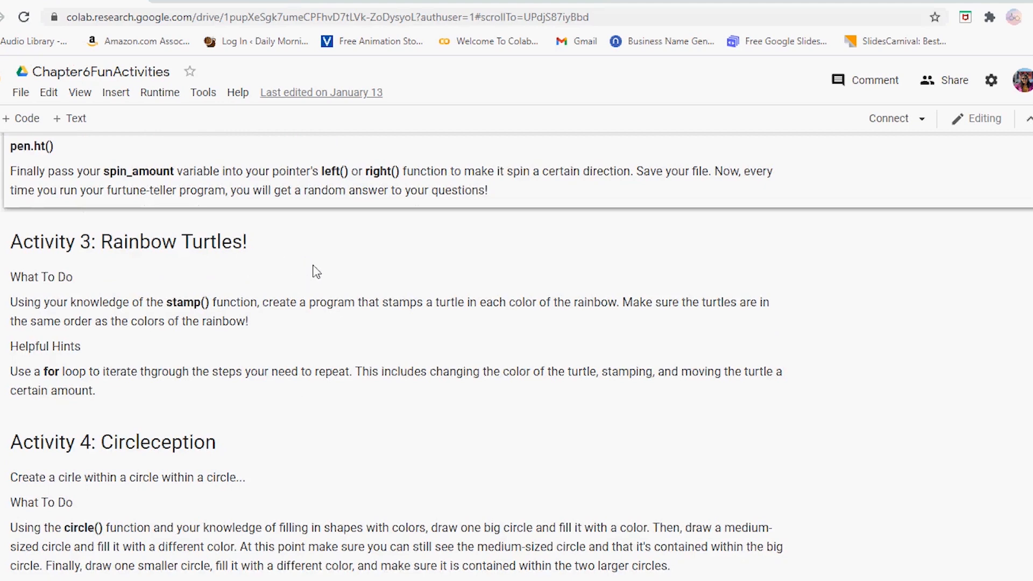
{"action": "mouse_move", "coordinate": [337, 408]}
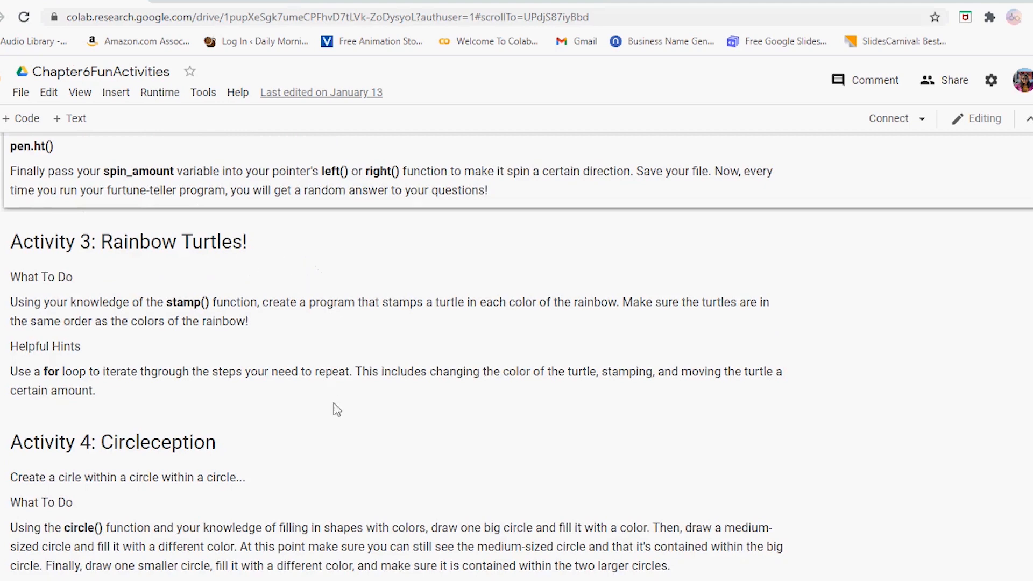
{"action": "scroll", "scroll_direction": "down", "scroll_amount": 3}
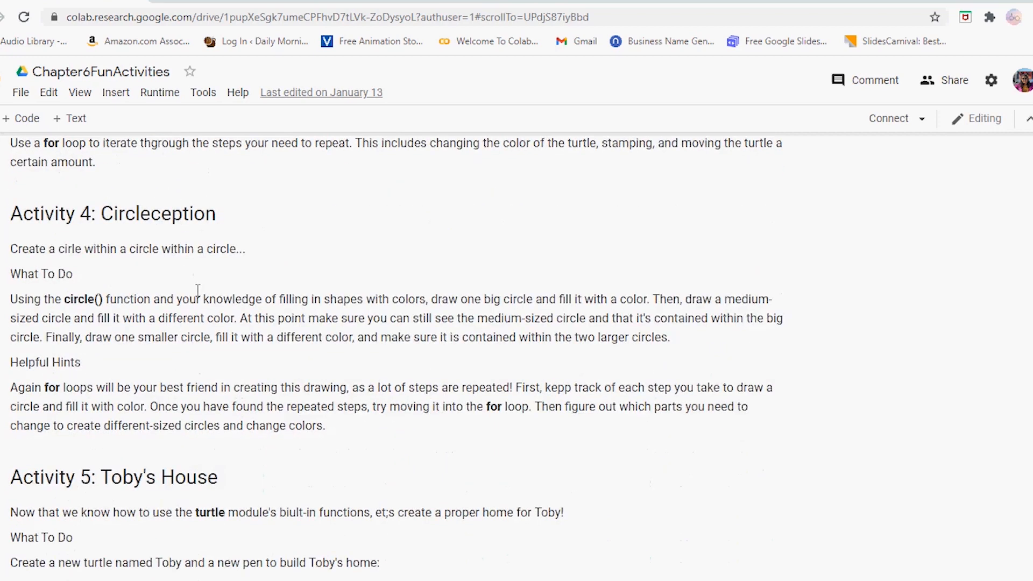
{"action": "scroll", "scroll_direction": "down", "scroll_amount": 3}
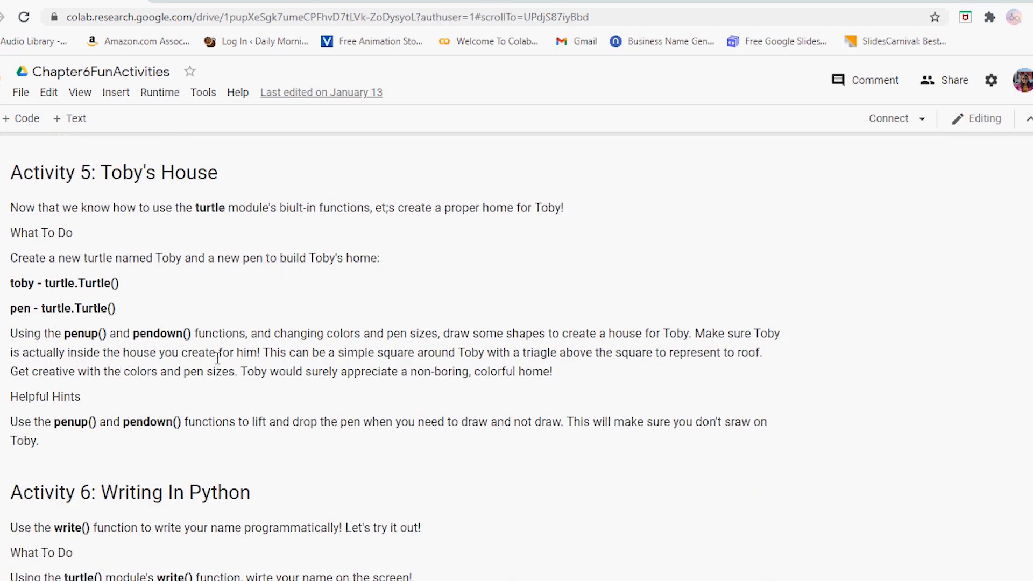
{"action": "scroll", "scroll_direction": "down", "scroll_amount": 3}
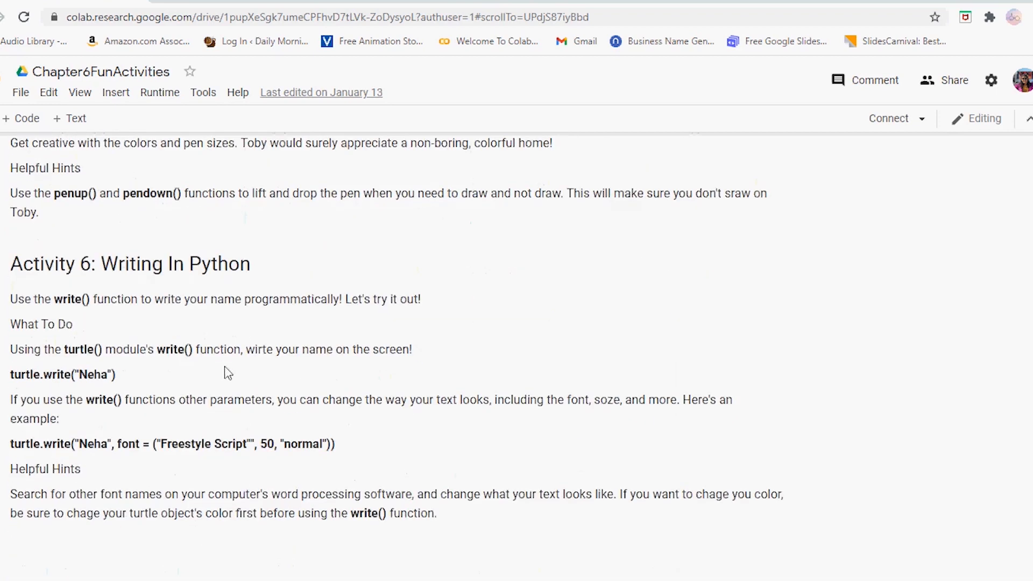
{"action": "mouse_move", "coordinate": [212, 486]}
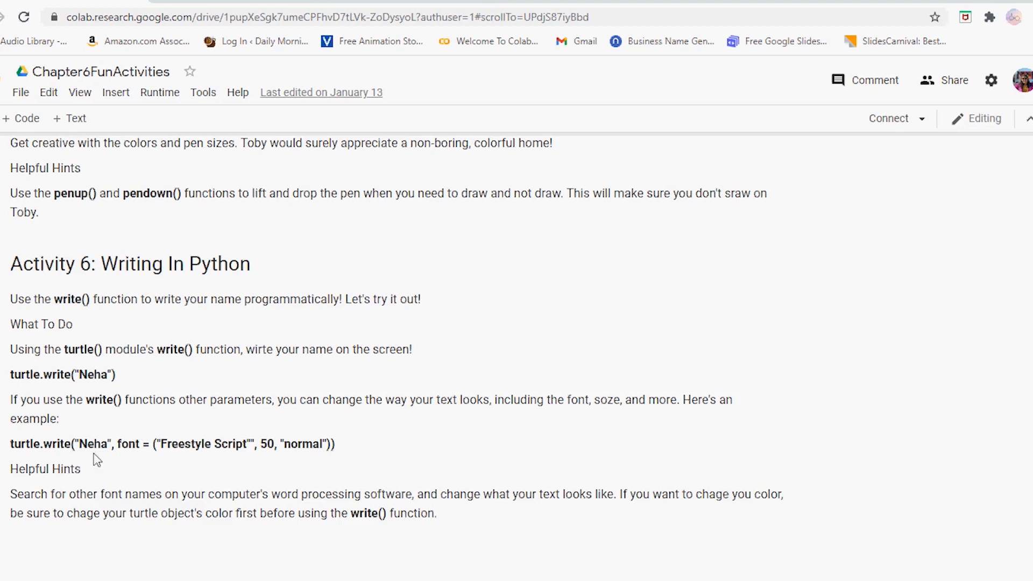
{"action": "mouse_move", "coordinate": [247, 439]}
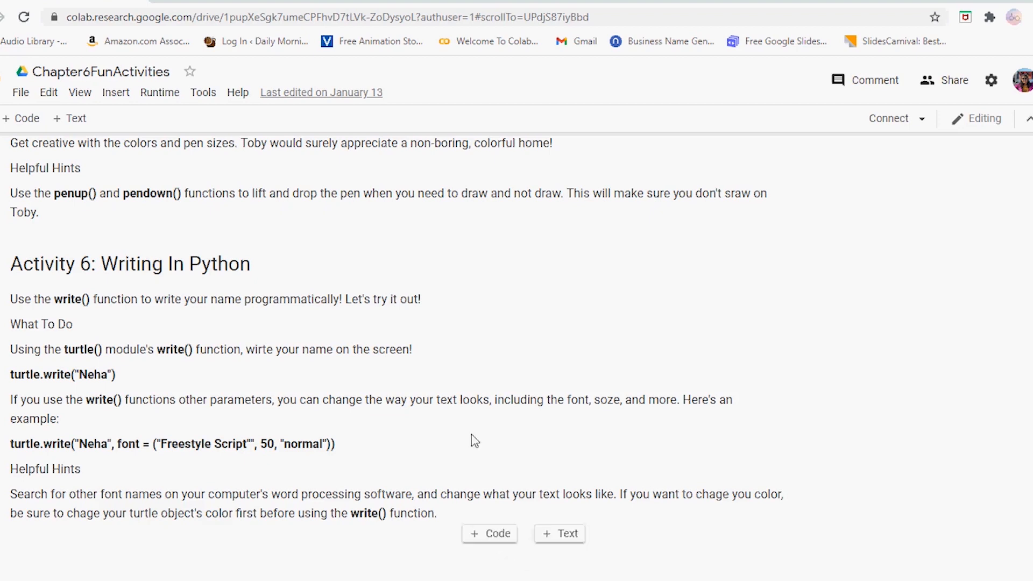
{"action": "mouse_move", "coordinate": [389, 379]}
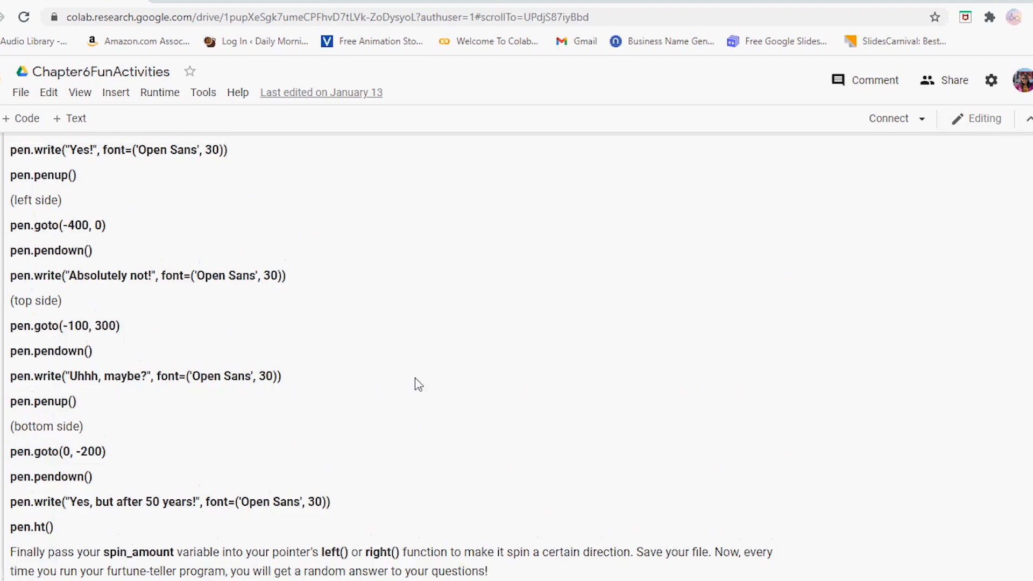
{"action": "scroll", "scroll_direction": "up", "scroll_amount": 3}
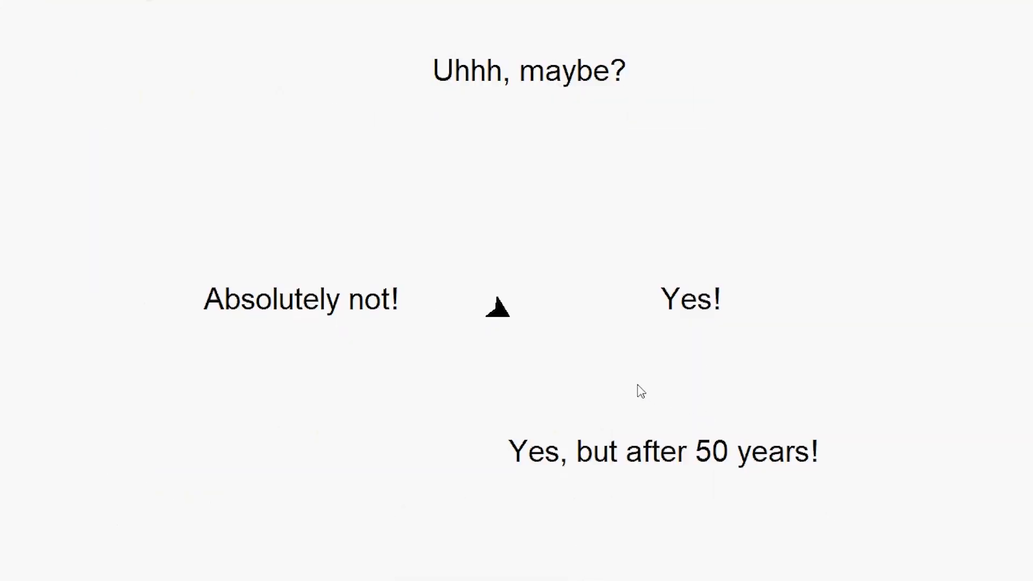
{"action": "mouse_move", "coordinate": [555, 263]}
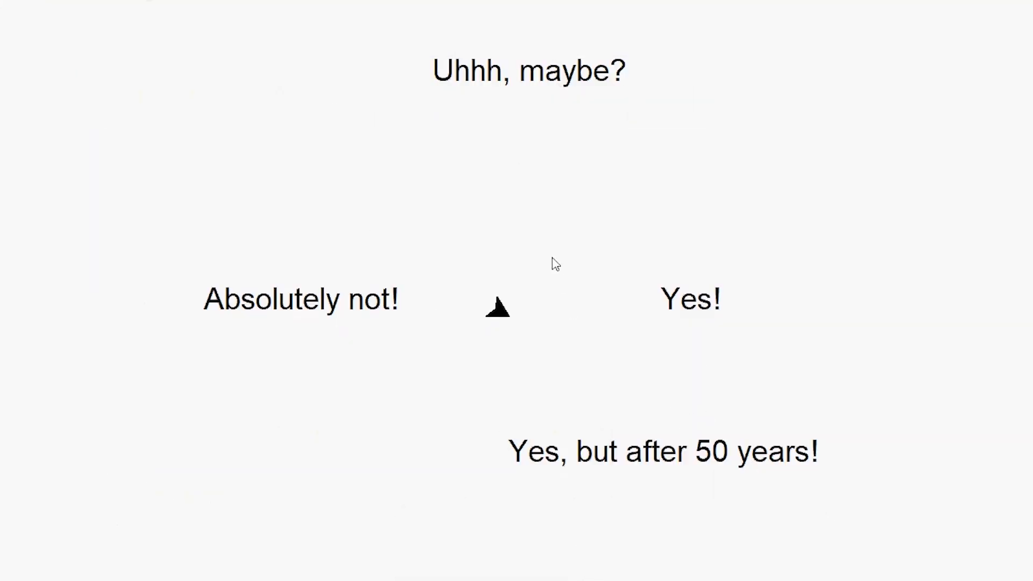